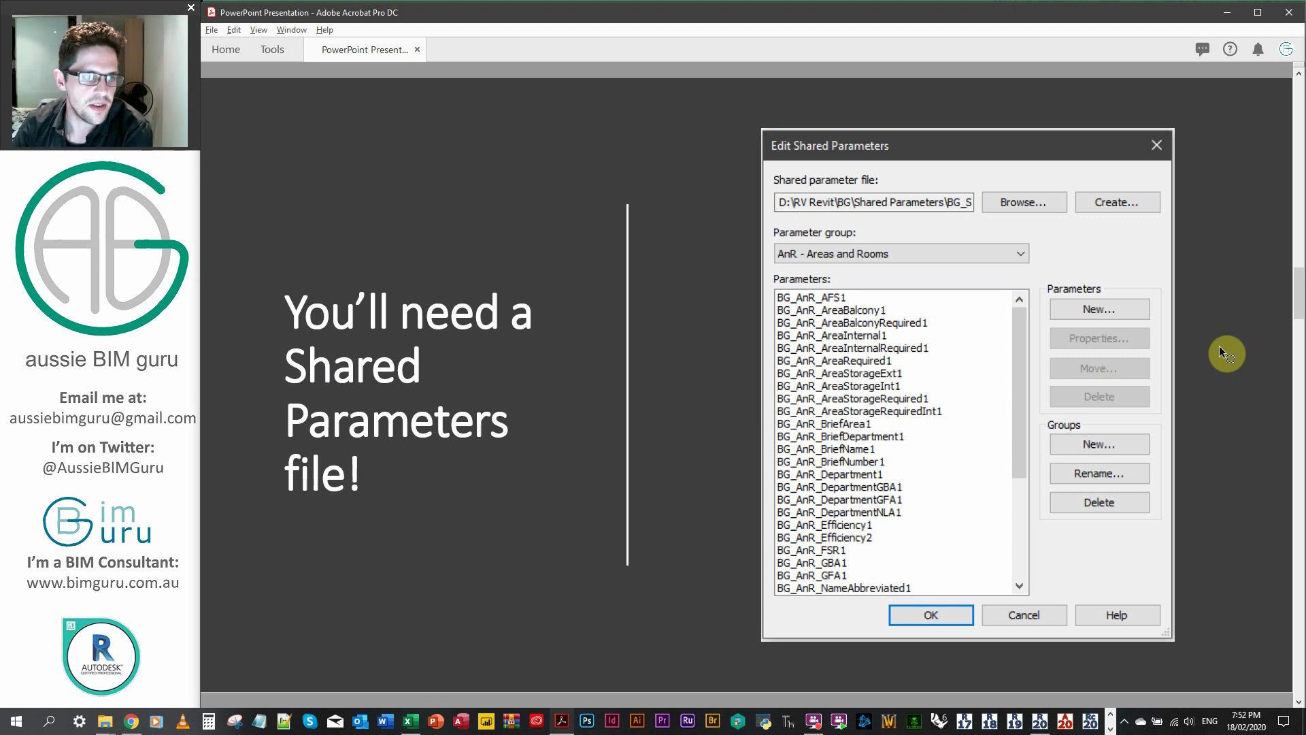
pyautogui.moveTo(1232, 353)
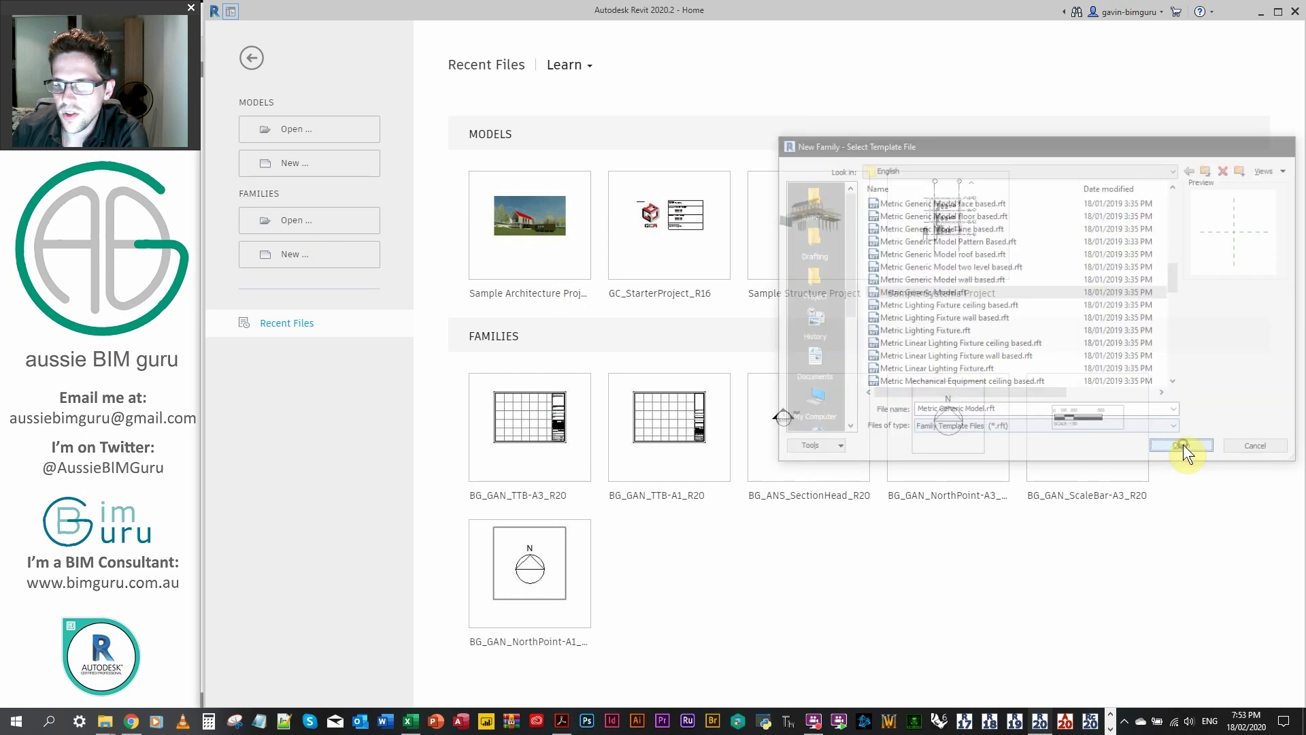
# Create the family from the template and bring up the shared parameters editor's group list.
pyautogui.click(1178, 445)
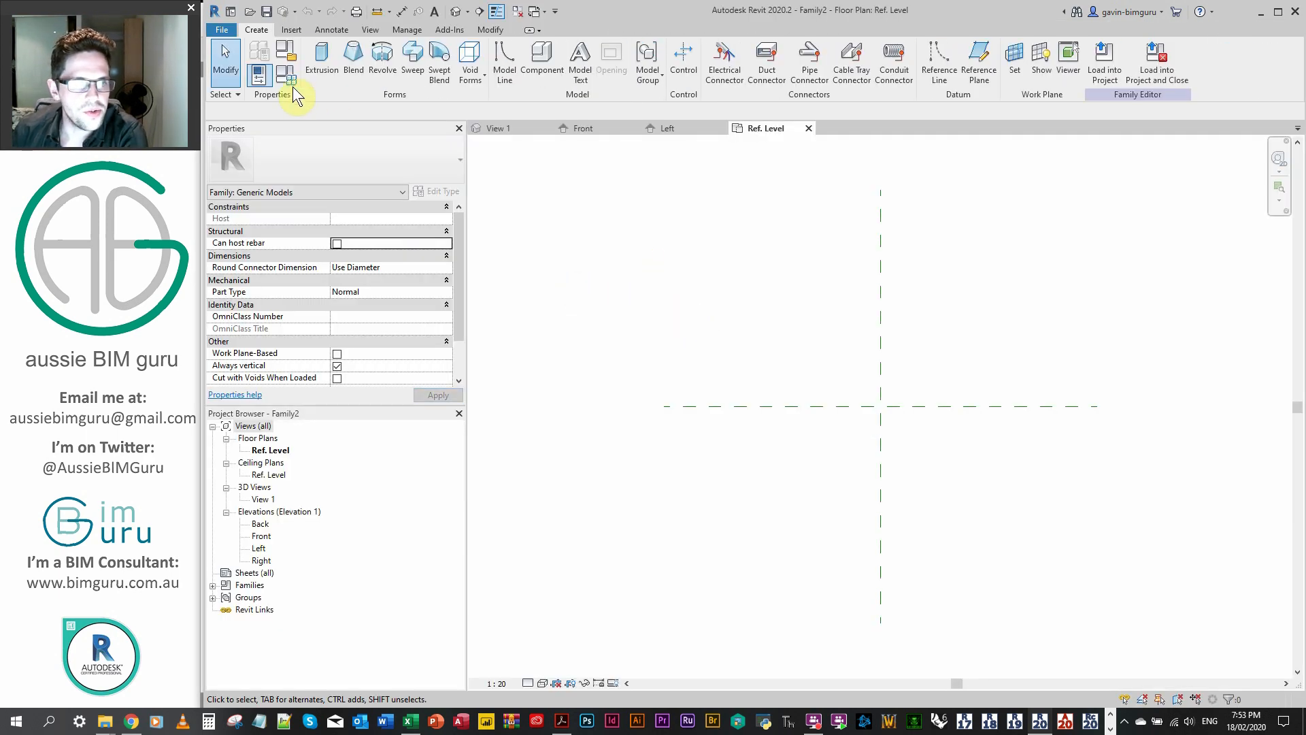
pyautogui.click(258, 75)
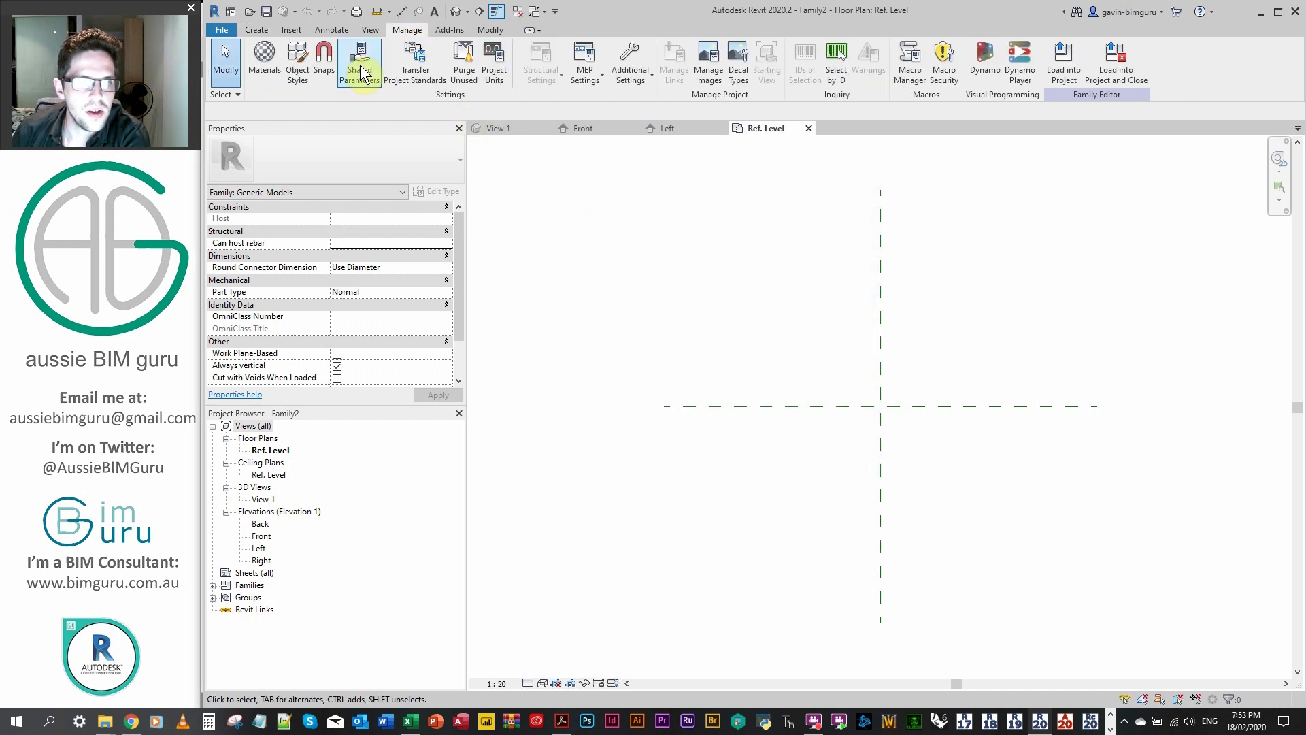
pyautogui.click(359, 63)
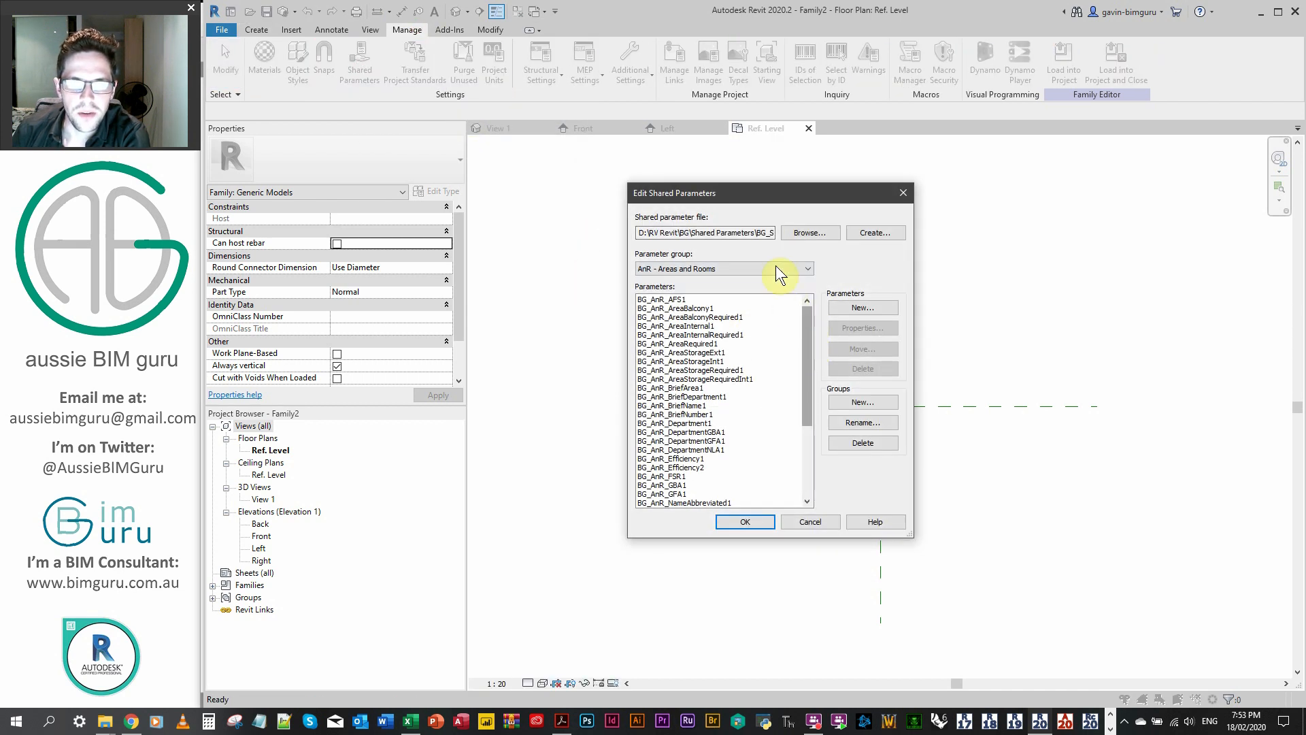
pyautogui.click(721, 268)
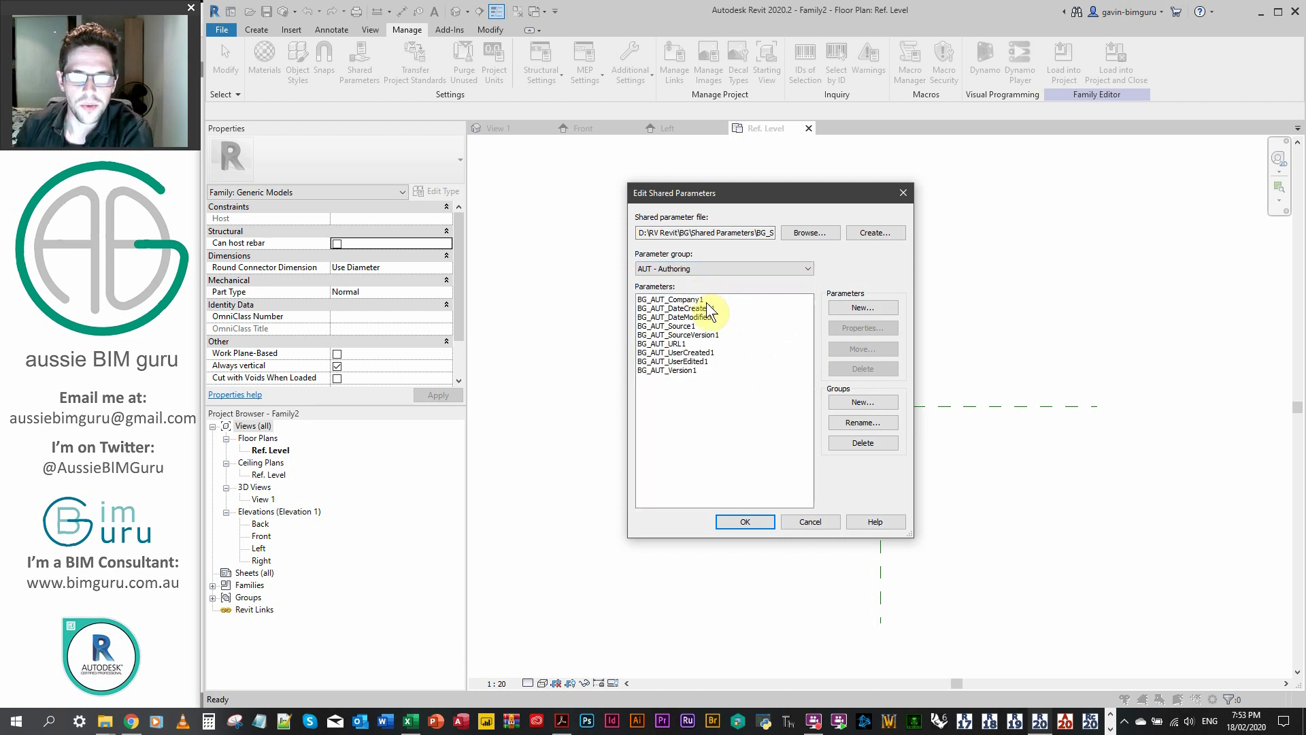
# Review the AUT group's Company1, DateCreated1 and URL1 parameters, then browse other groups.
pyautogui.click(669, 299)
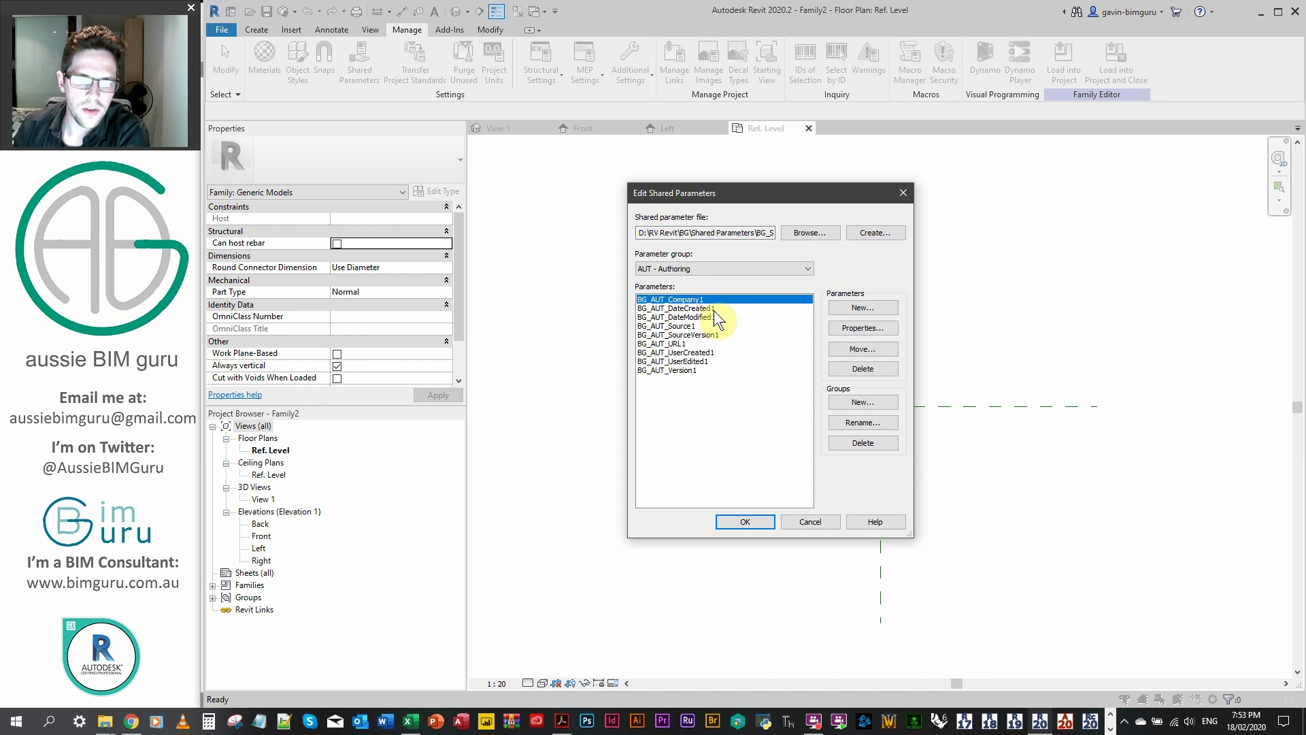
pyautogui.click(674, 308)
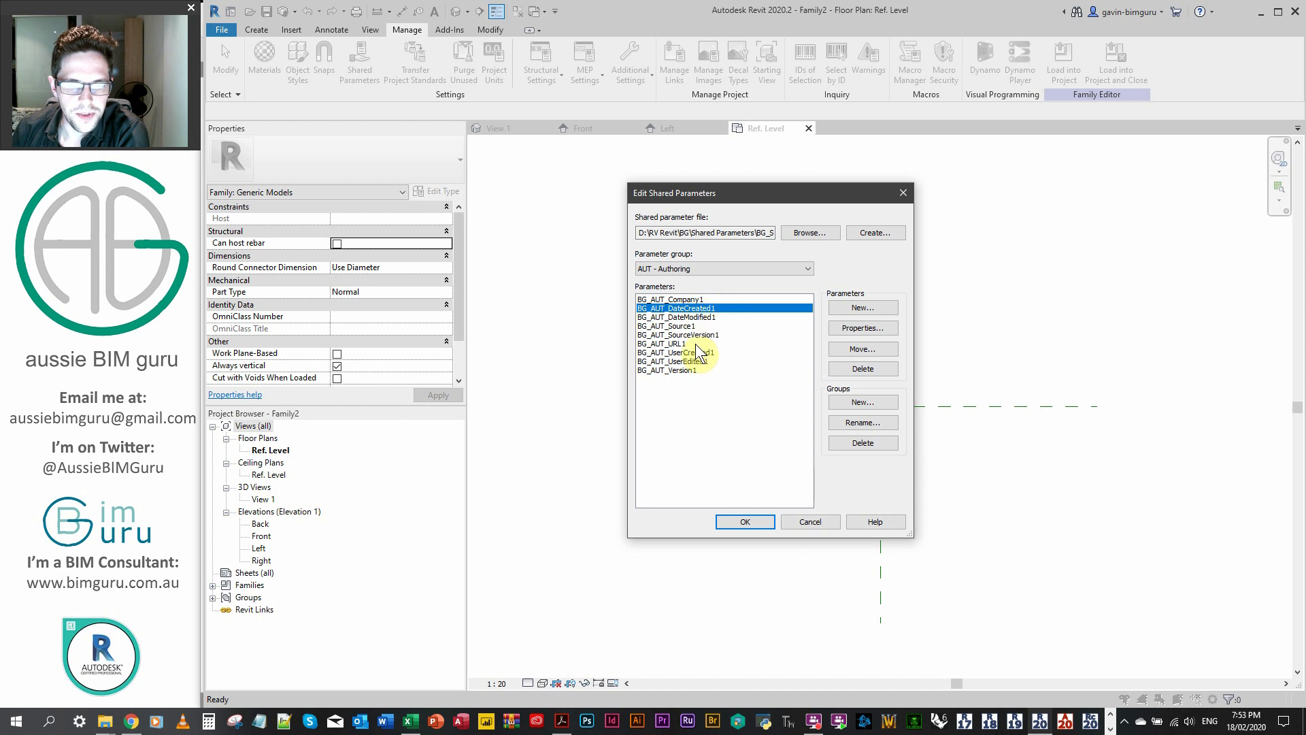
pyautogui.click(664, 343)
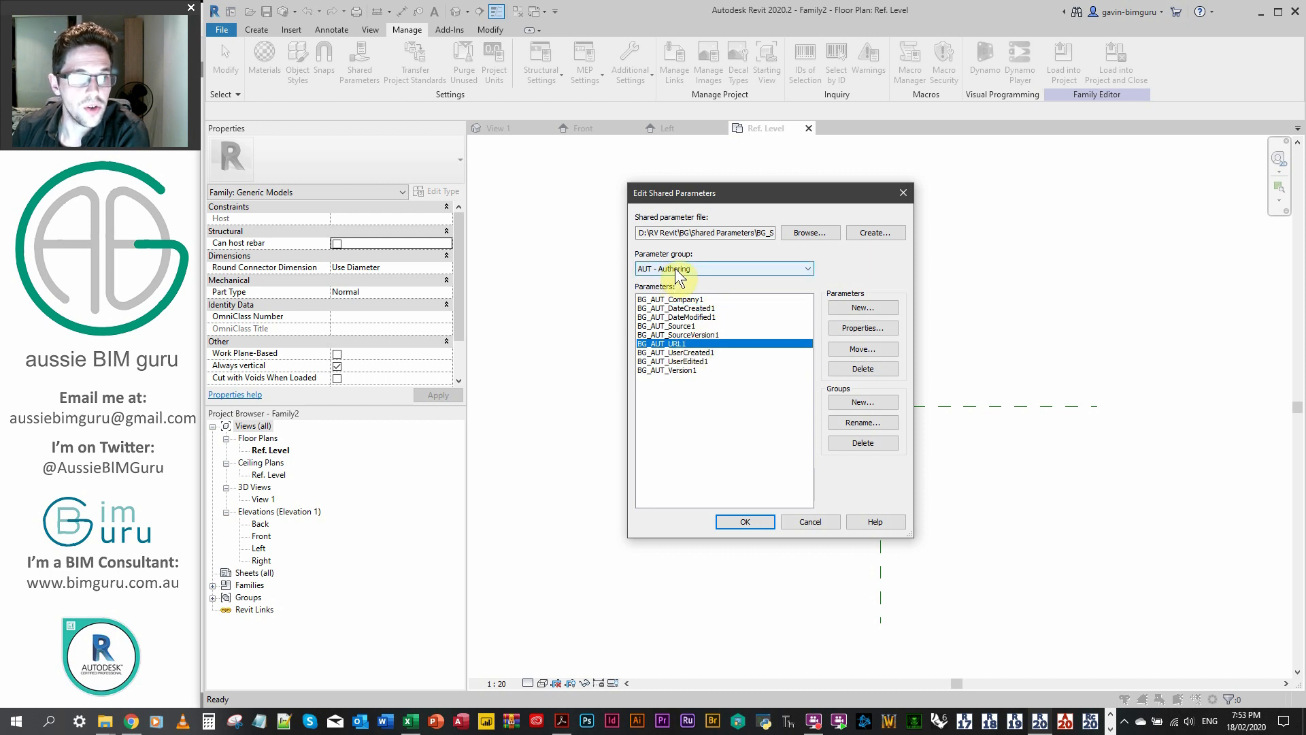
pyautogui.click(720, 268)
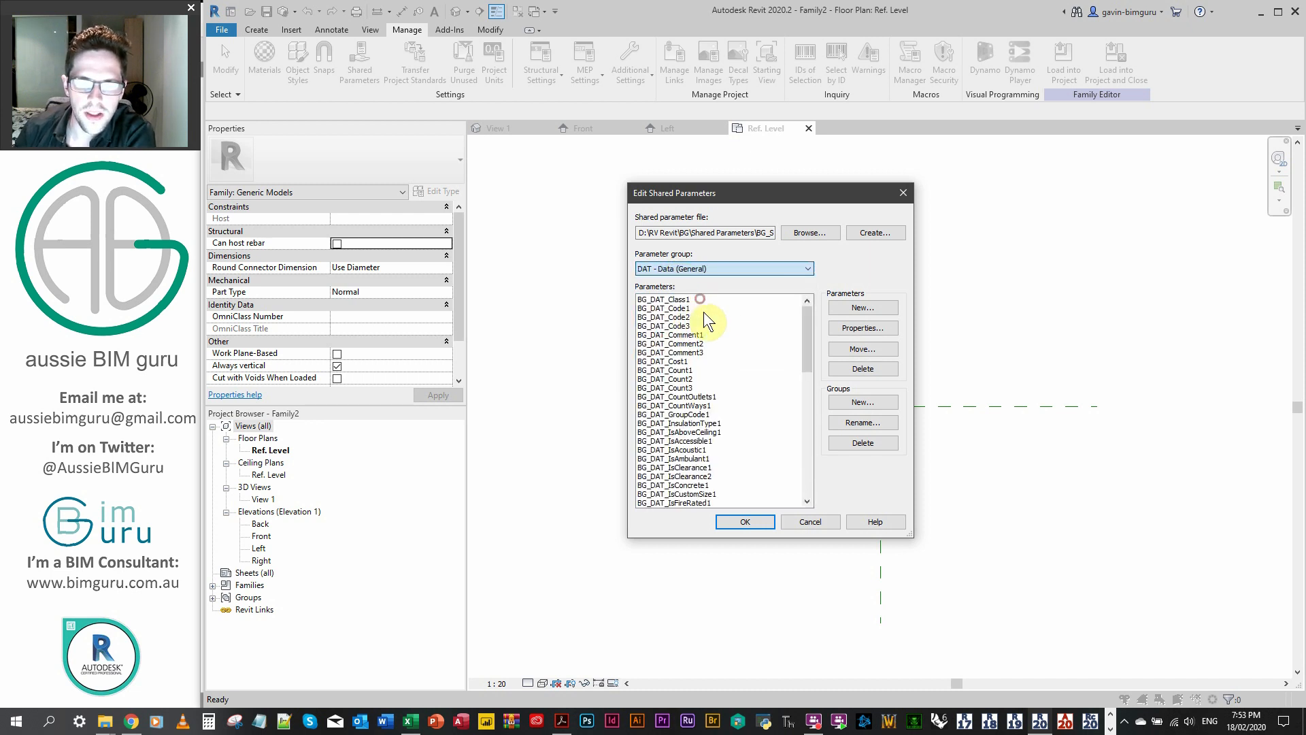
pyautogui.click(671, 334)
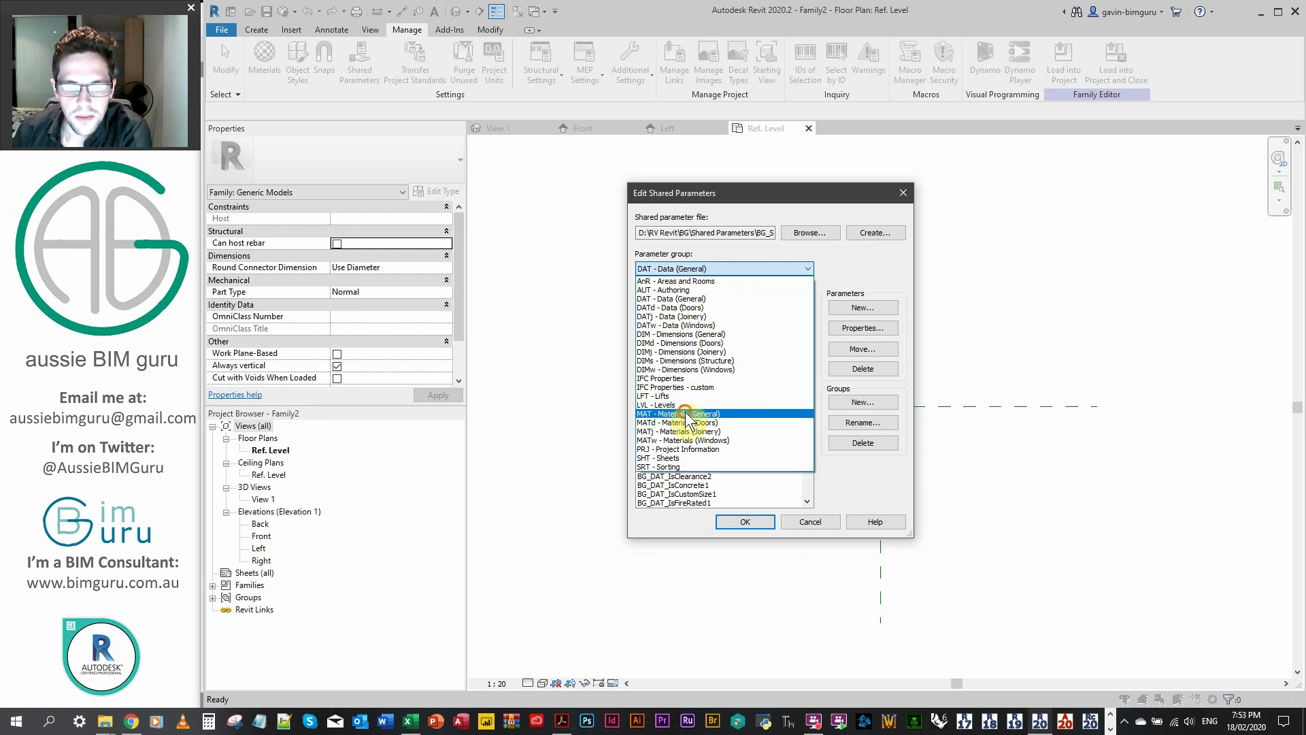
# Check BG_MAT_Material1 in the MAT - Materials group and close the editor.
pyautogui.click(673, 414)
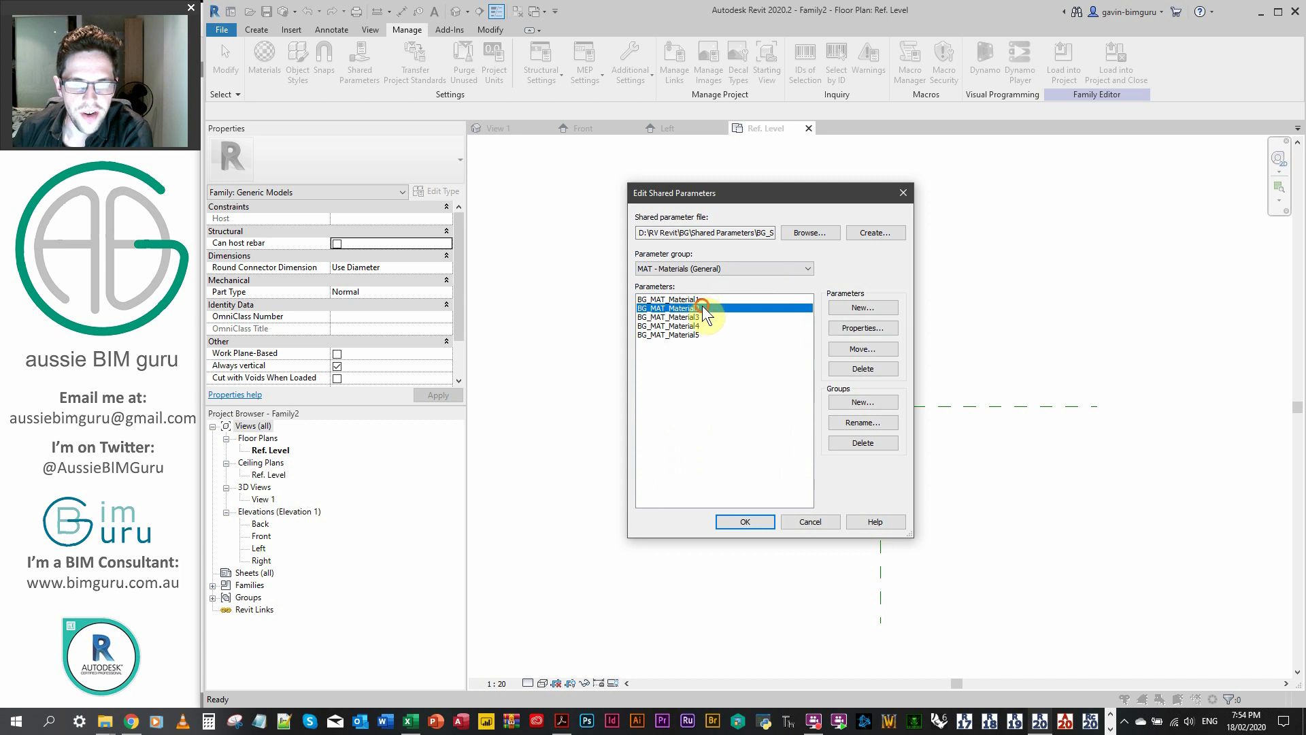
pyautogui.click(666, 299)
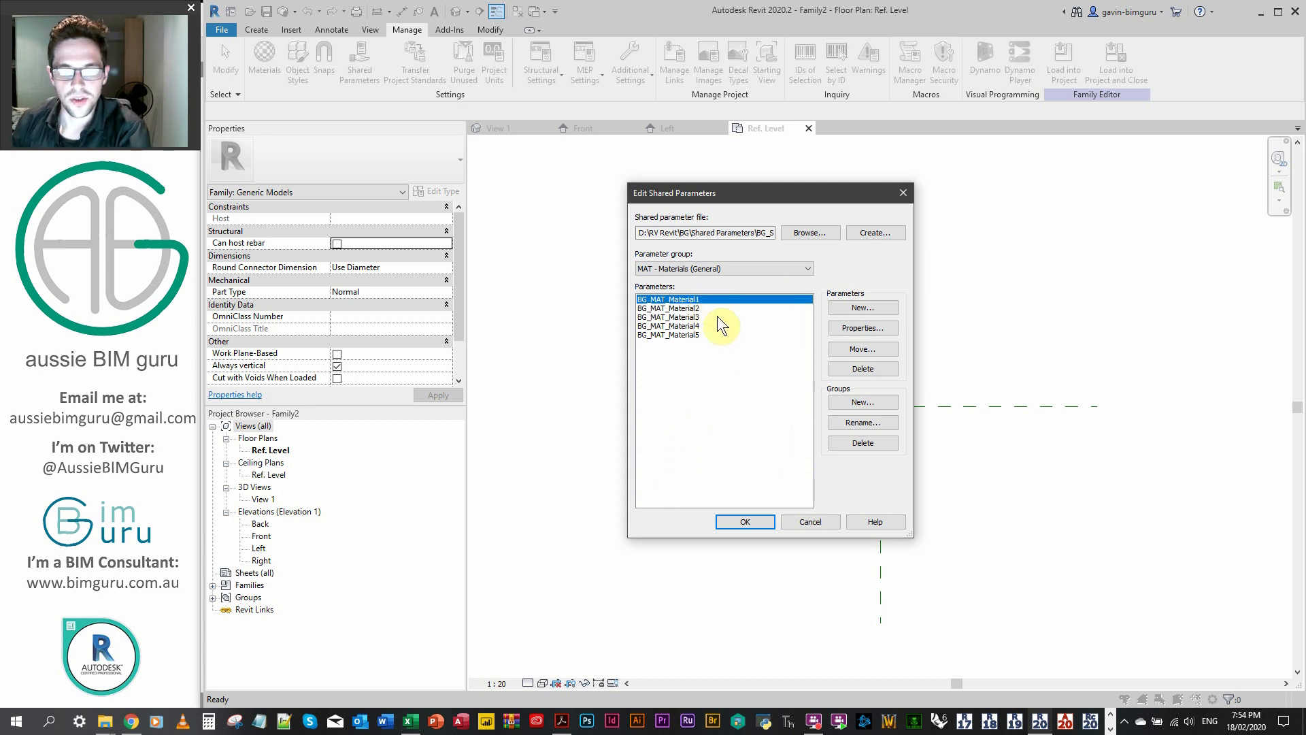
pyautogui.click(742, 521)
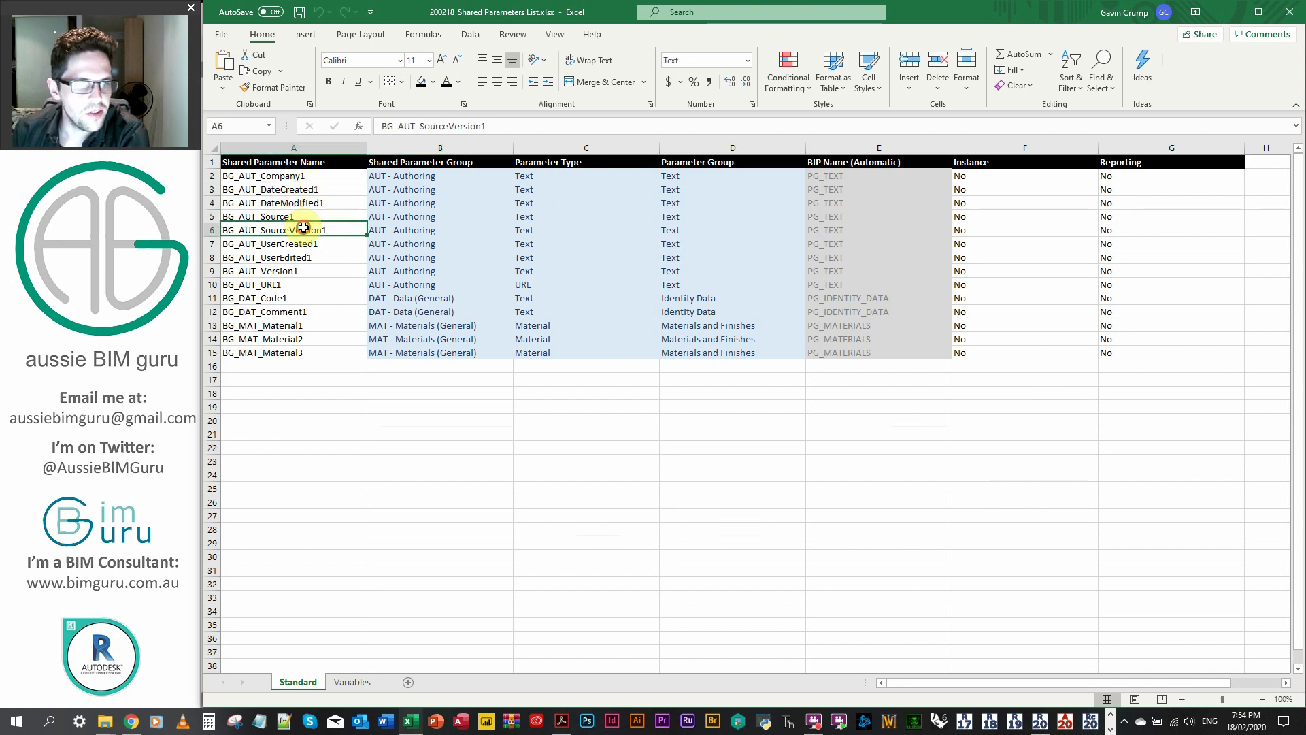
# Point out the BG_AUT_Source1 parameter name in the Standard sheet.
pyautogui.click(257, 216)
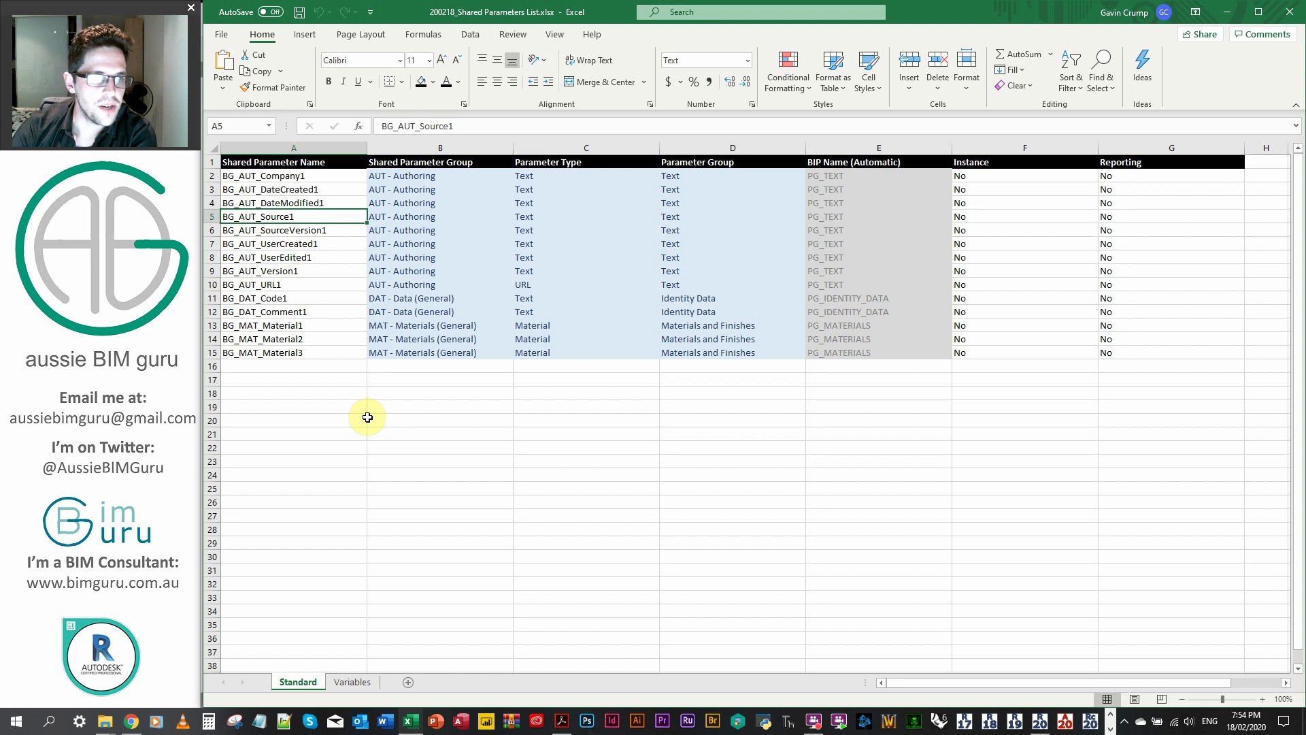
pyautogui.moveTo(399, 432)
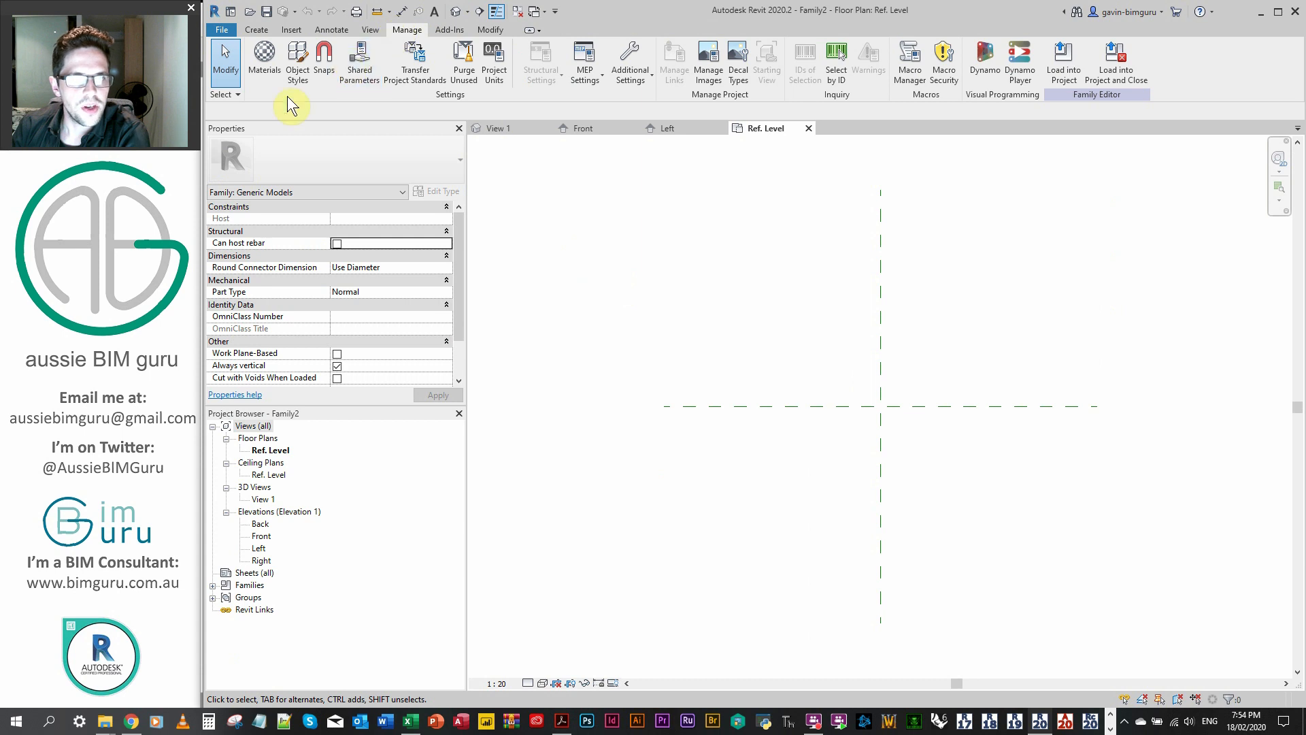
# Browse the shared parameter groups again, keeping AnR - Areas and Rooms selected.
pyautogui.click(721, 268)
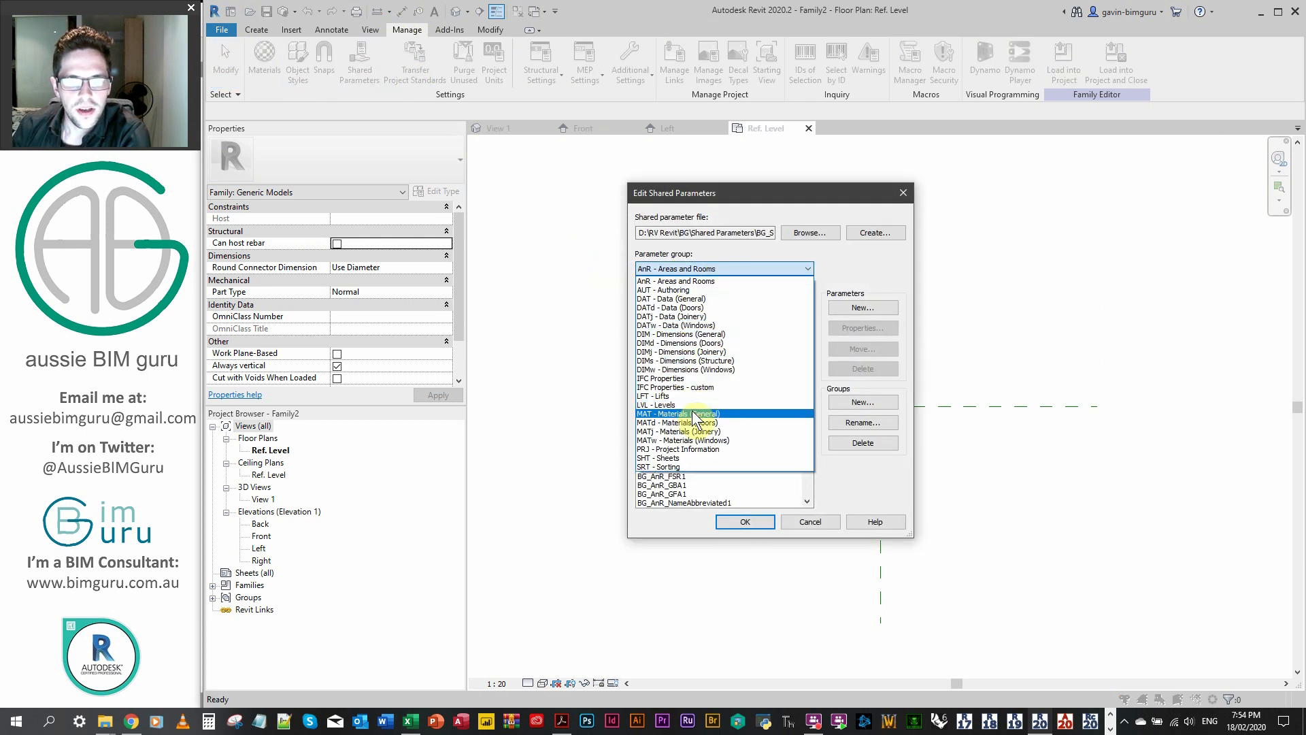
pyautogui.click(671, 298)
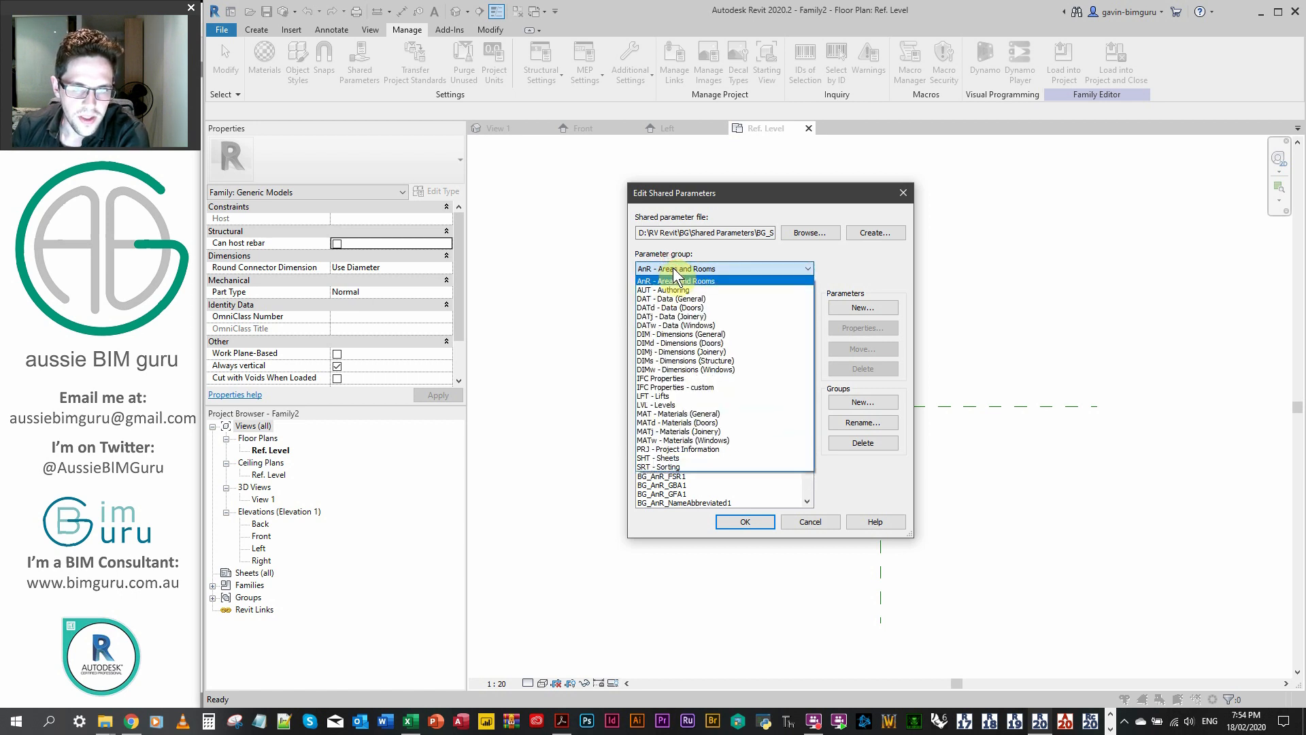
pyautogui.click(662, 290)
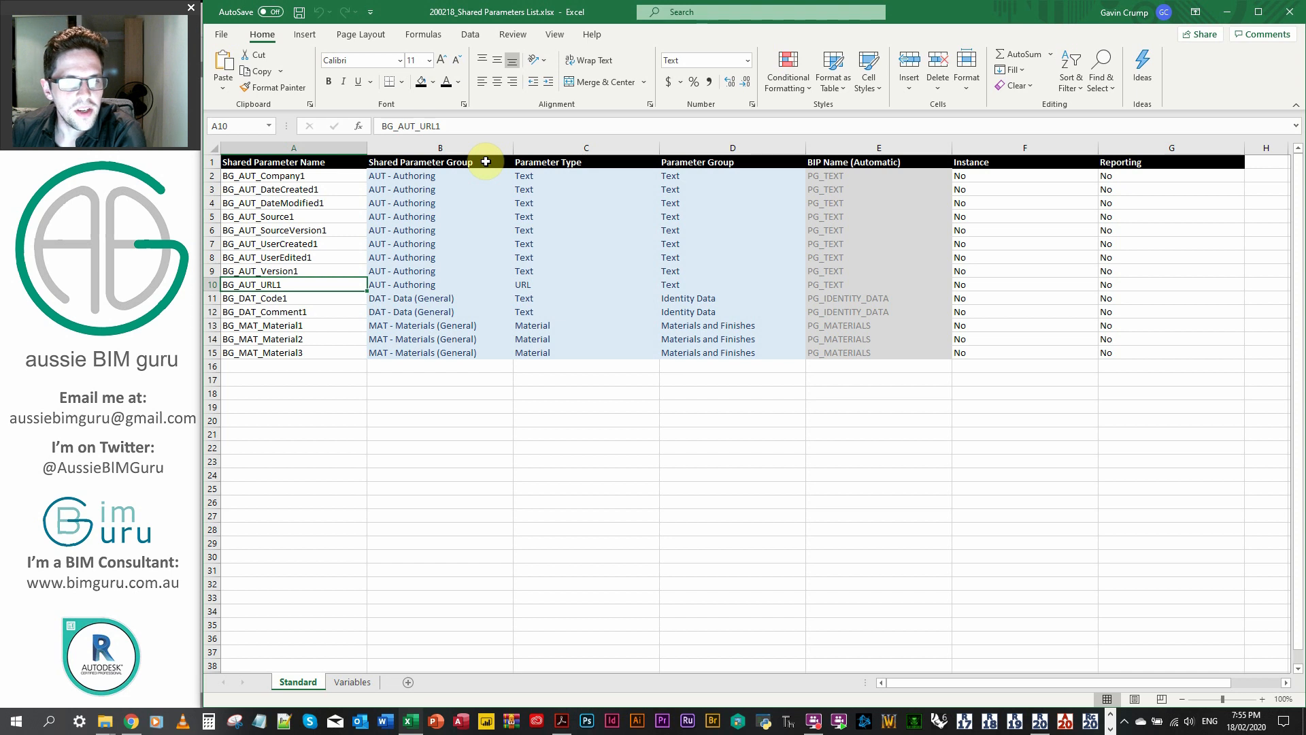
pyautogui.click(440, 176)
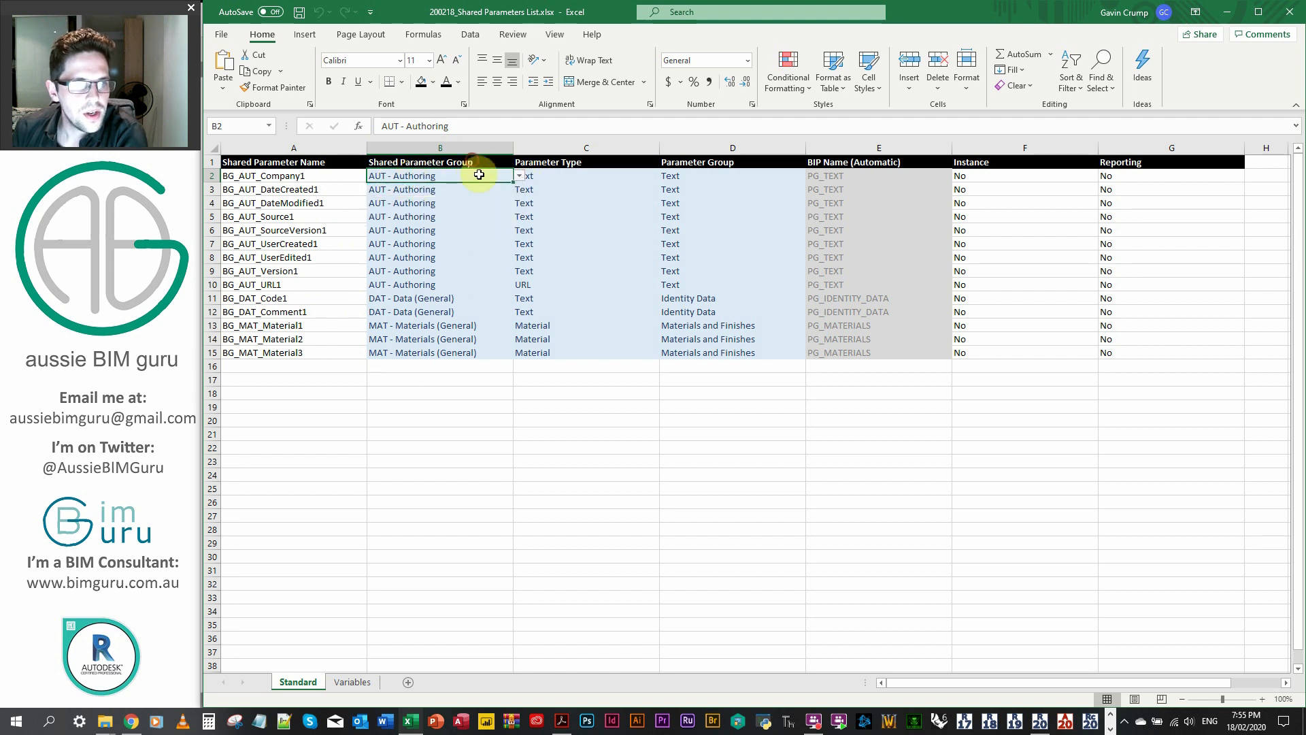
pyautogui.click(351, 682)
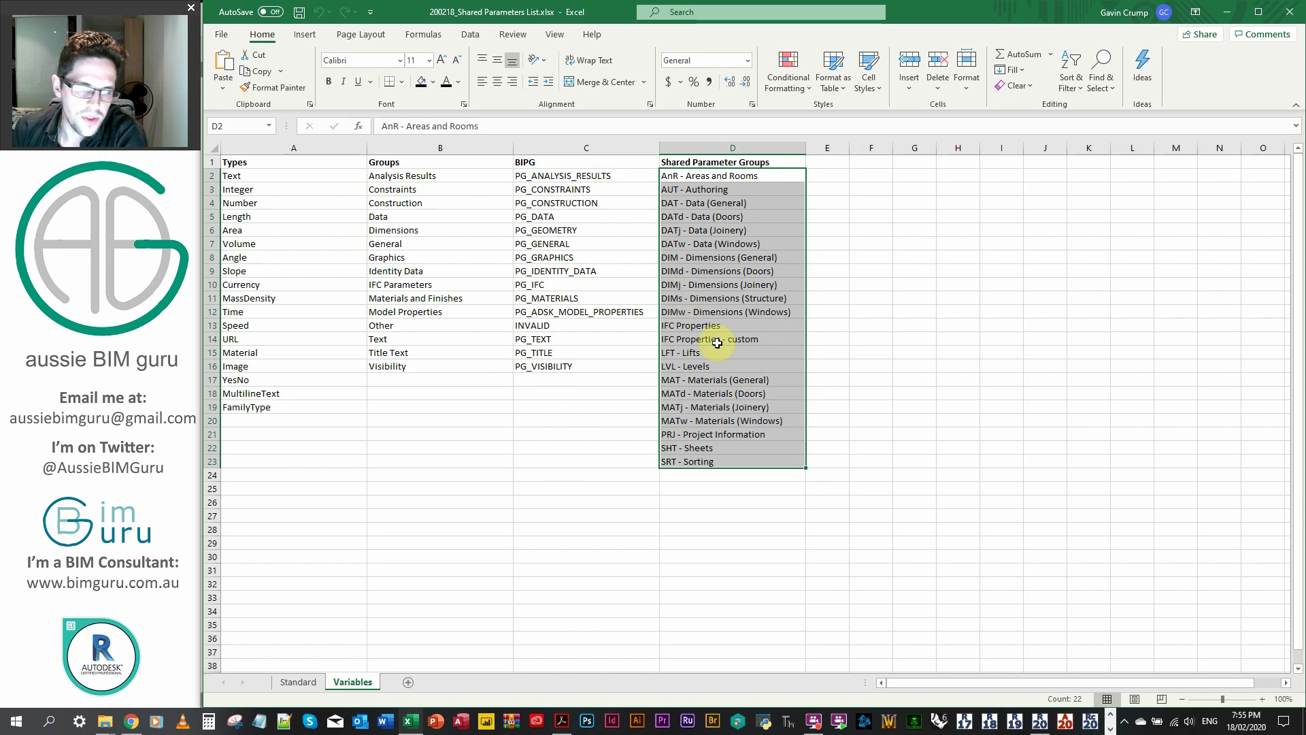
pyautogui.click(298, 682)
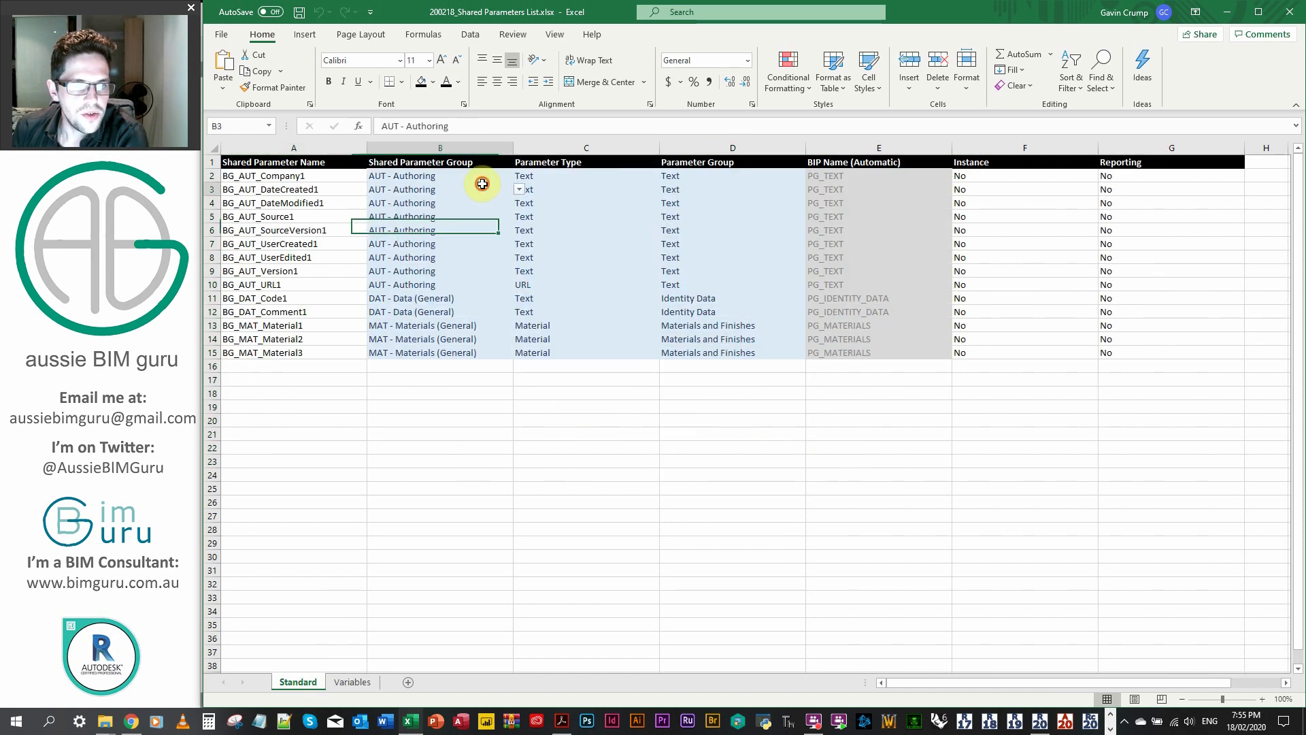
pyautogui.click(519, 176)
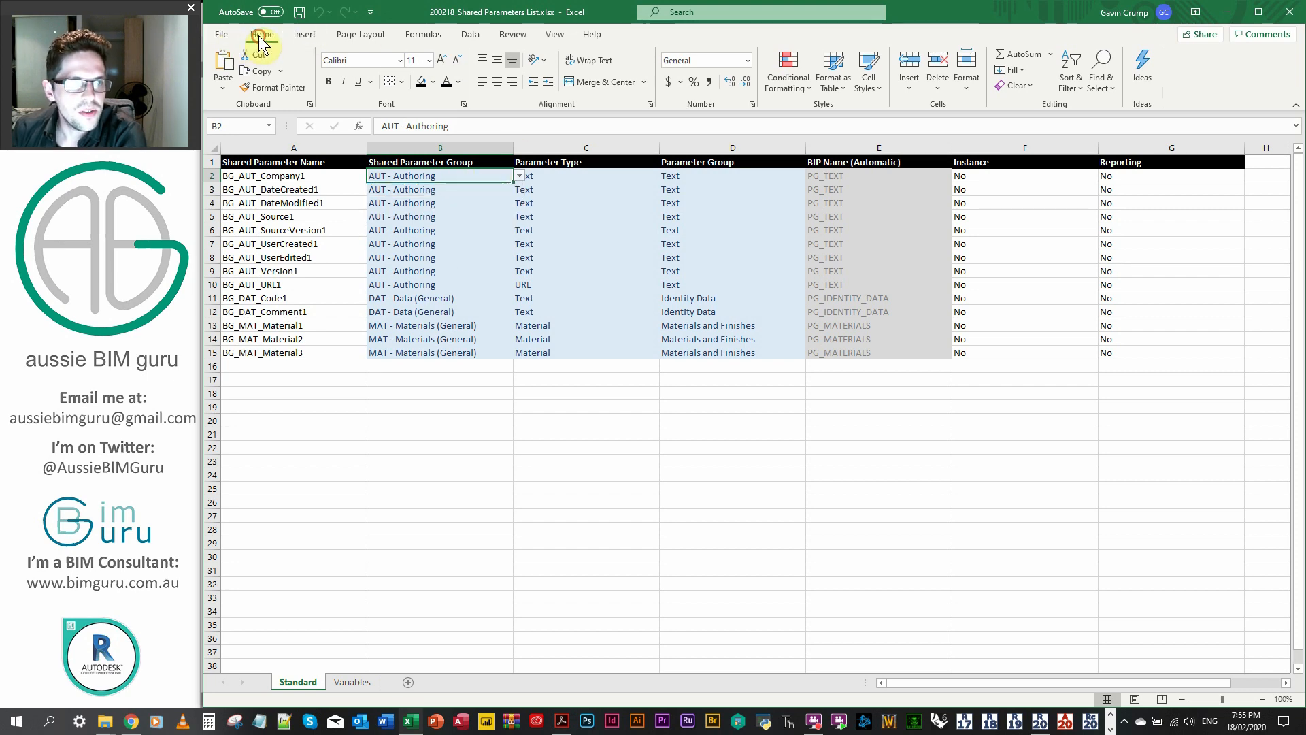
# Confirm cell B2's validation list sources =Variables!$D$2:$D$23 and cancel without changes.
pyautogui.click(469, 34)
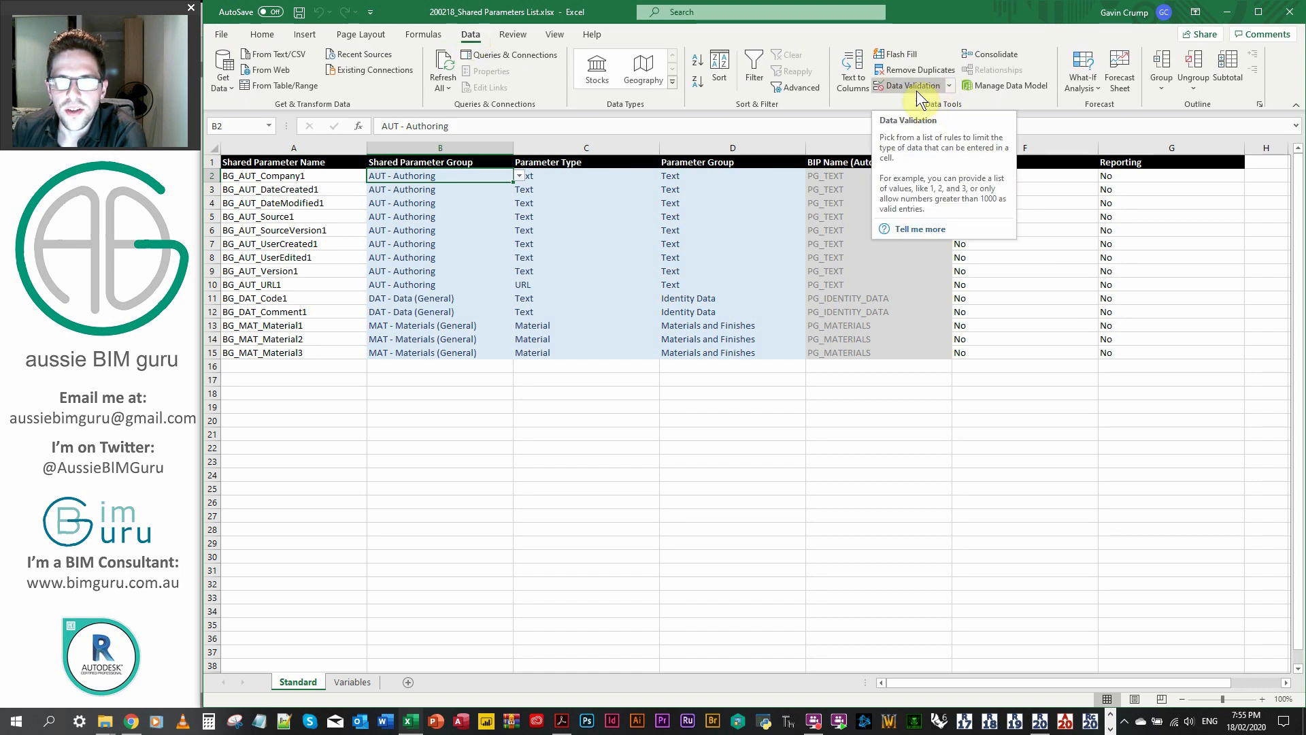
pyautogui.click(949, 84)
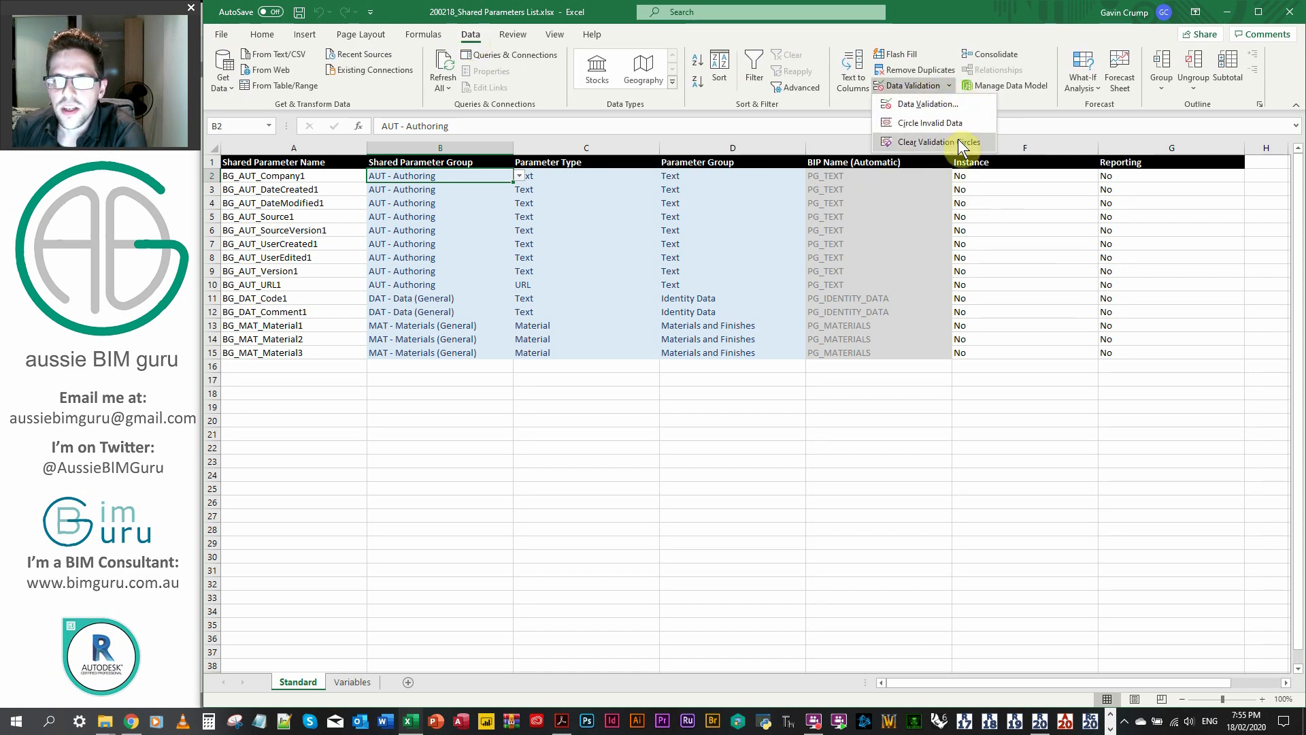
pyautogui.click(927, 103)
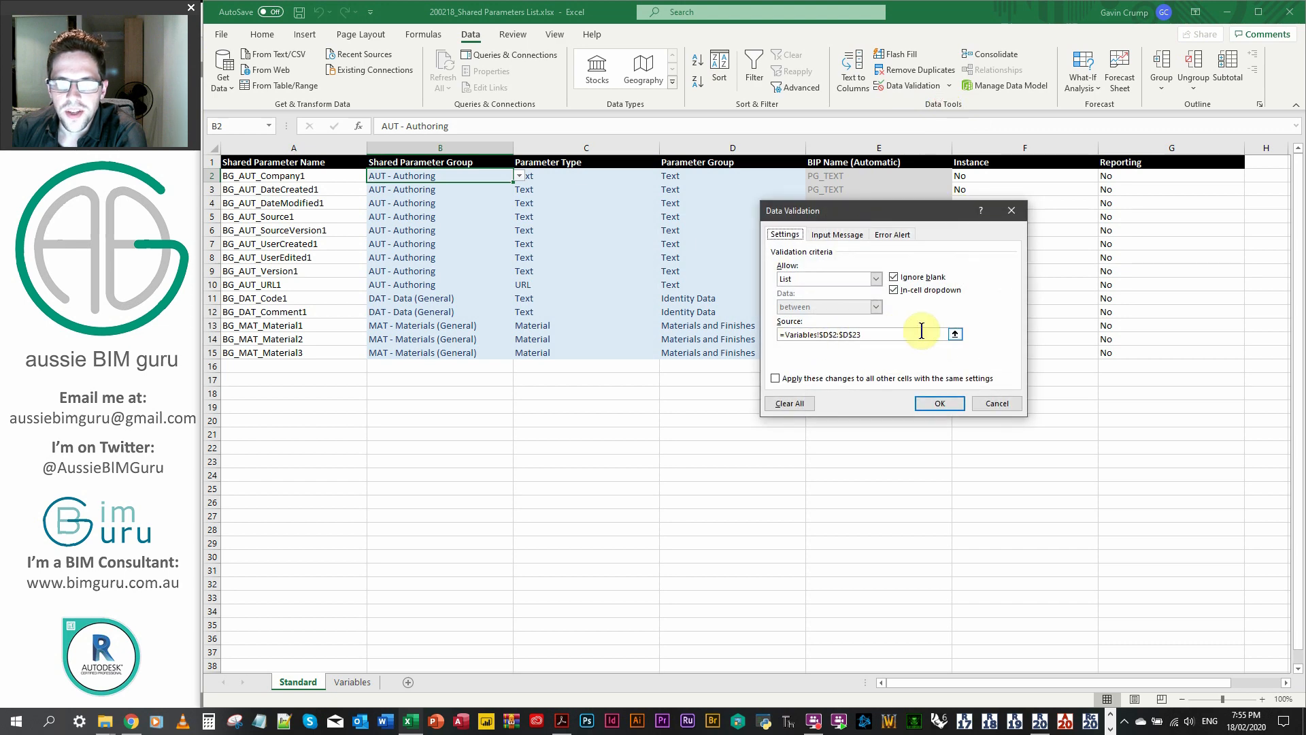
pyautogui.click(351, 681)
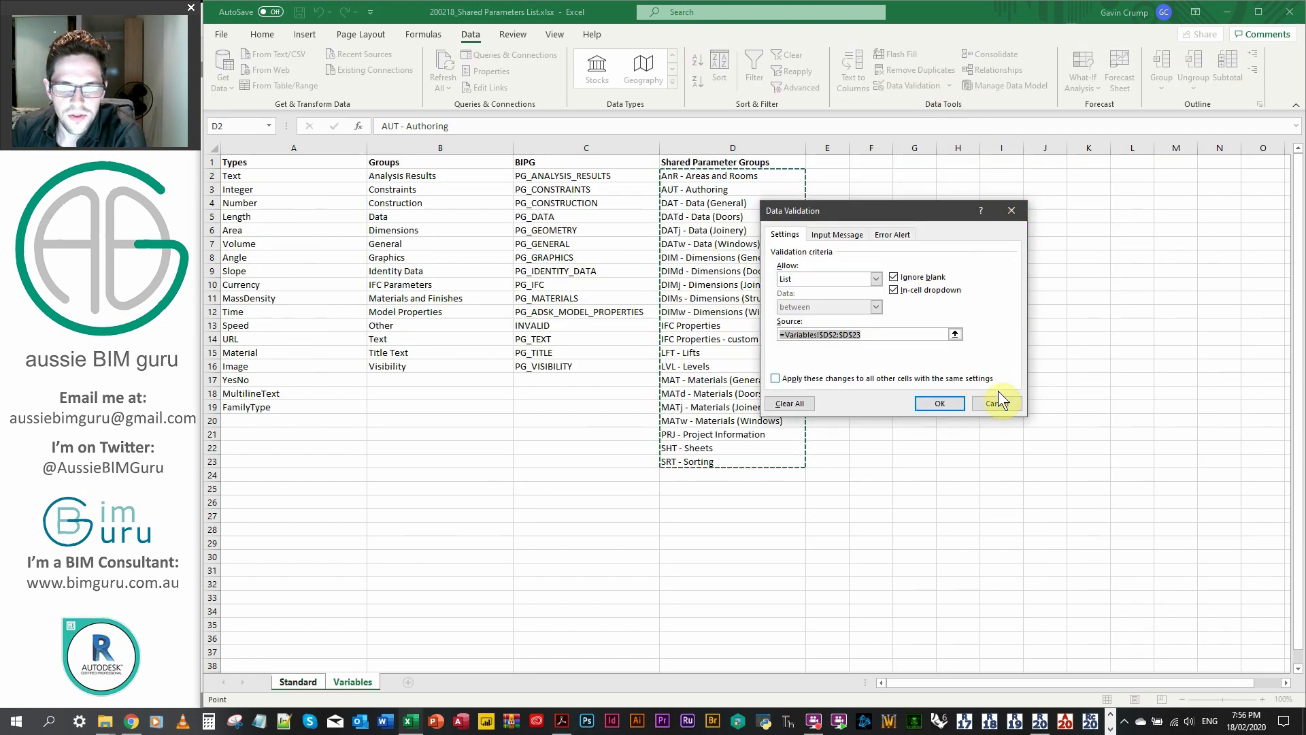
pyautogui.click(995, 402)
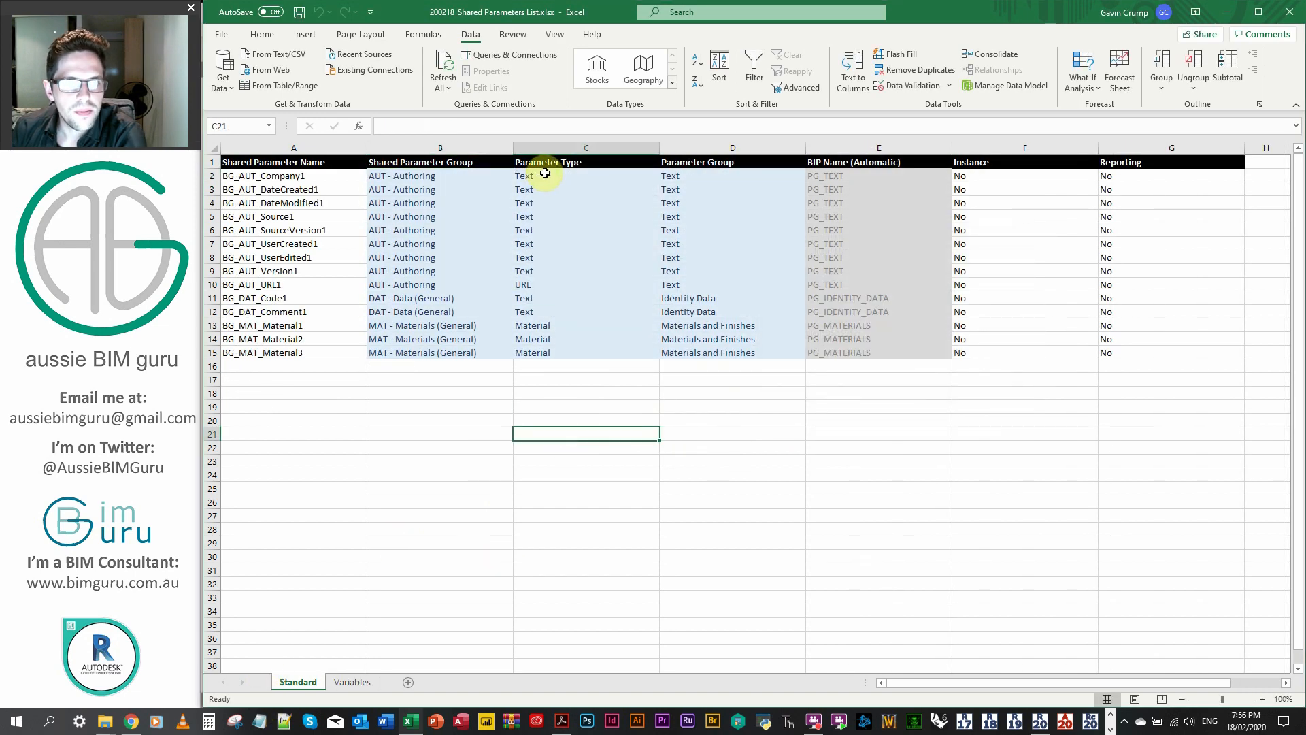
pyautogui.click(585, 176)
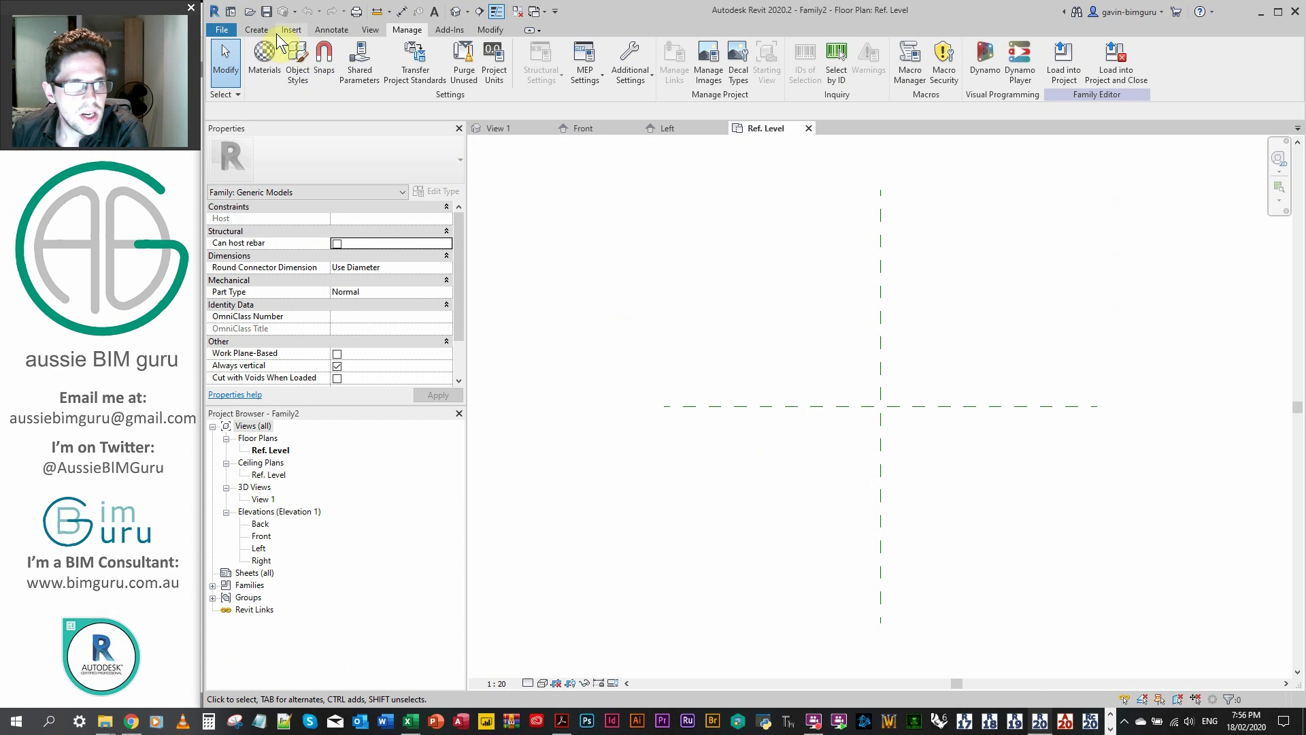
# Check the Family Types dialog's default parameters and close it.
pyautogui.click(256, 30)
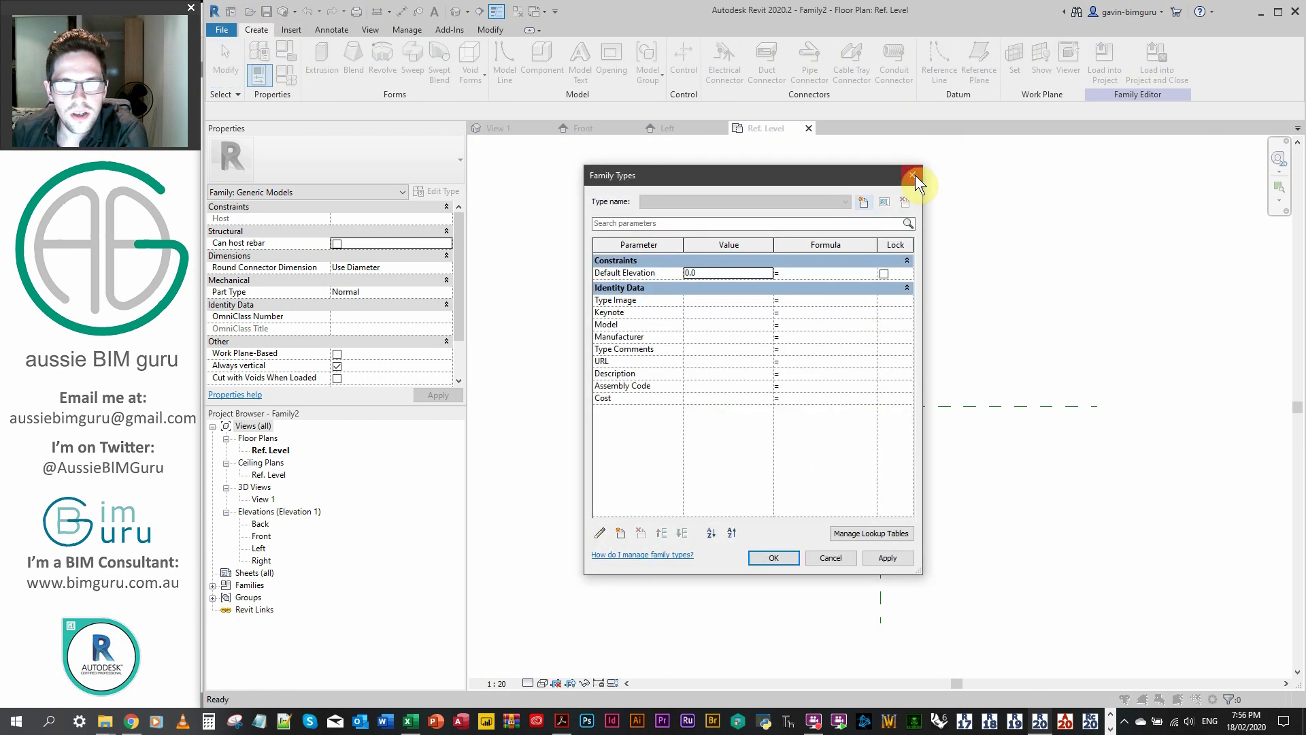
pyautogui.click(915, 176)
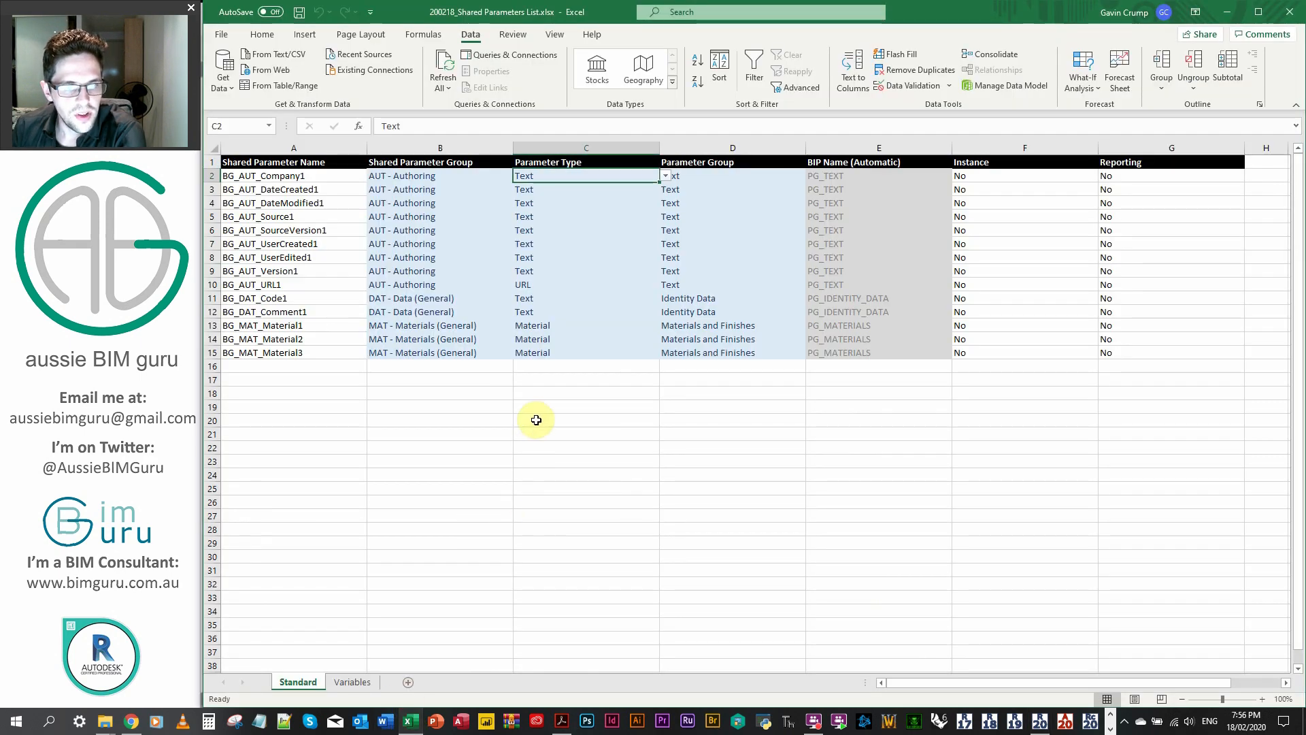
pyautogui.click(664, 175)
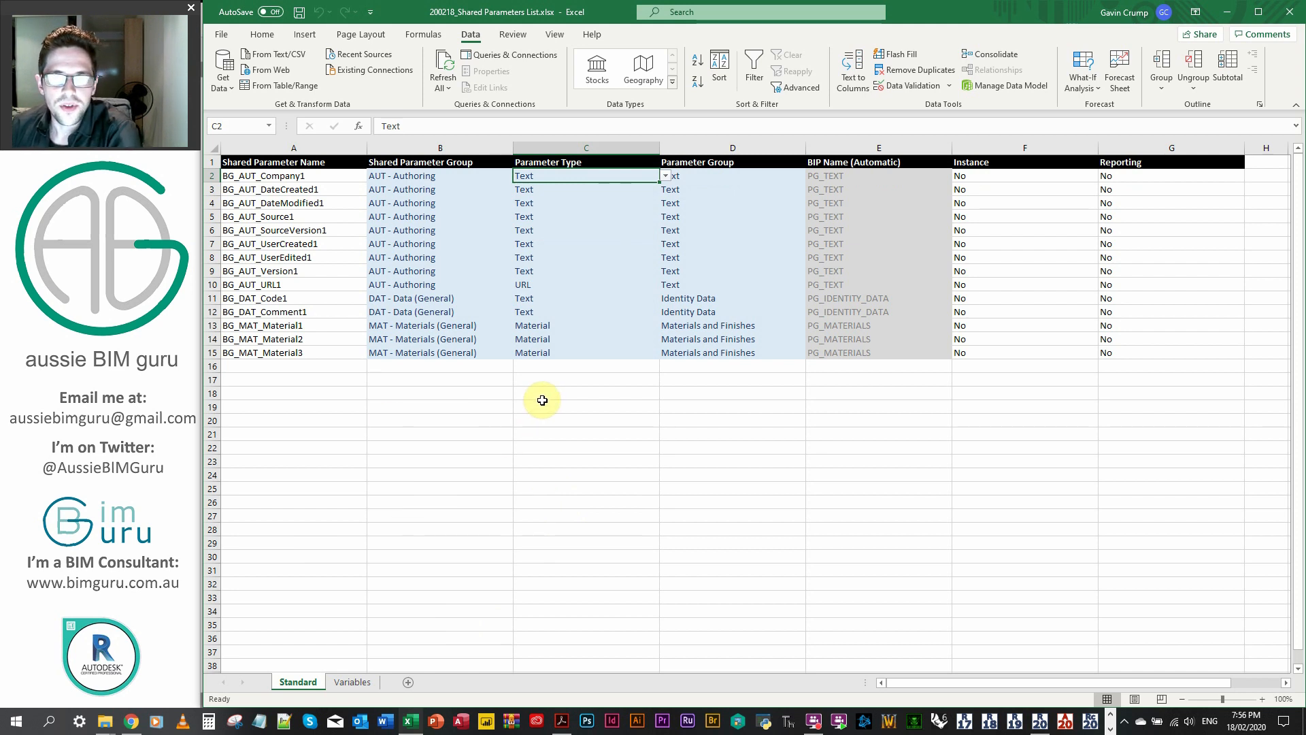
pyautogui.moveTo(570, 314)
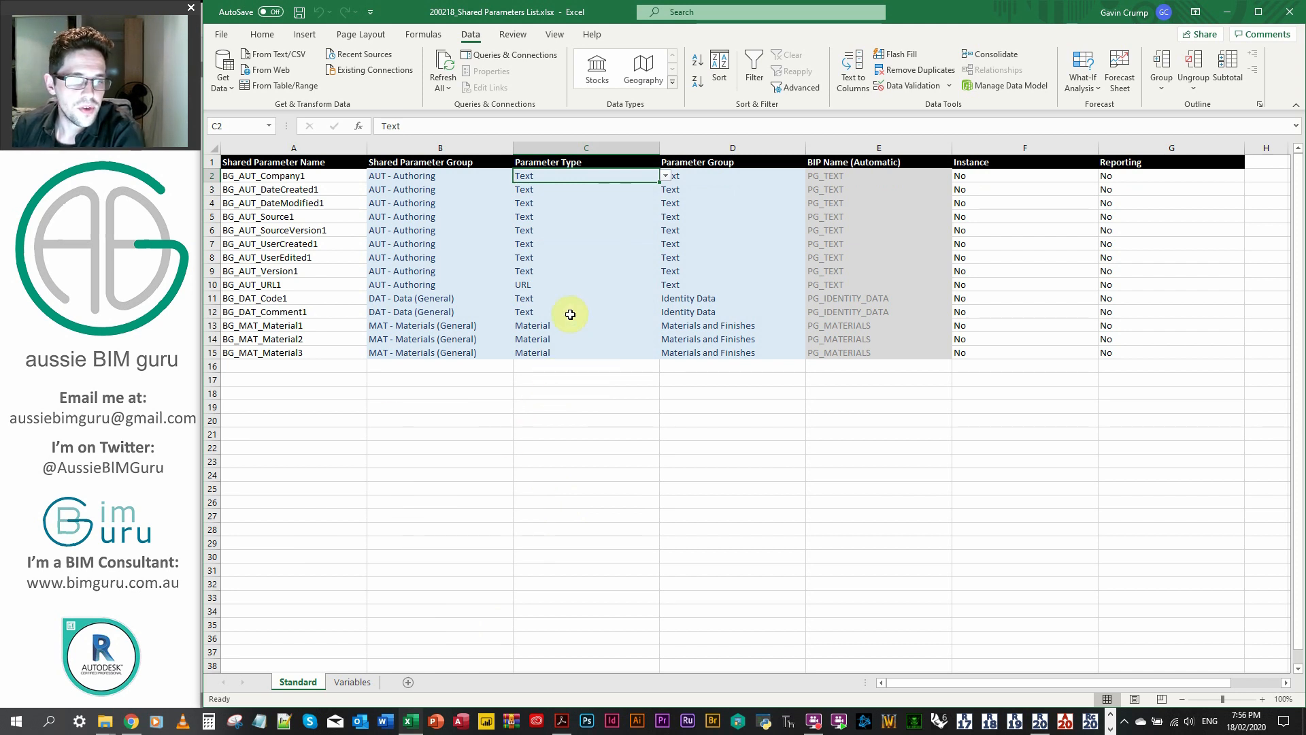
pyautogui.click(351, 682)
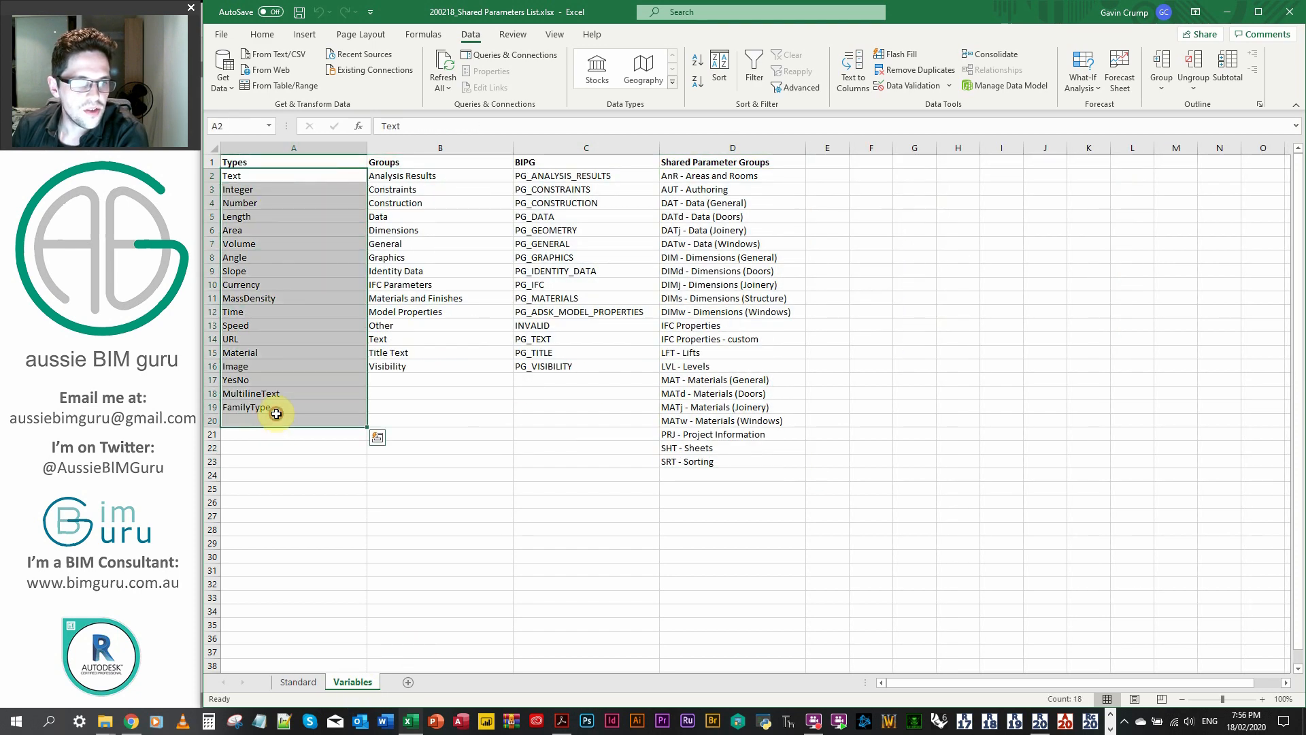
pyautogui.click(298, 681)
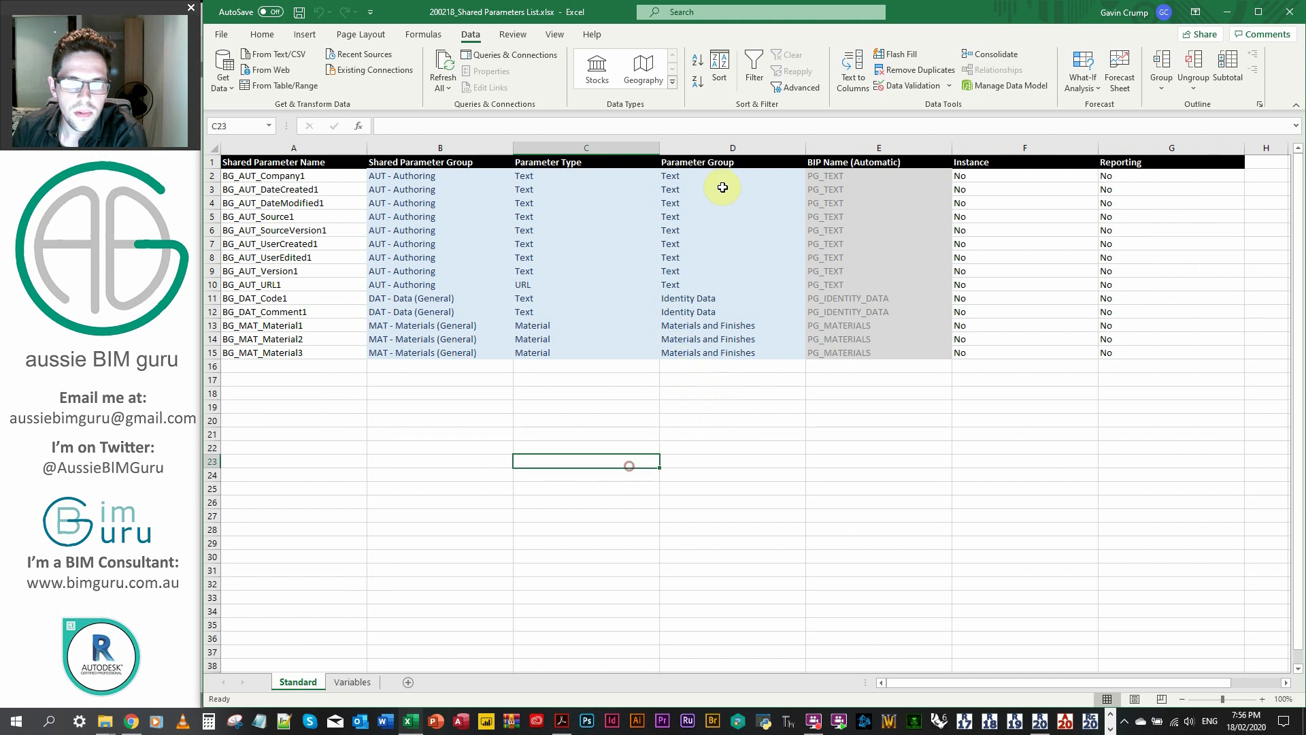
pyautogui.click(878, 175)
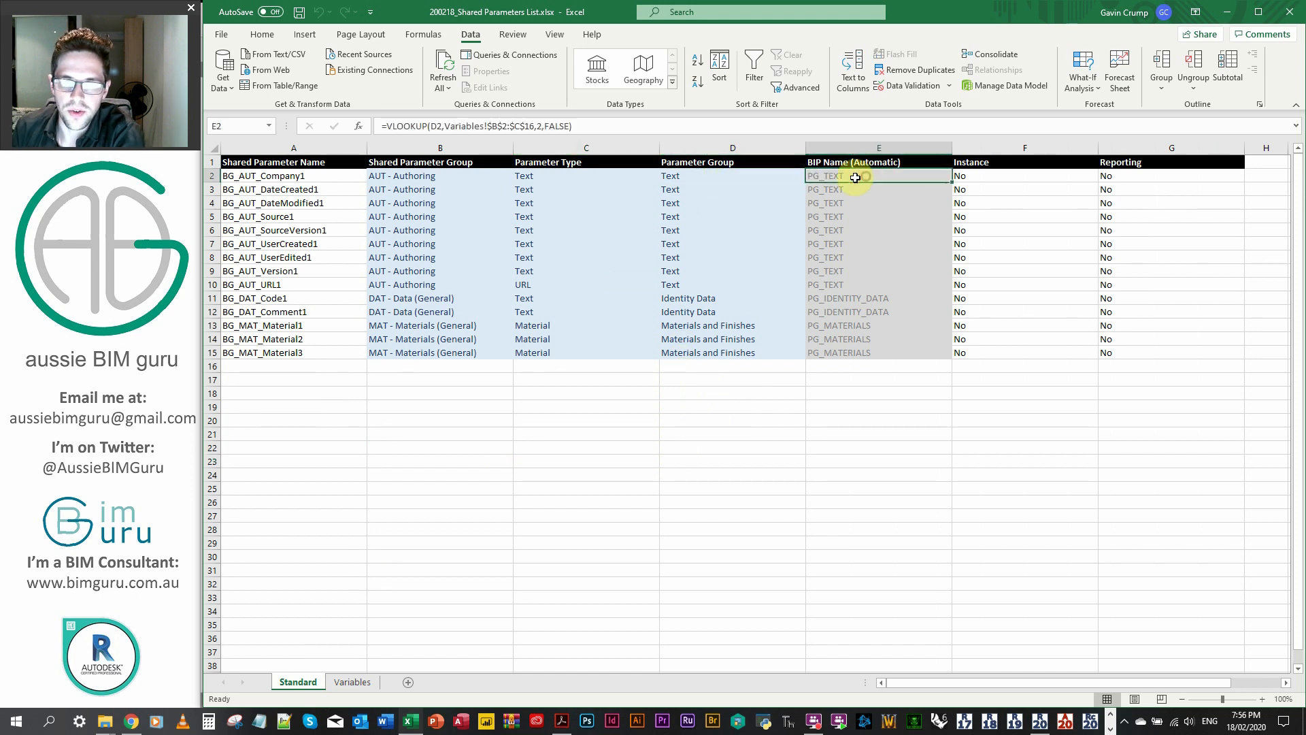
pyautogui.click(732, 175)
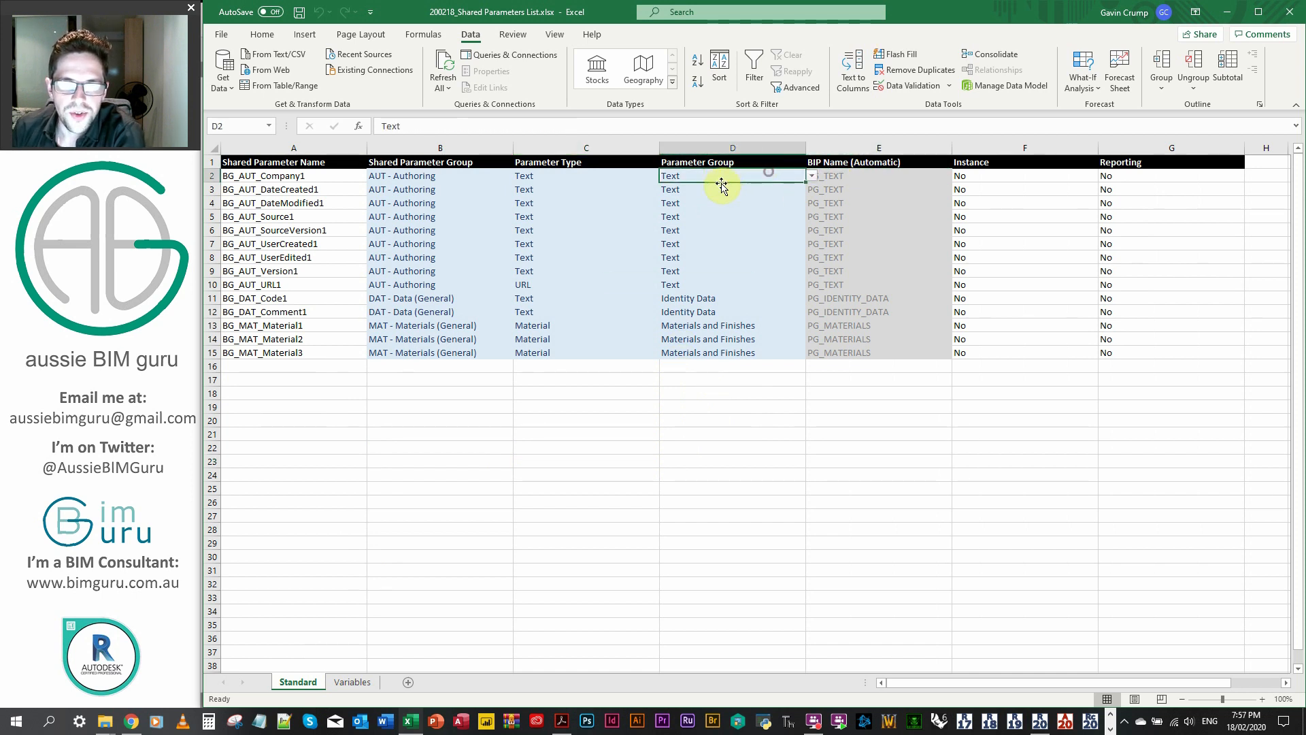
pyautogui.moveTo(745, 298)
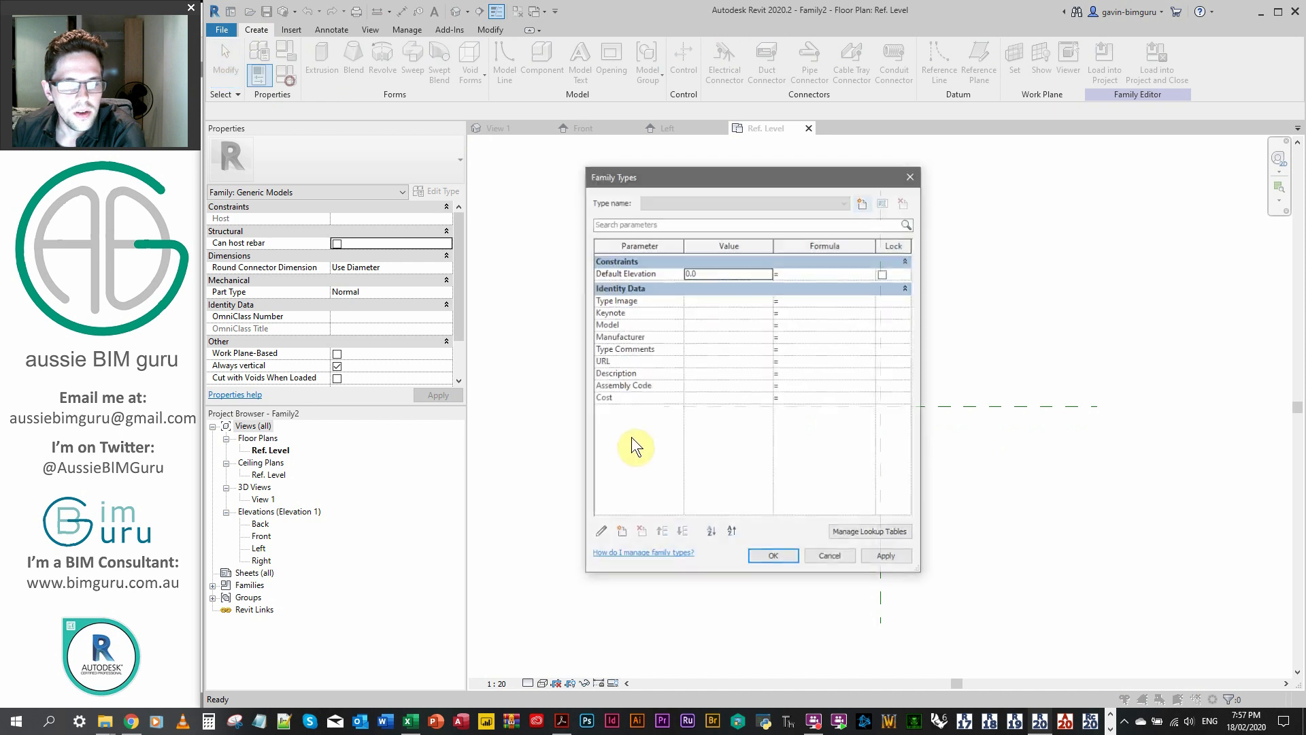
# Open the first row's Parameter Group drop-down list in Excel.
pyautogui.click(599, 530)
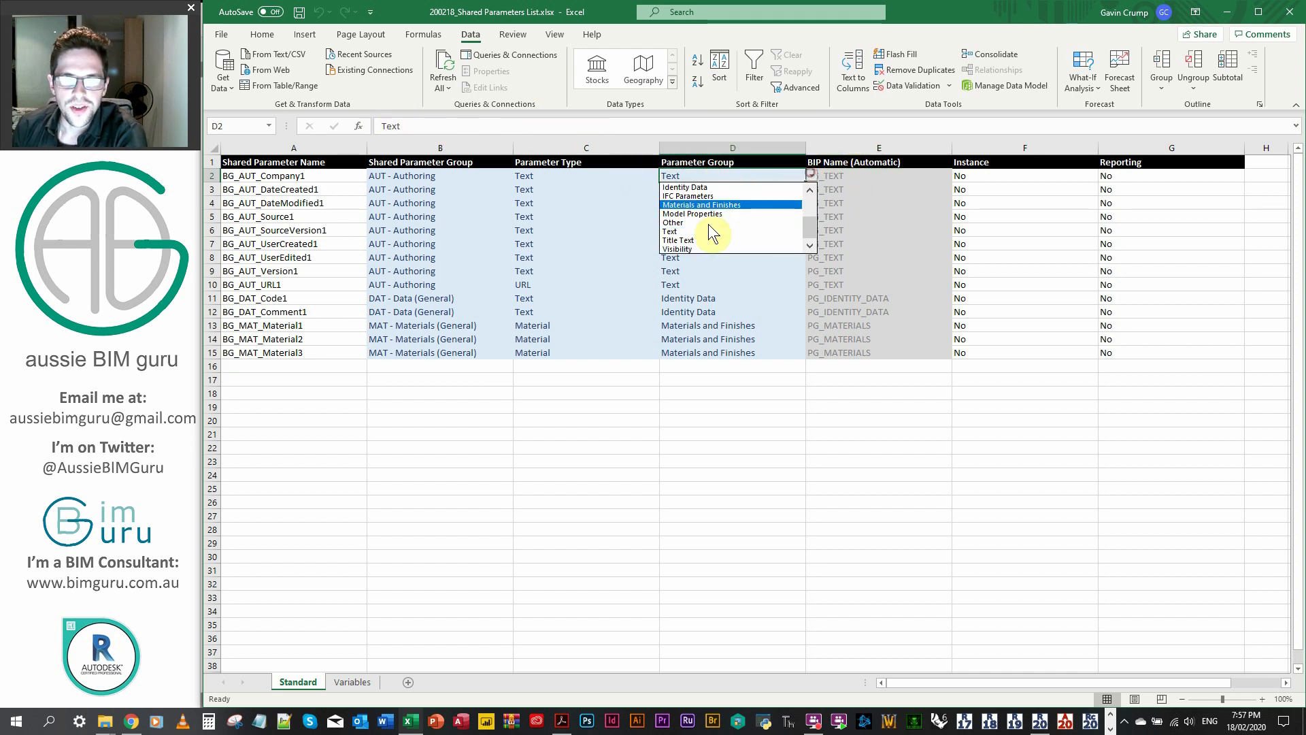
pyautogui.click(691, 214)
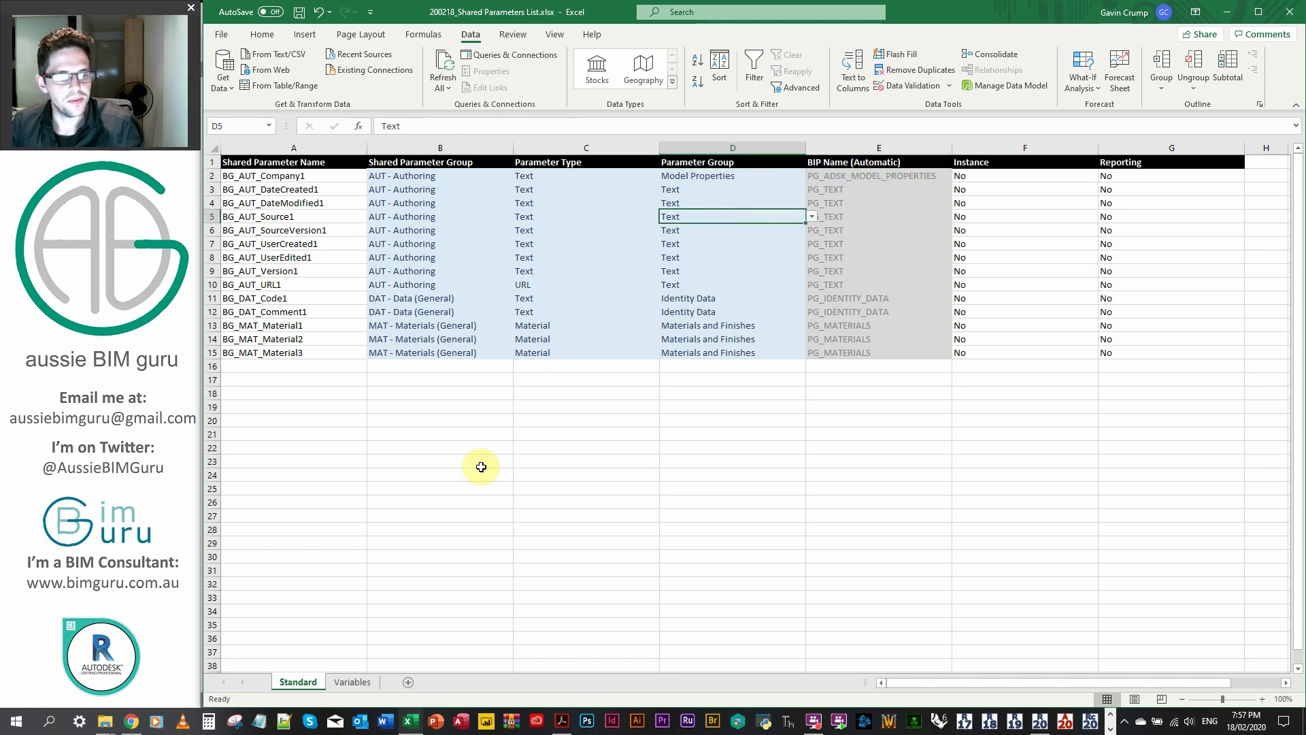
pyautogui.click(351, 681)
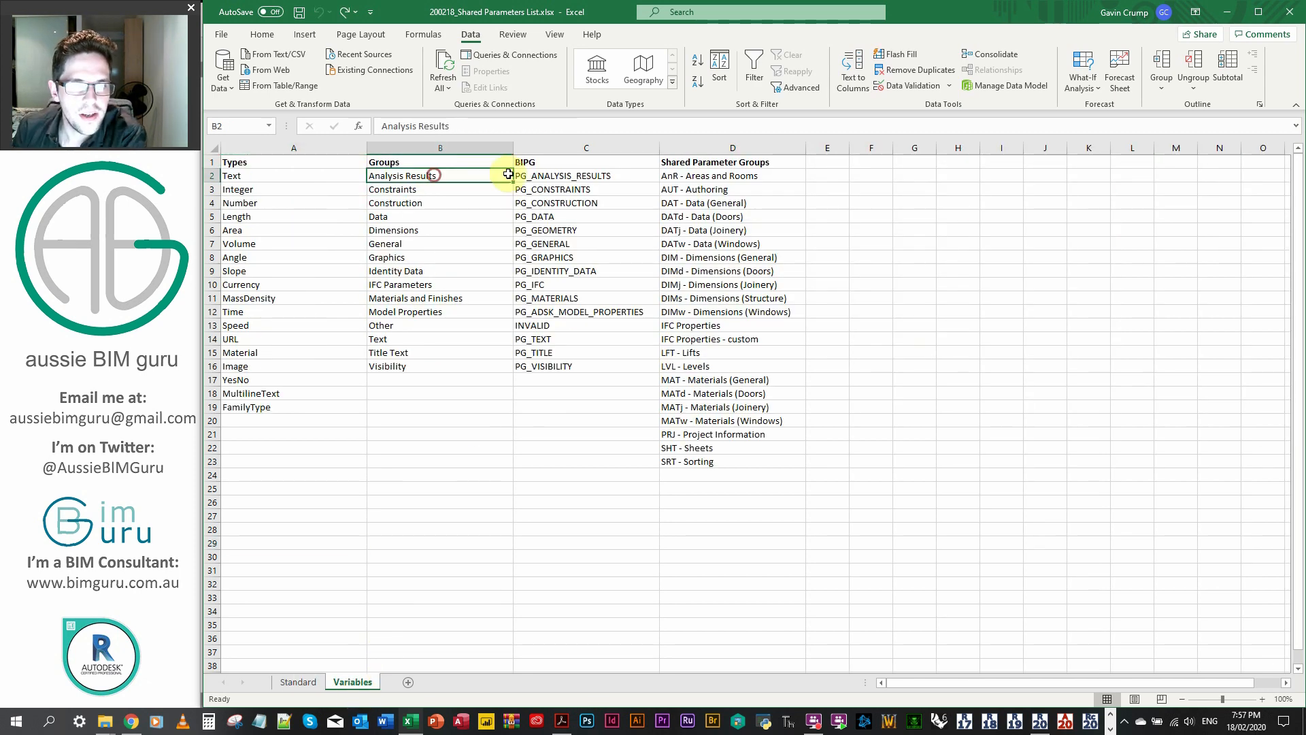
pyautogui.click(586, 202)
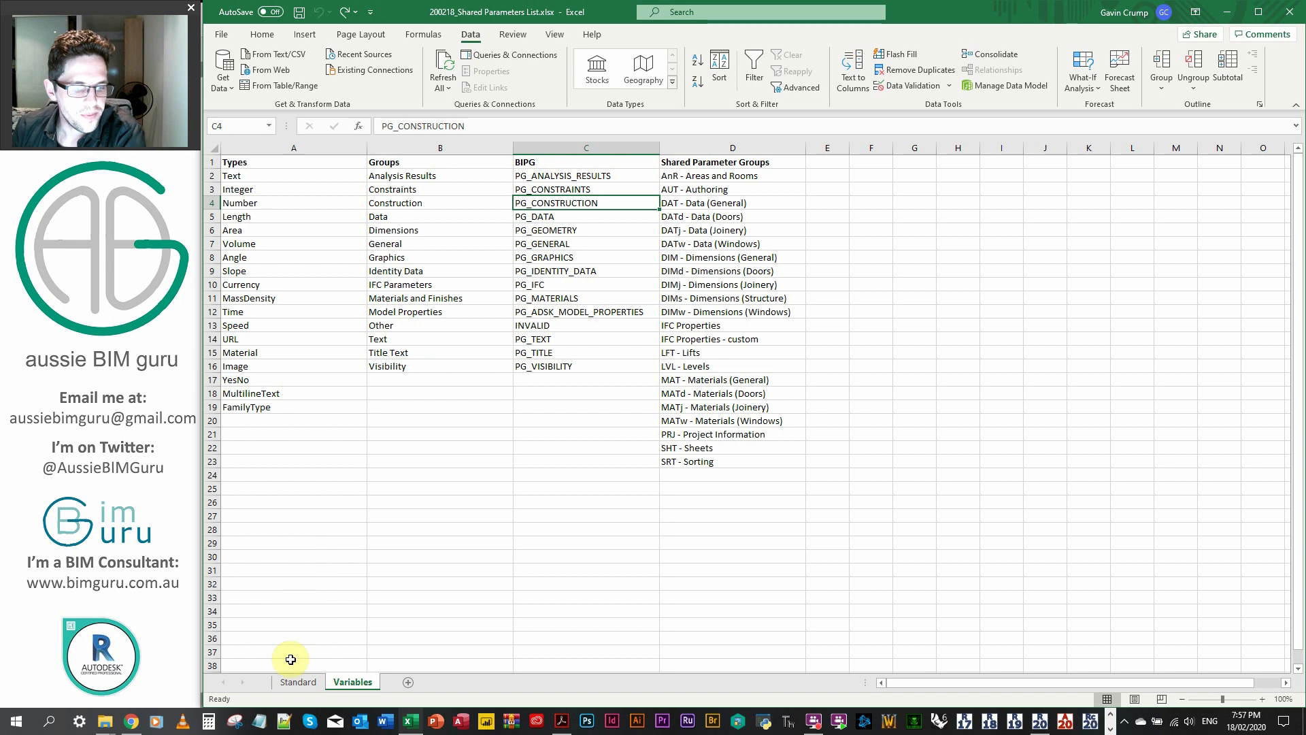
pyautogui.click(297, 681)
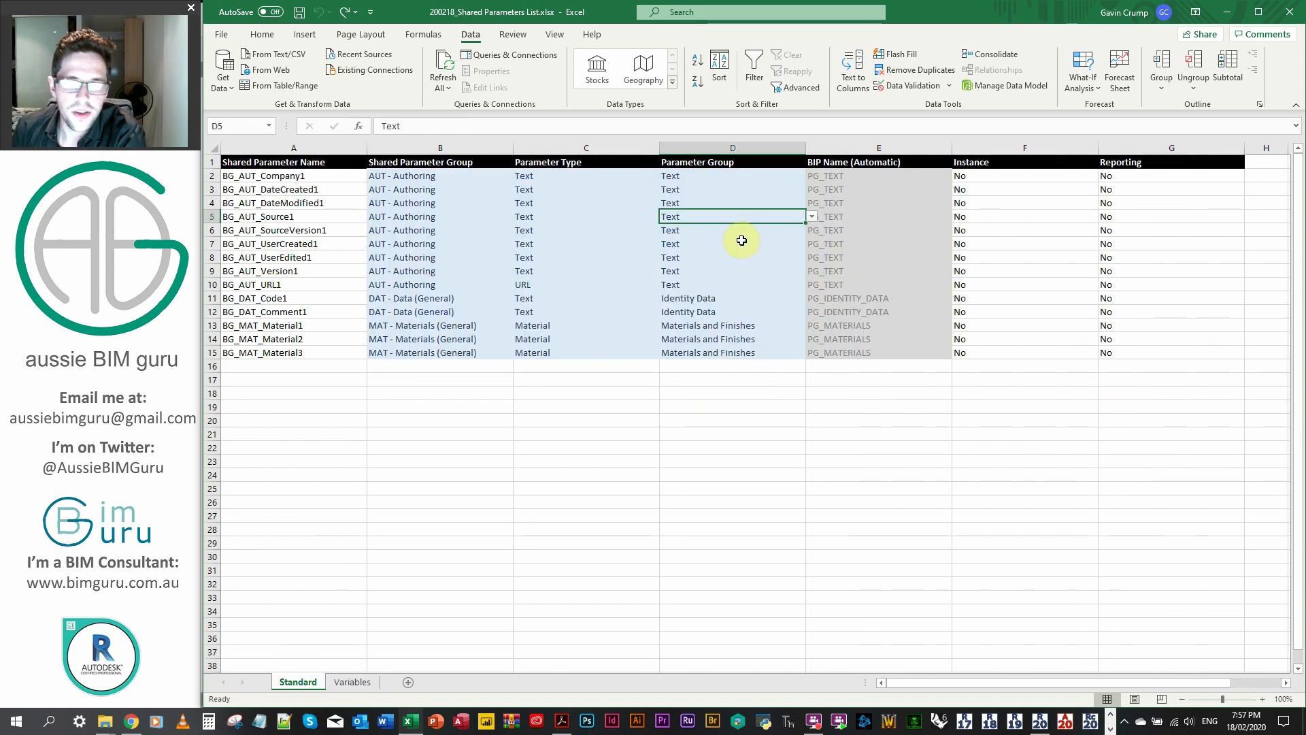
pyautogui.click(877, 216)
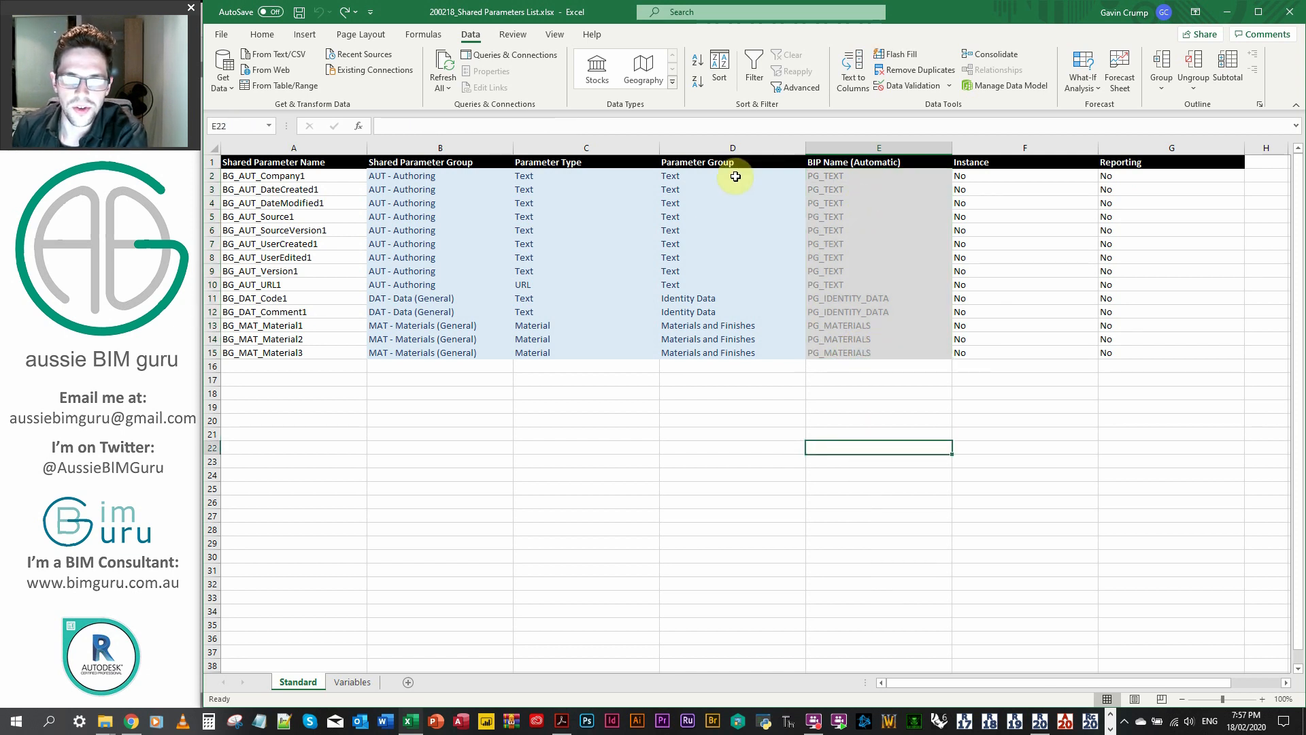
pyautogui.click(732, 325)
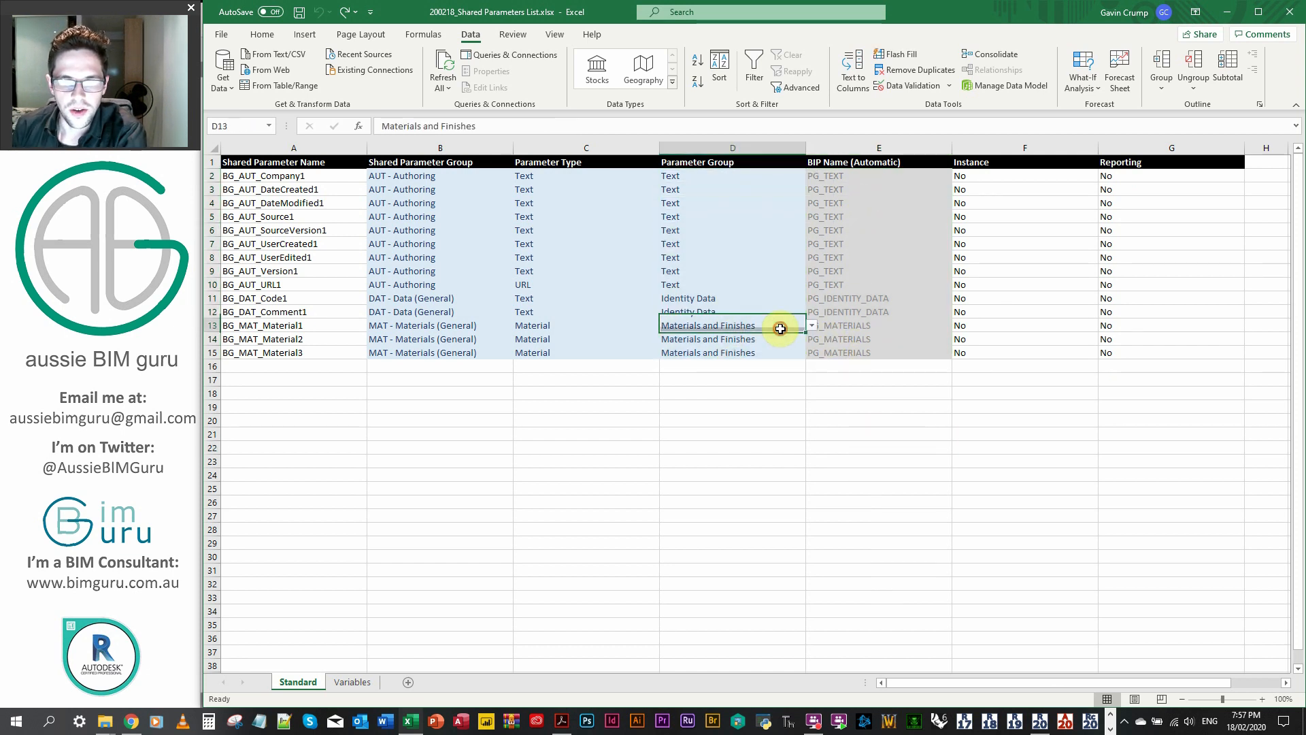
pyautogui.moveTo(926, 381)
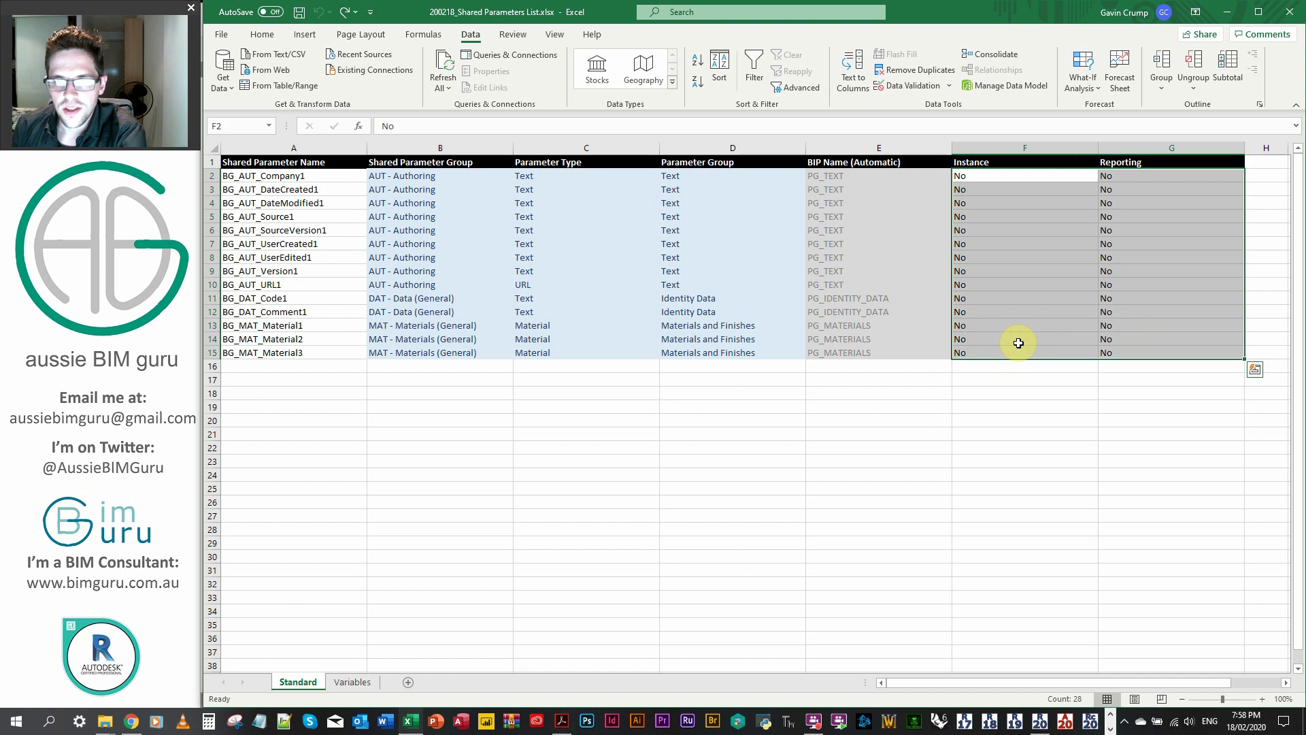
pyautogui.click(1023, 339)
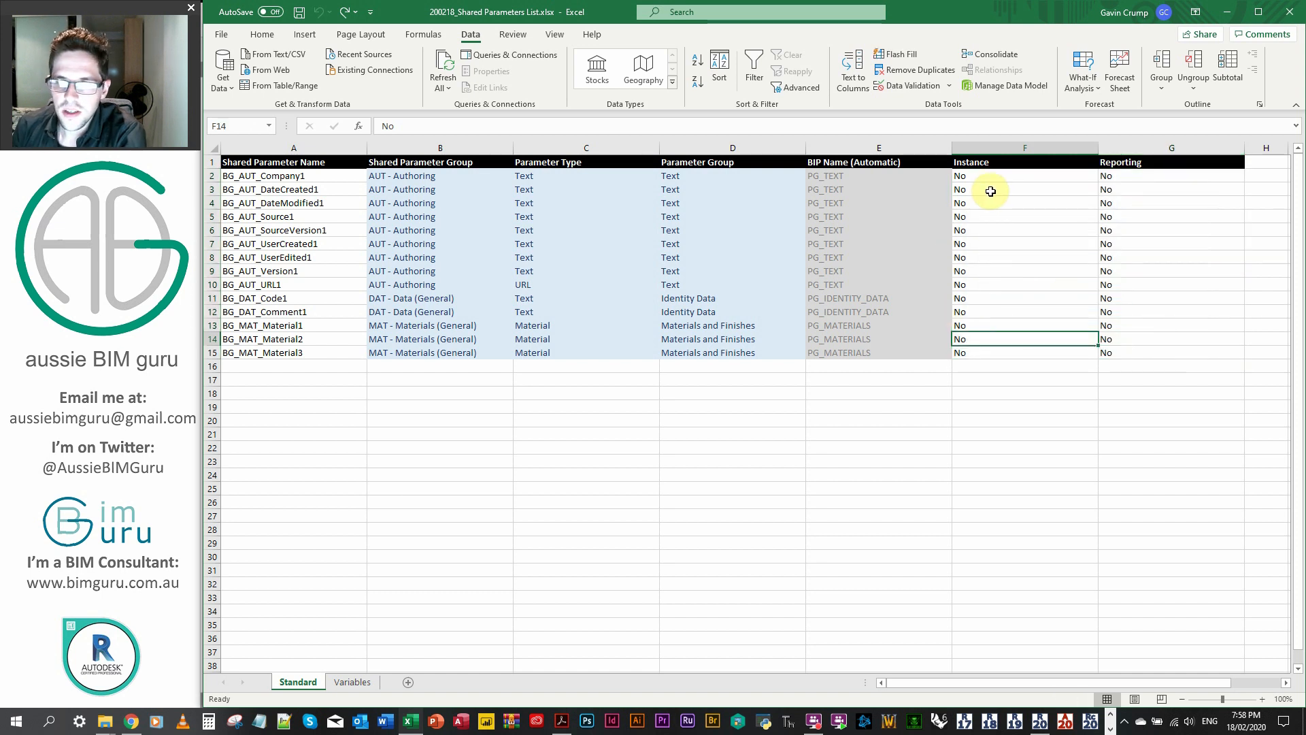
pyautogui.moveTo(990, 444)
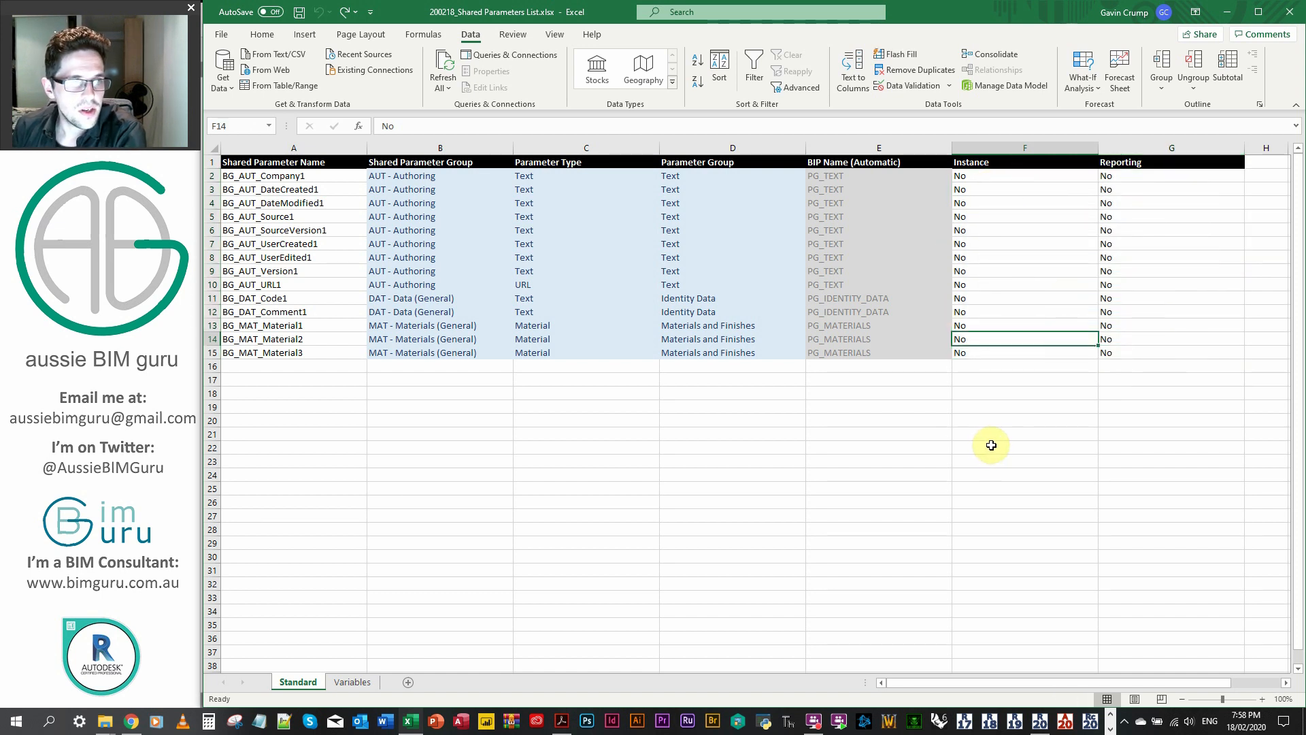
pyautogui.moveTo(963, 467)
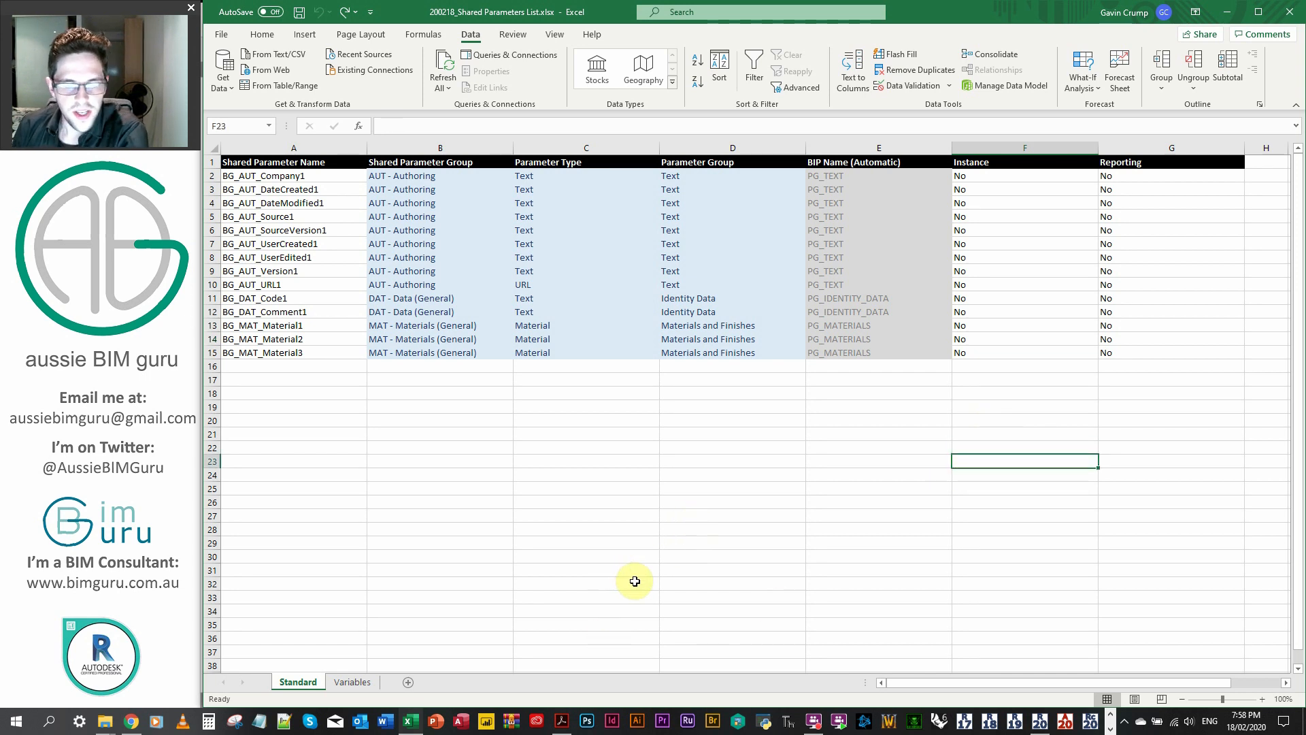
pyautogui.click(585, 557)
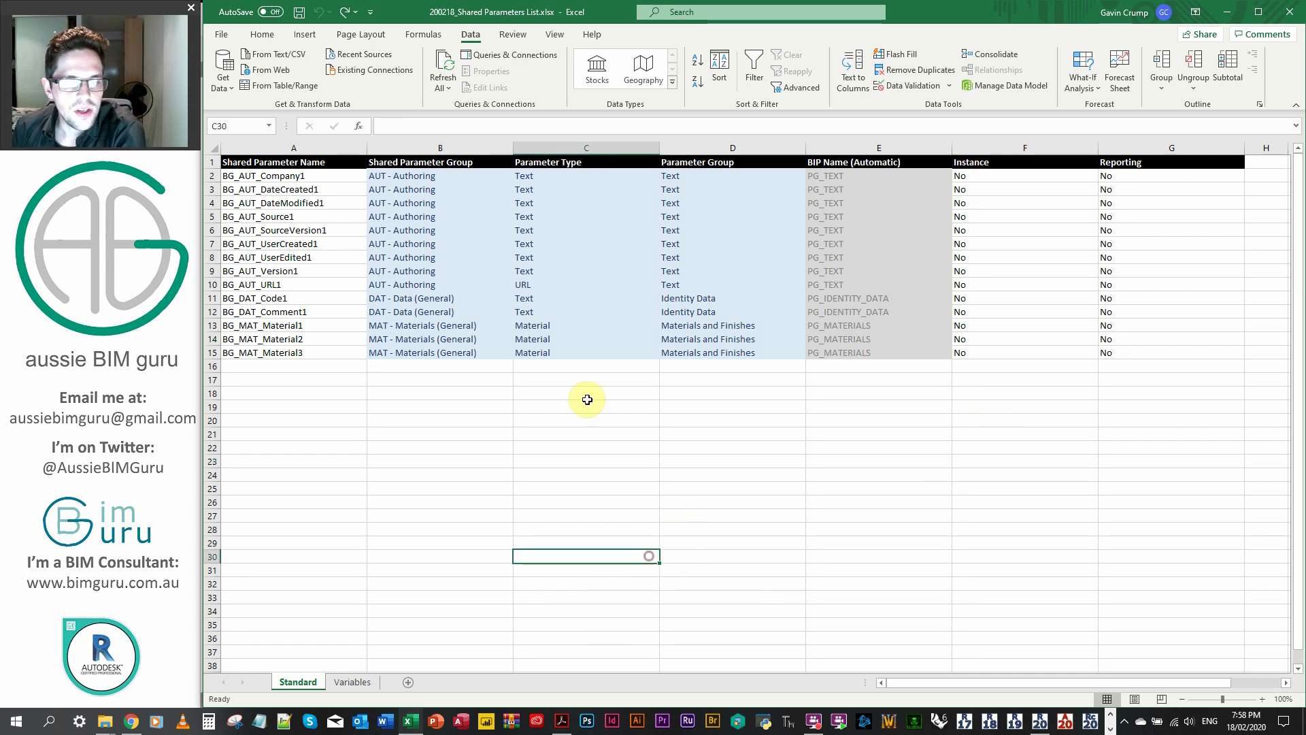
pyautogui.click(732, 446)
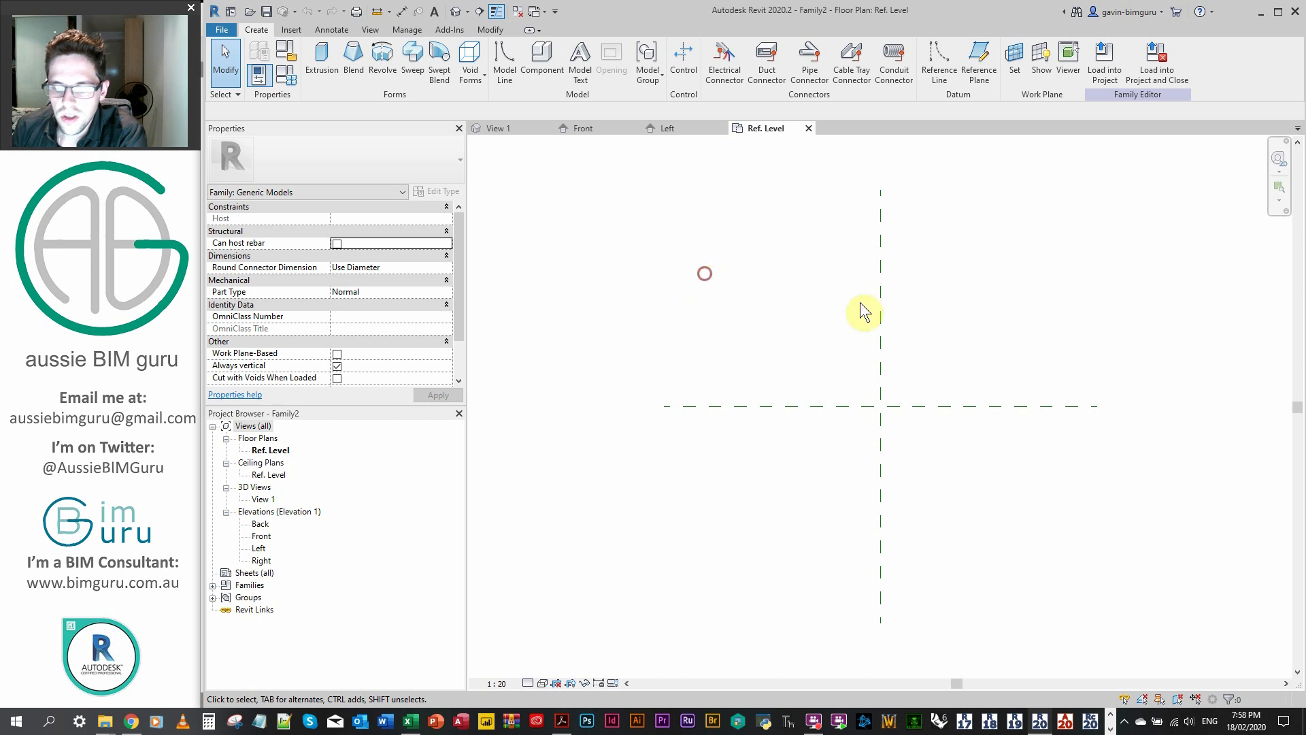
# Launch Dynamo from the family and start a new blank graph, maximised.
pyautogui.click(406, 29)
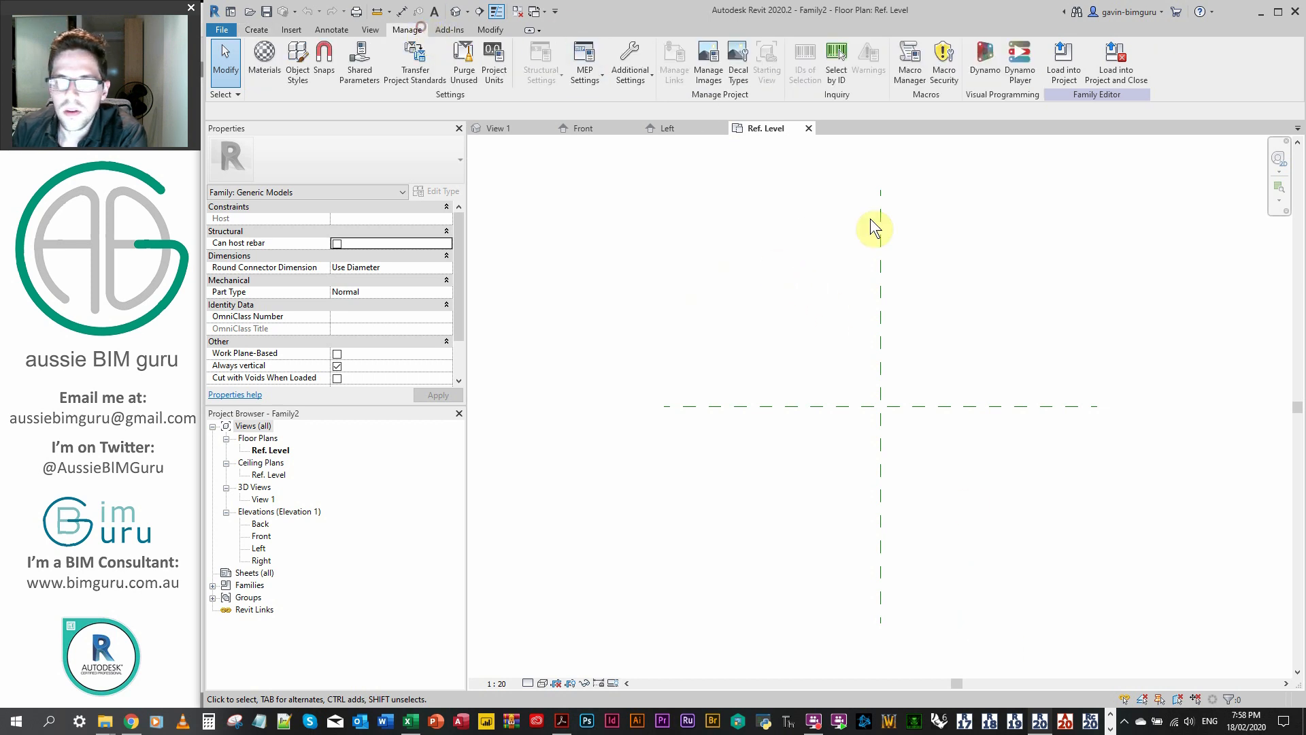
pyautogui.click(985, 59)
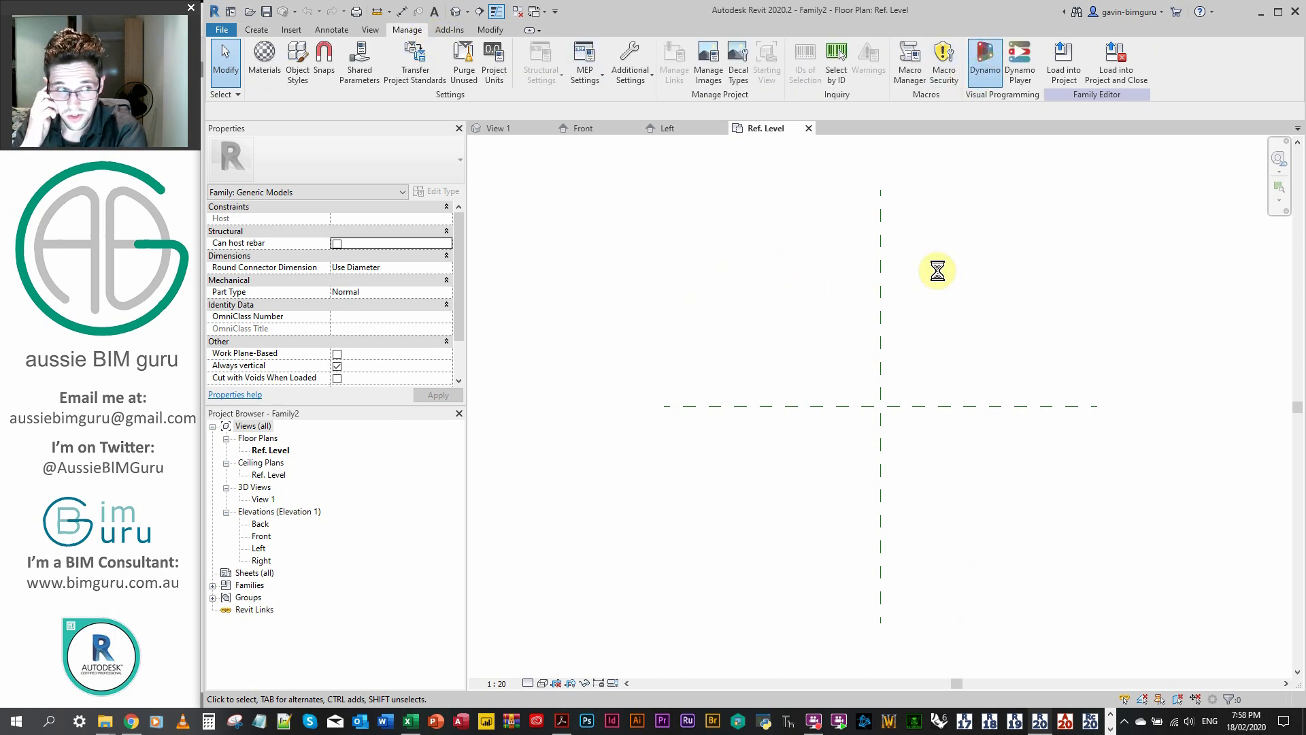
pyautogui.click(985, 60)
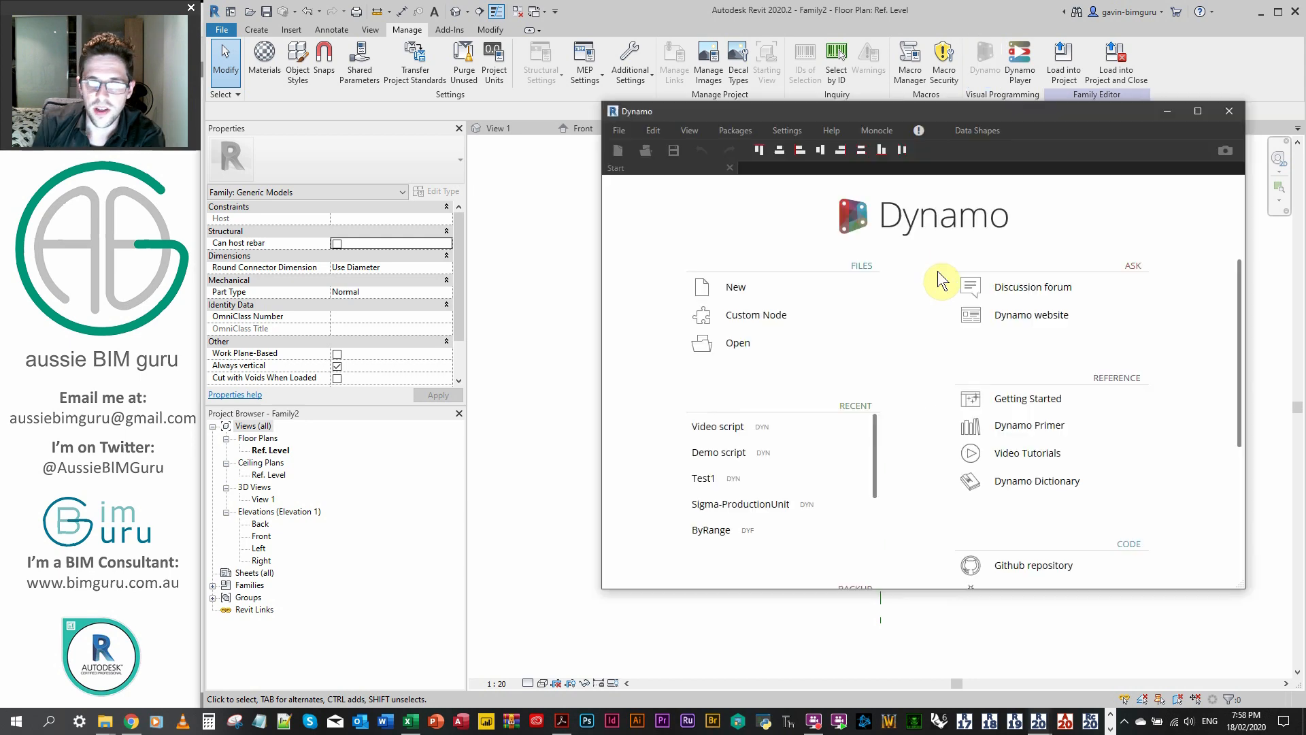
pyautogui.click(734, 285)
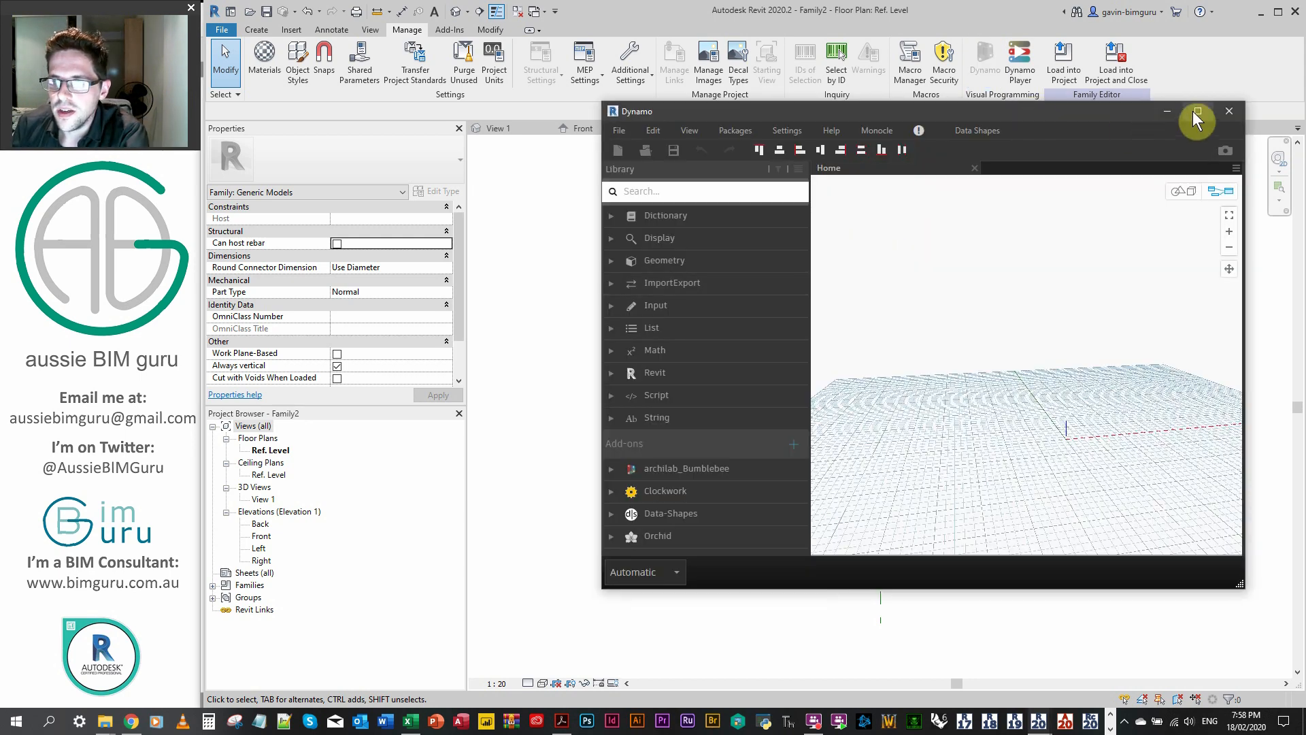
pyautogui.click(1199, 111)
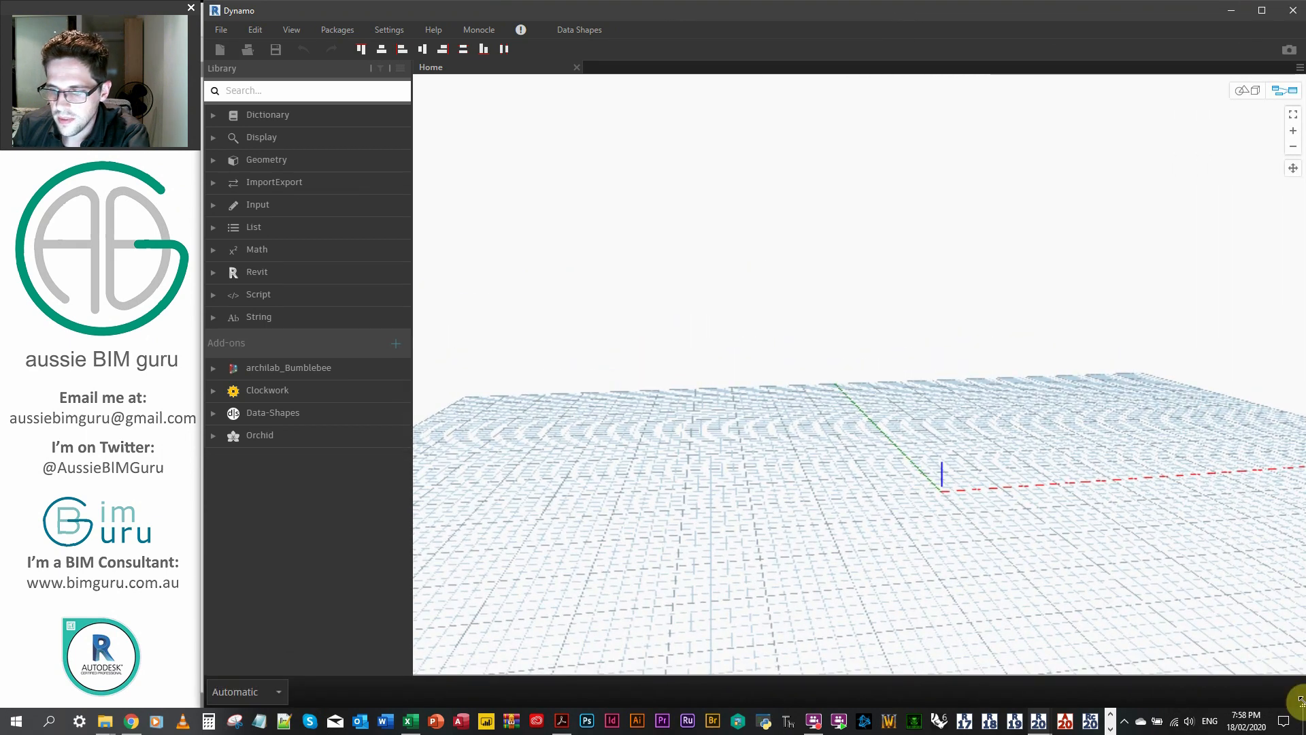
# Save the new graph as Test2.dyn.
pyautogui.rightClick(565, 291)
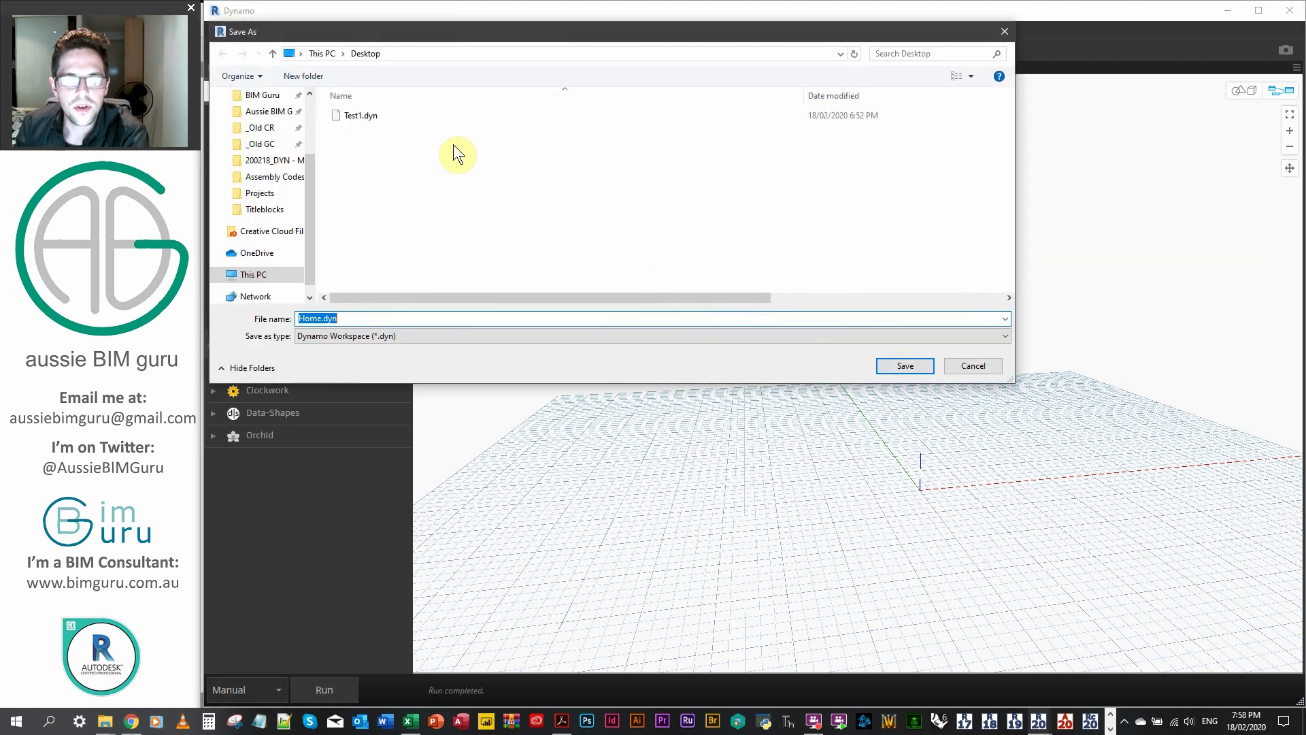
pyautogui.click(361, 114)
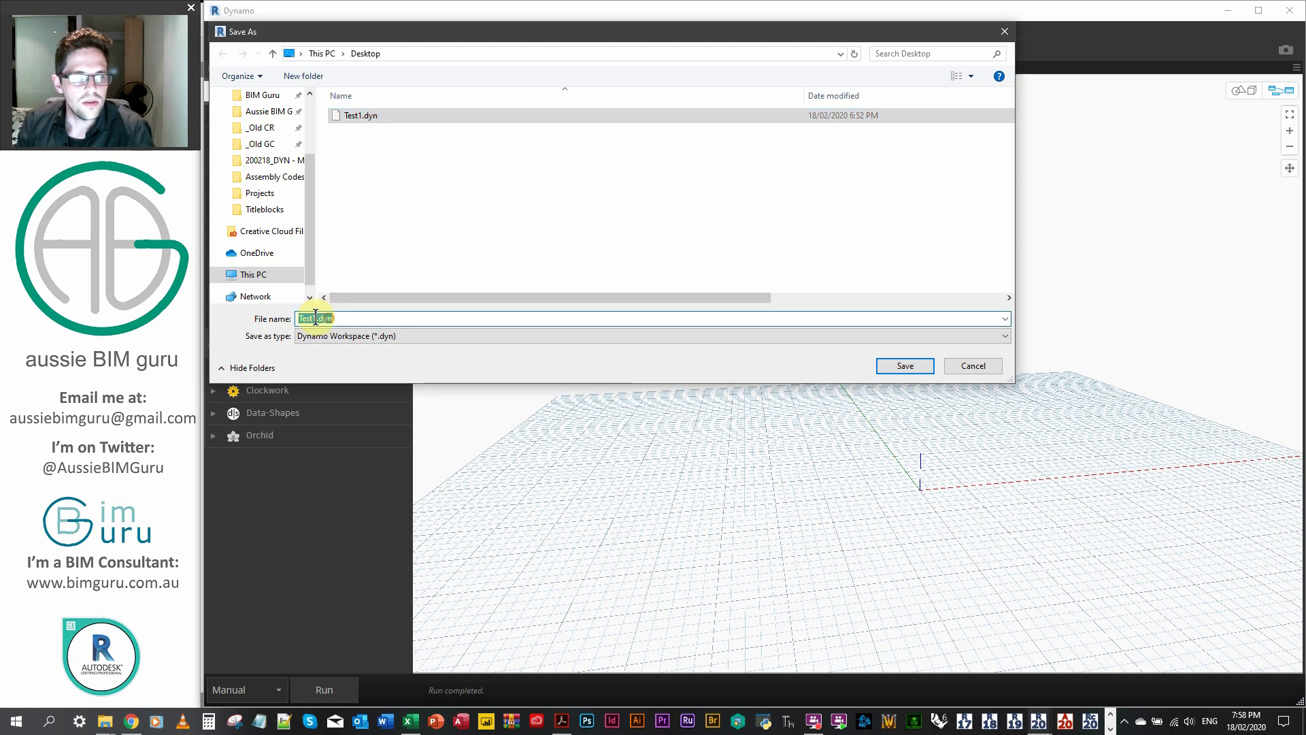
pyautogui.click(903, 366)
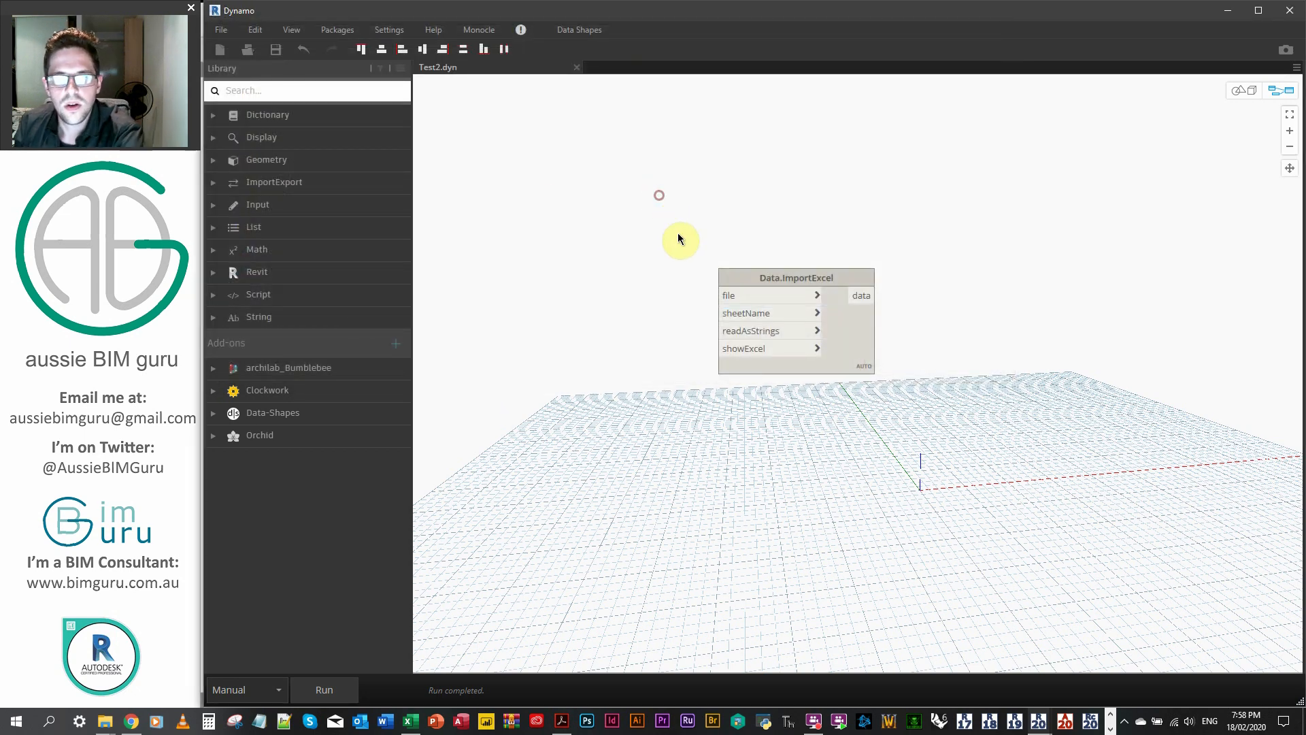
# Feed 200218_Shared Parameters List.xlsx via File From Path into Data.ImportExcel, and add a Code Block.
pyautogui.write('file fr')
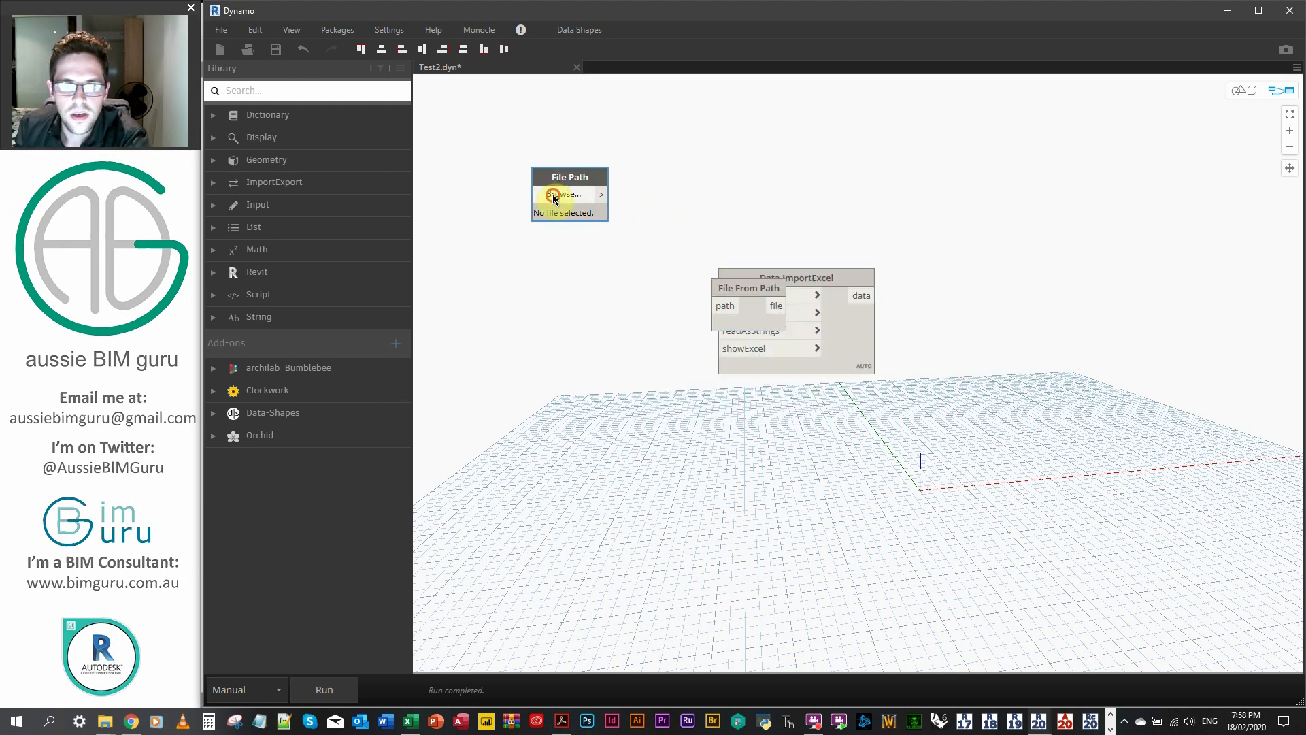
pyautogui.click(565, 195)
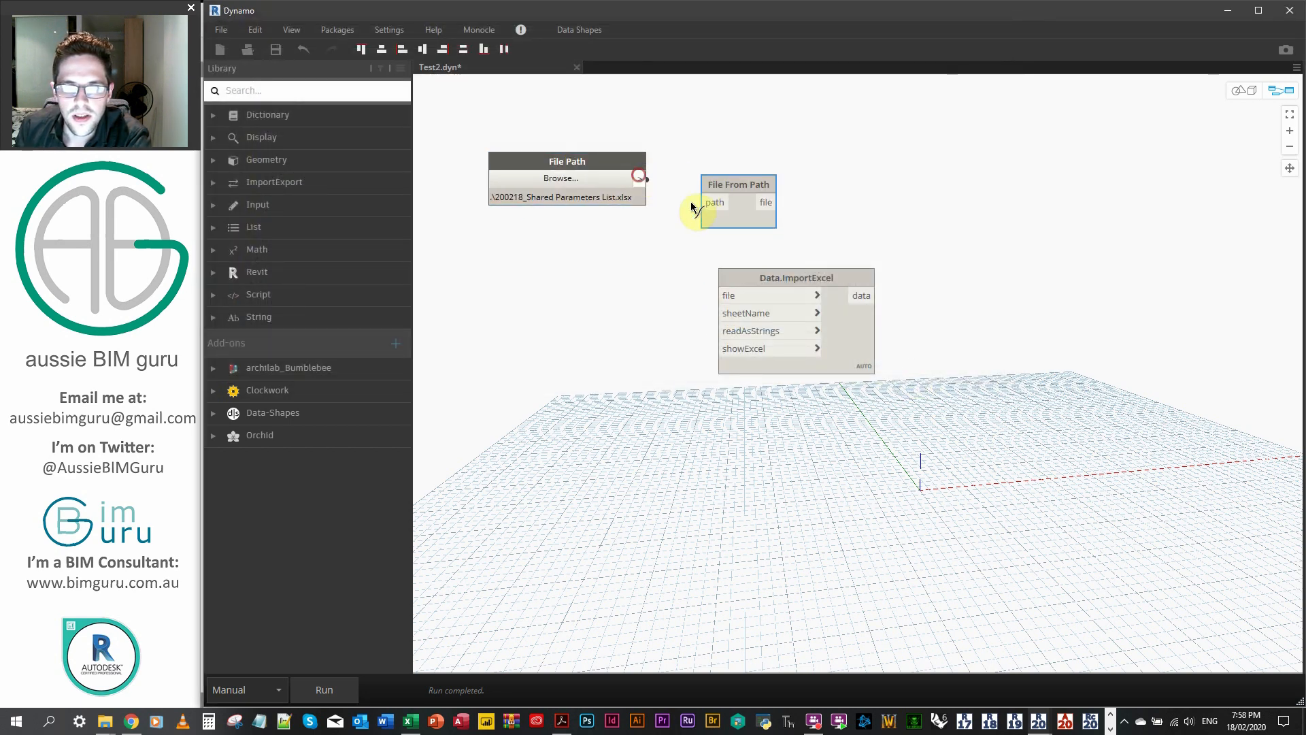
pyautogui.moveTo(737, 184); pyautogui.dragTo(701, 160)
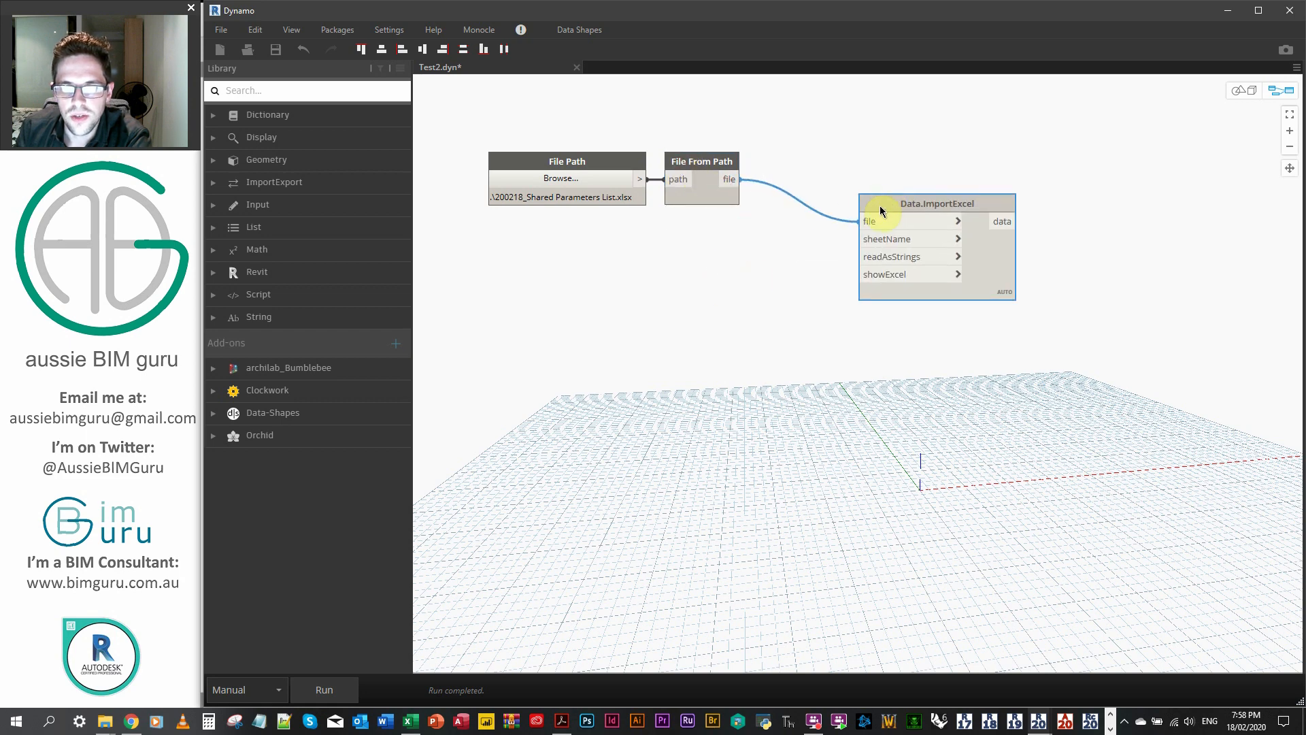
pyautogui.moveTo(745, 283)
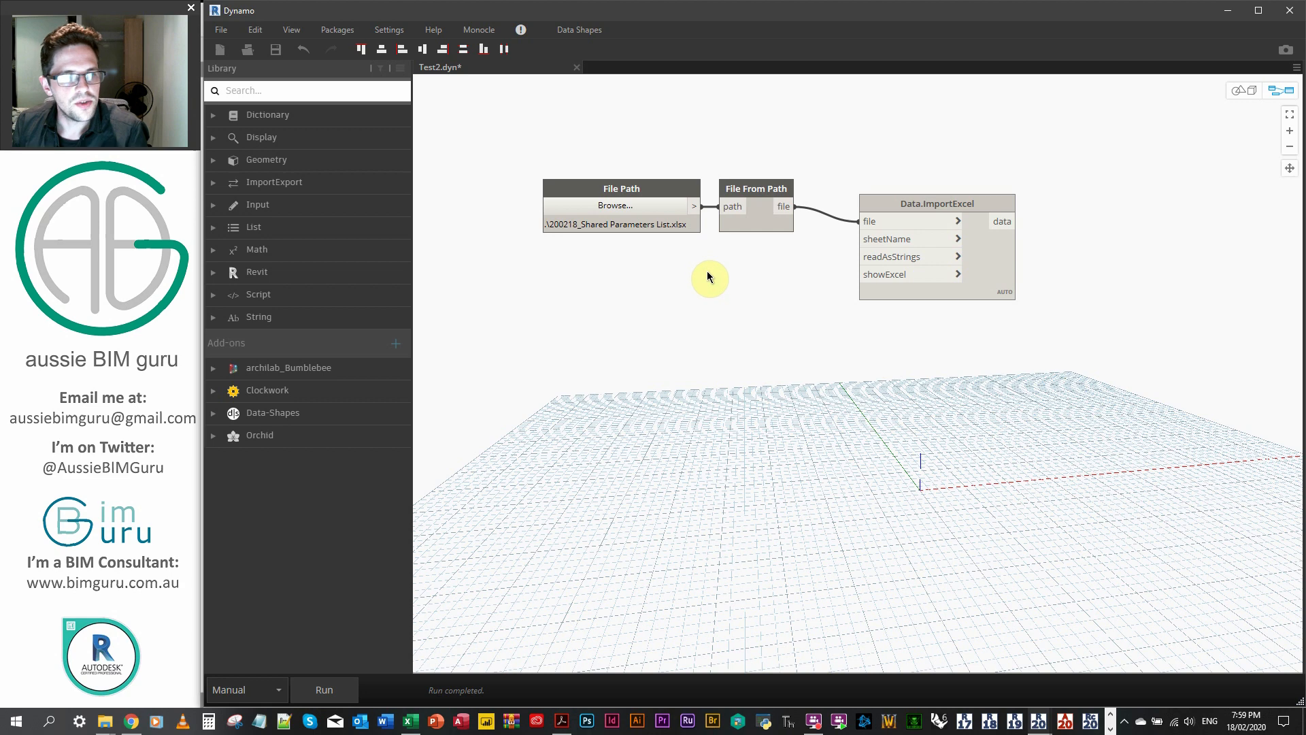
pyautogui.doubleClick(708, 278)
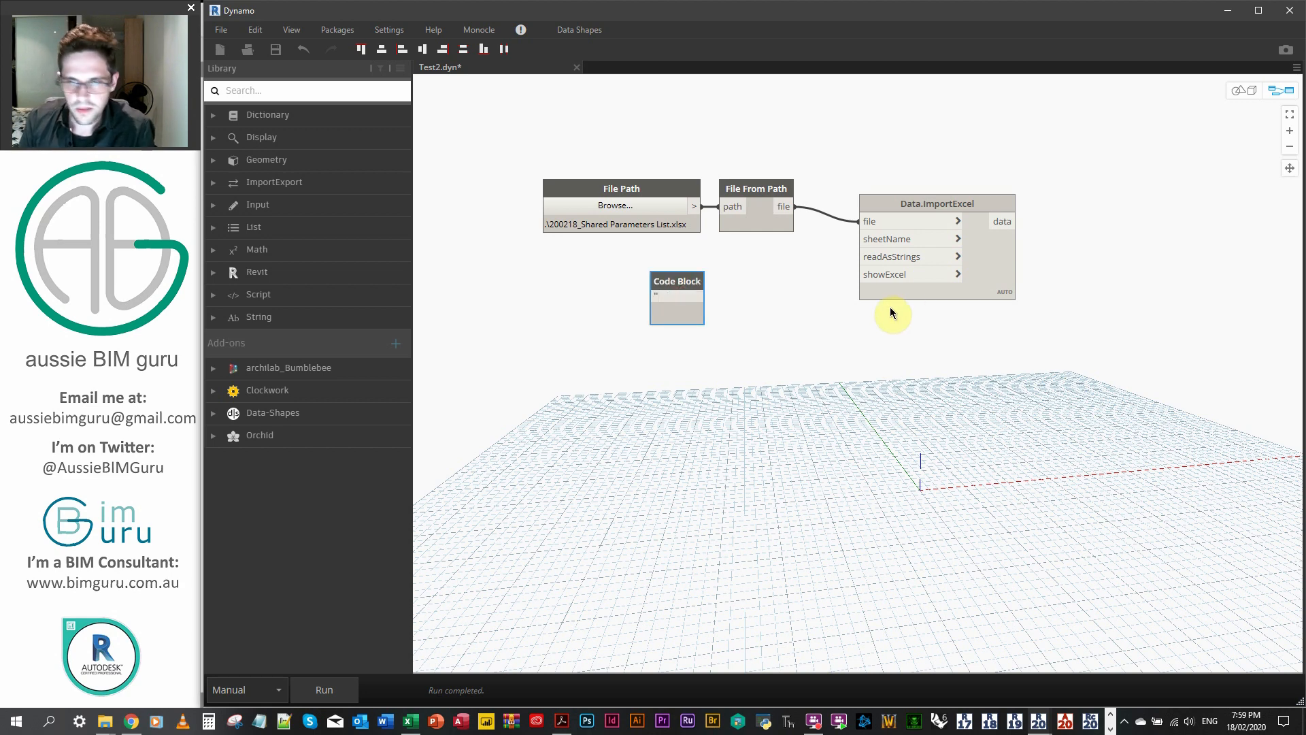
# Enter "Standard" and false in the Code Block and move it beside the import node.
pyautogui.write('"Standard')
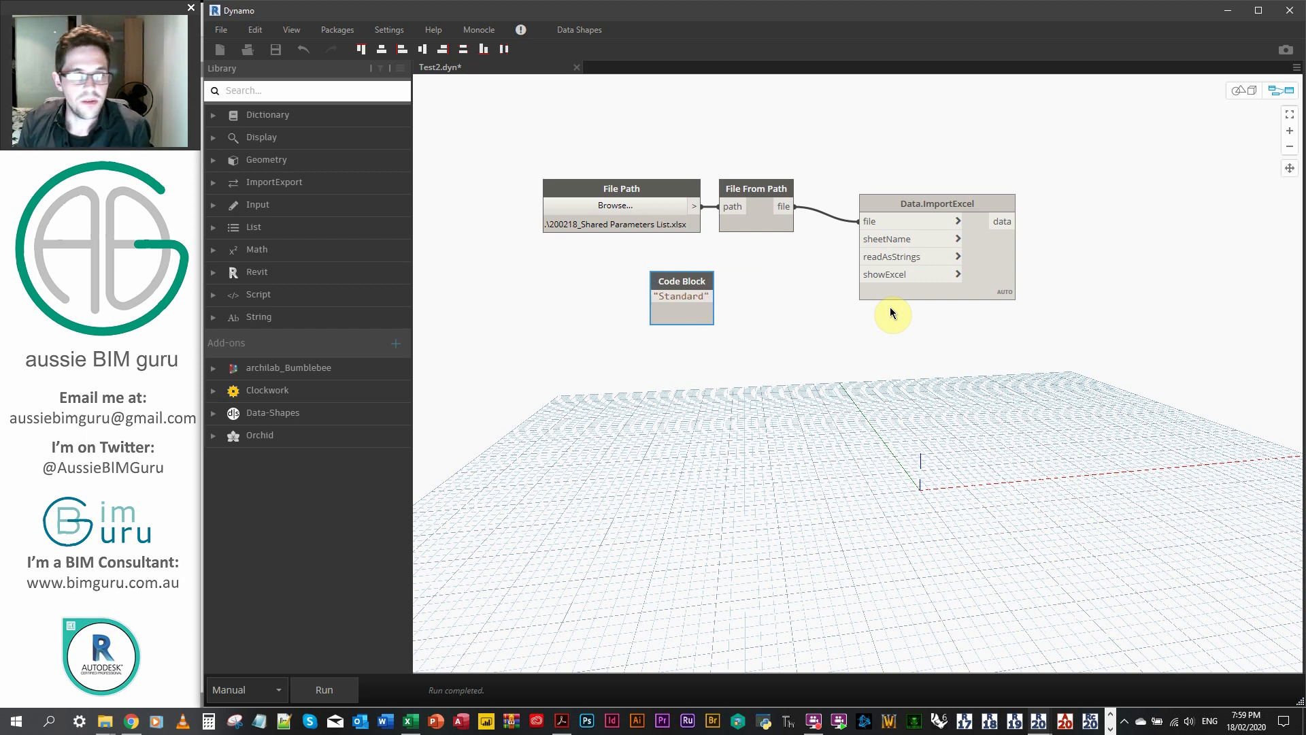
pyautogui.write('false;')
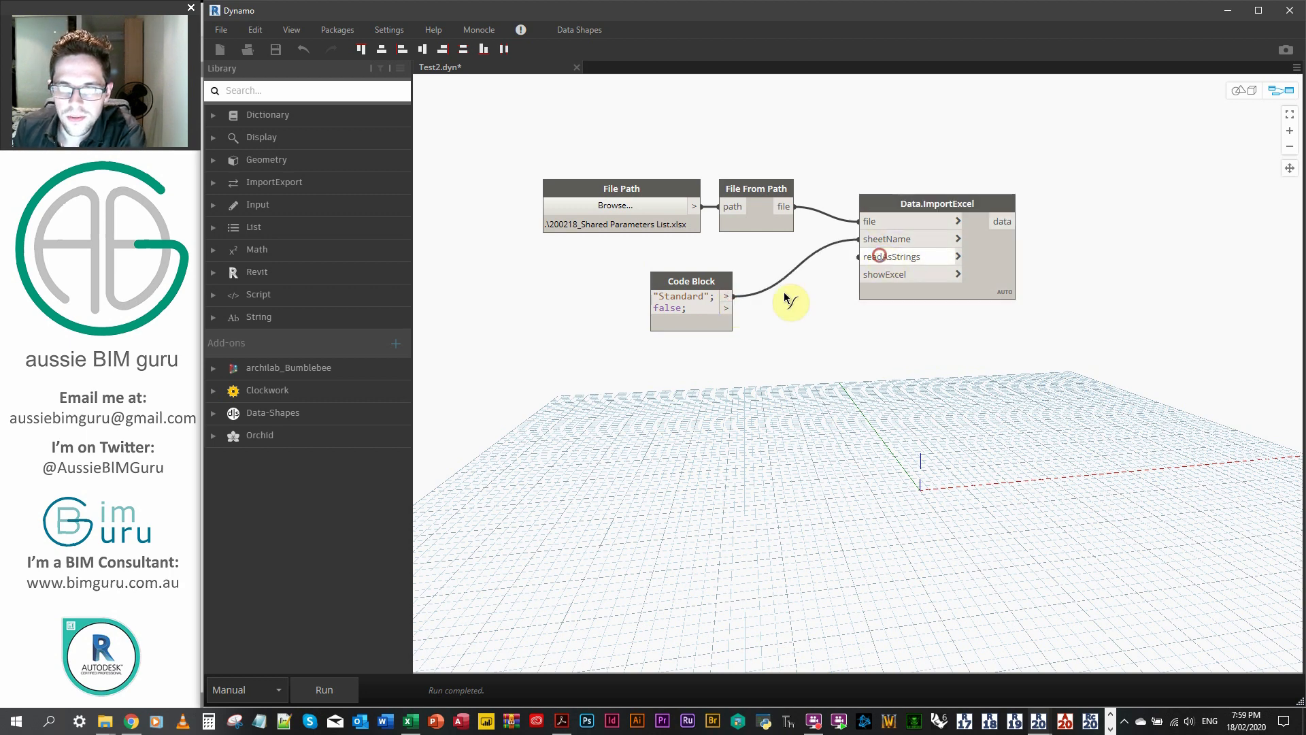
pyautogui.moveTo(691, 301); pyautogui.dragTo(753, 266)
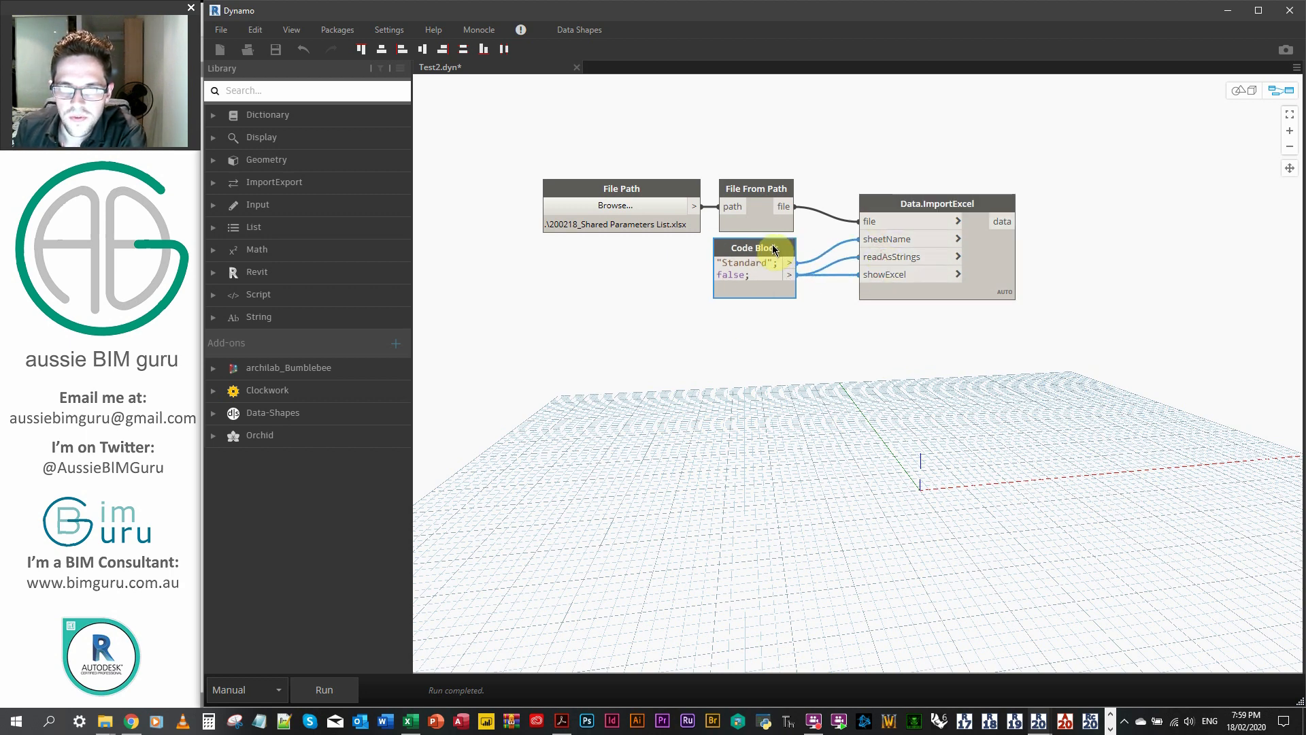
# Group the import nodes under the title 'Import e...'.
pyautogui.rightClick(755, 204)
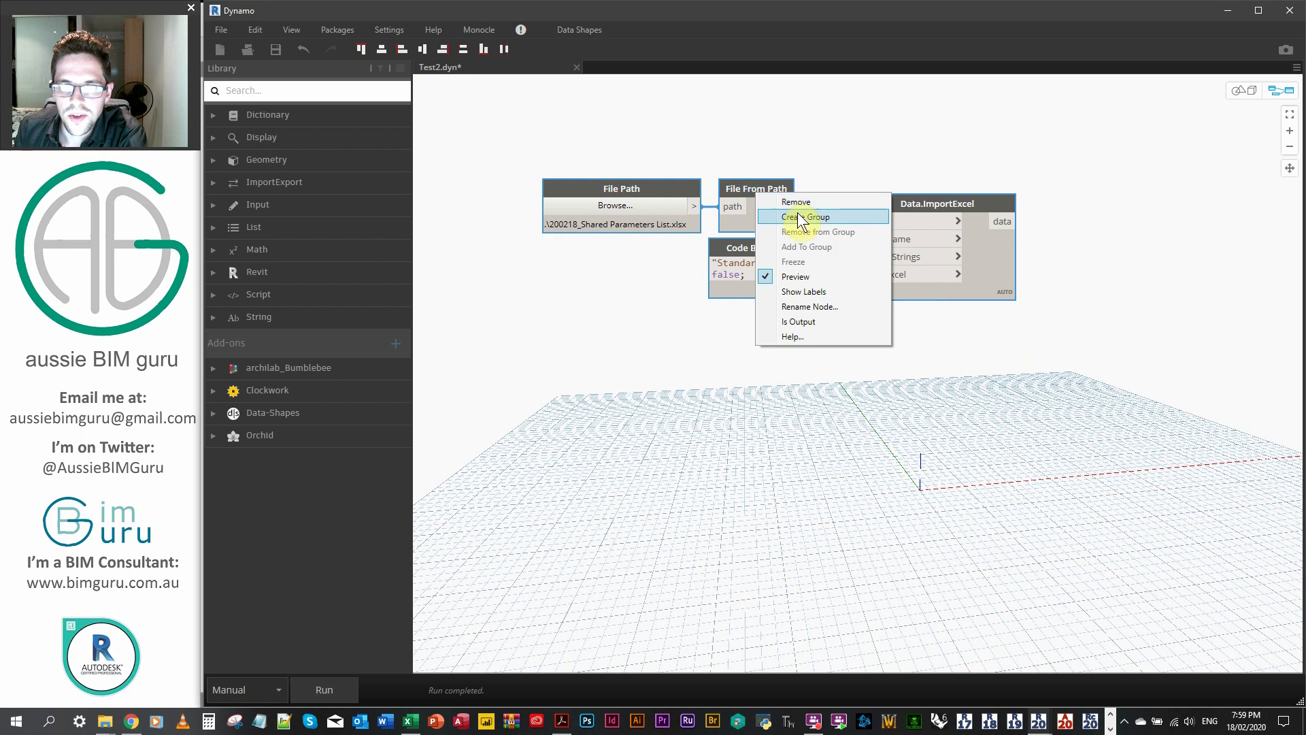
pyautogui.click(804, 216)
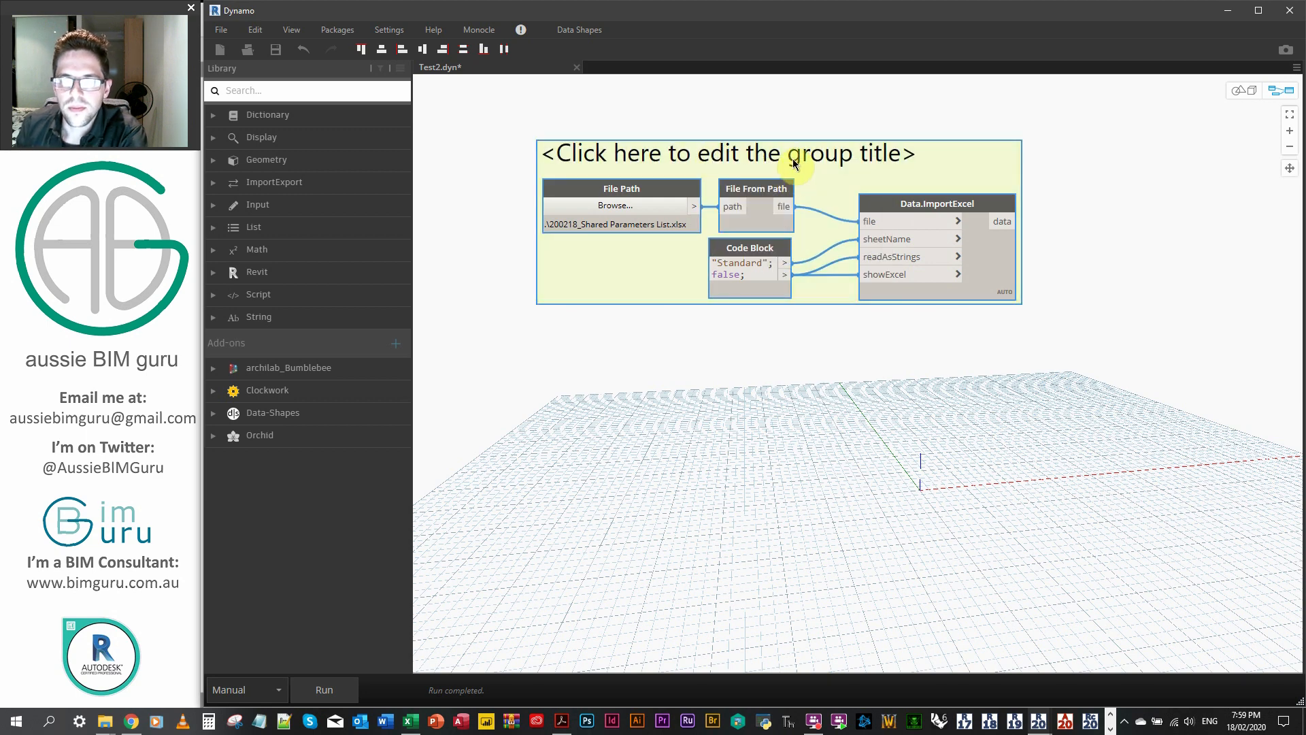
pyautogui.write('Import e')
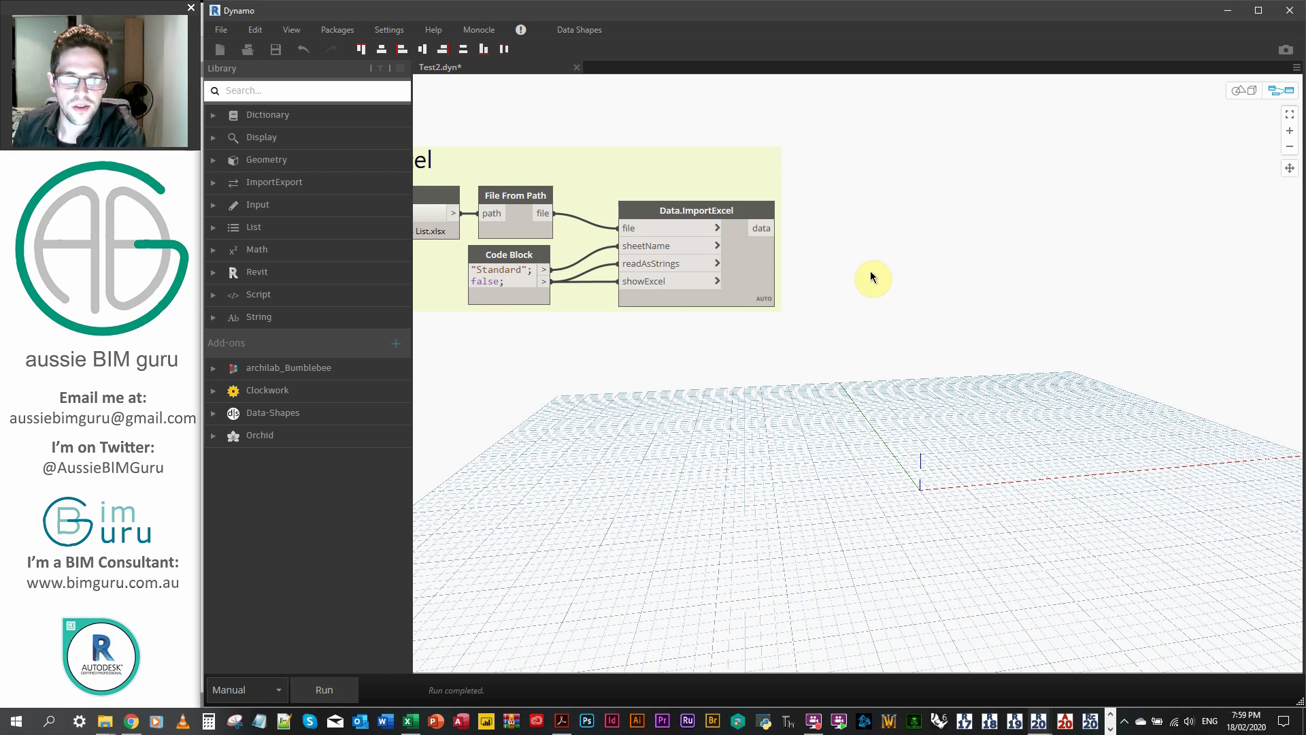
pyautogui.moveTo(848, 243)
pyautogui.write('//Process excel data//')
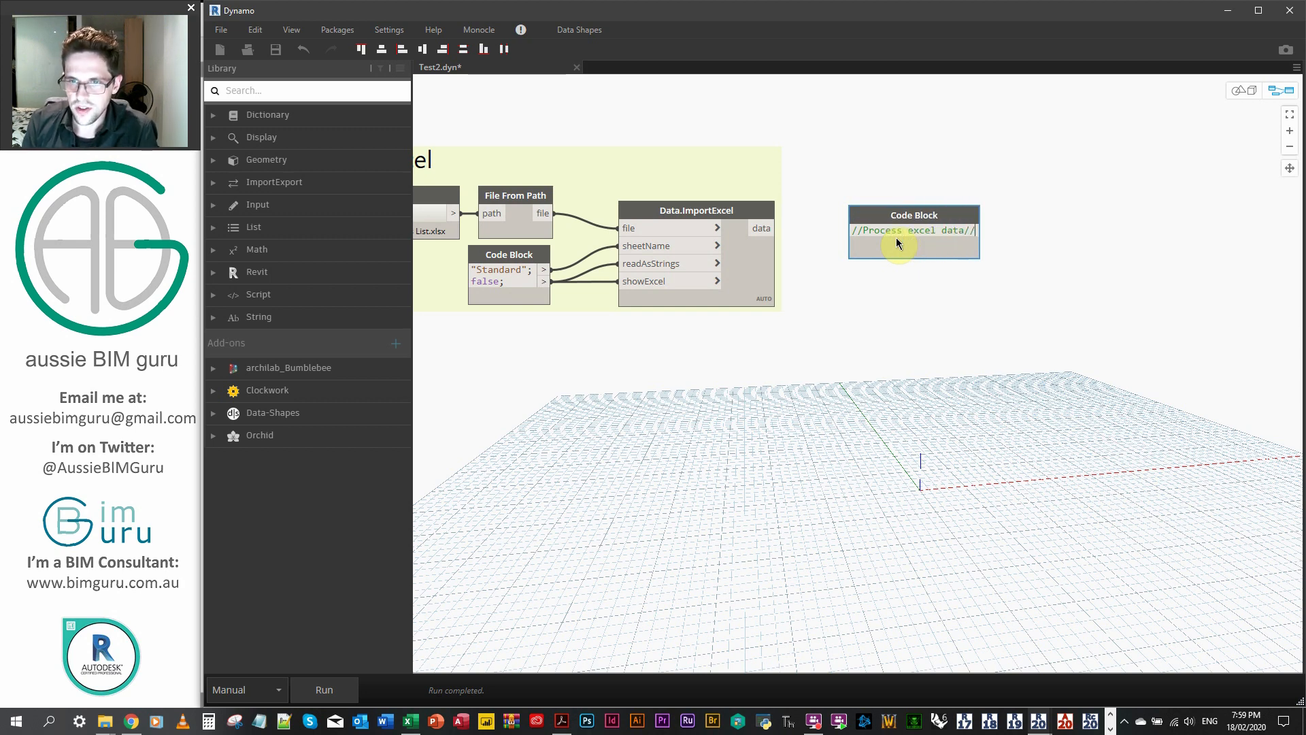
# Write dropped = DSCore.List.DropItems(data, 1); and start a further line using data.
pyautogui.write('dropped')
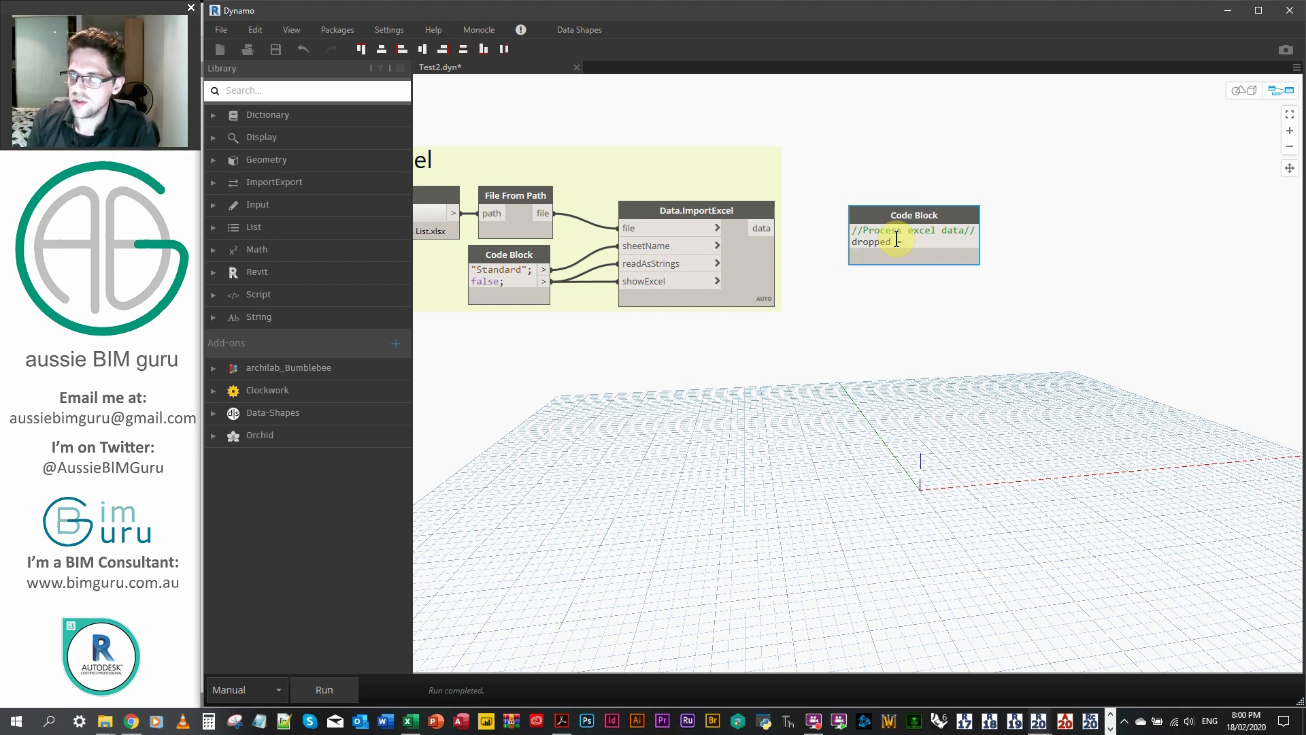
pyautogui.write('DSC')
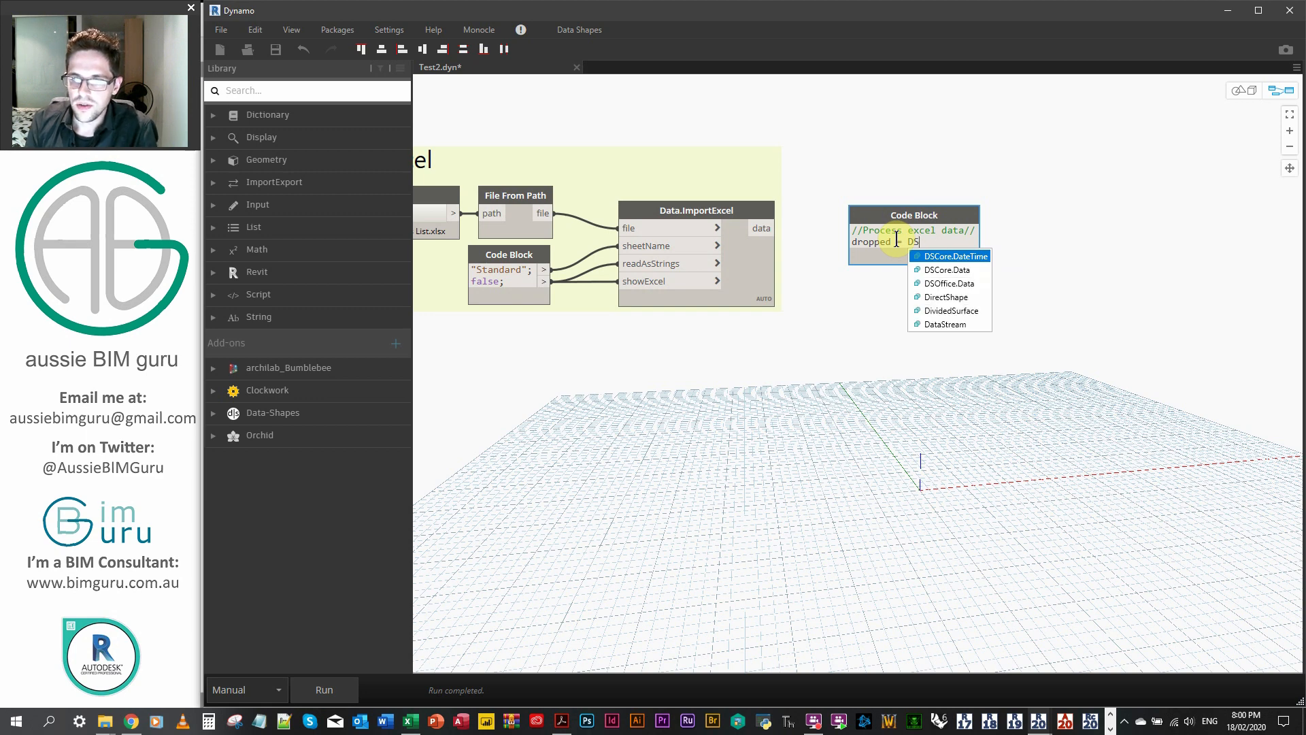
pyautogui.click(950, 256)
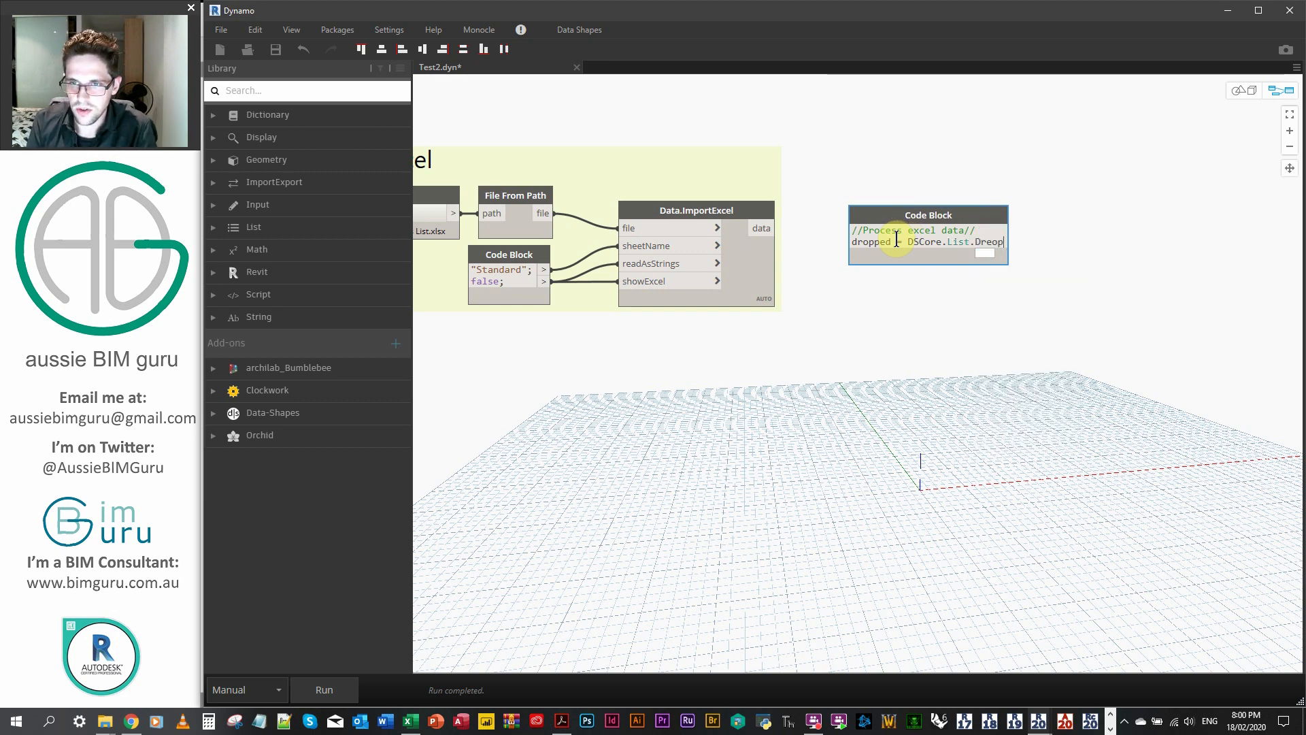
pyautogui.write('DropItems(')
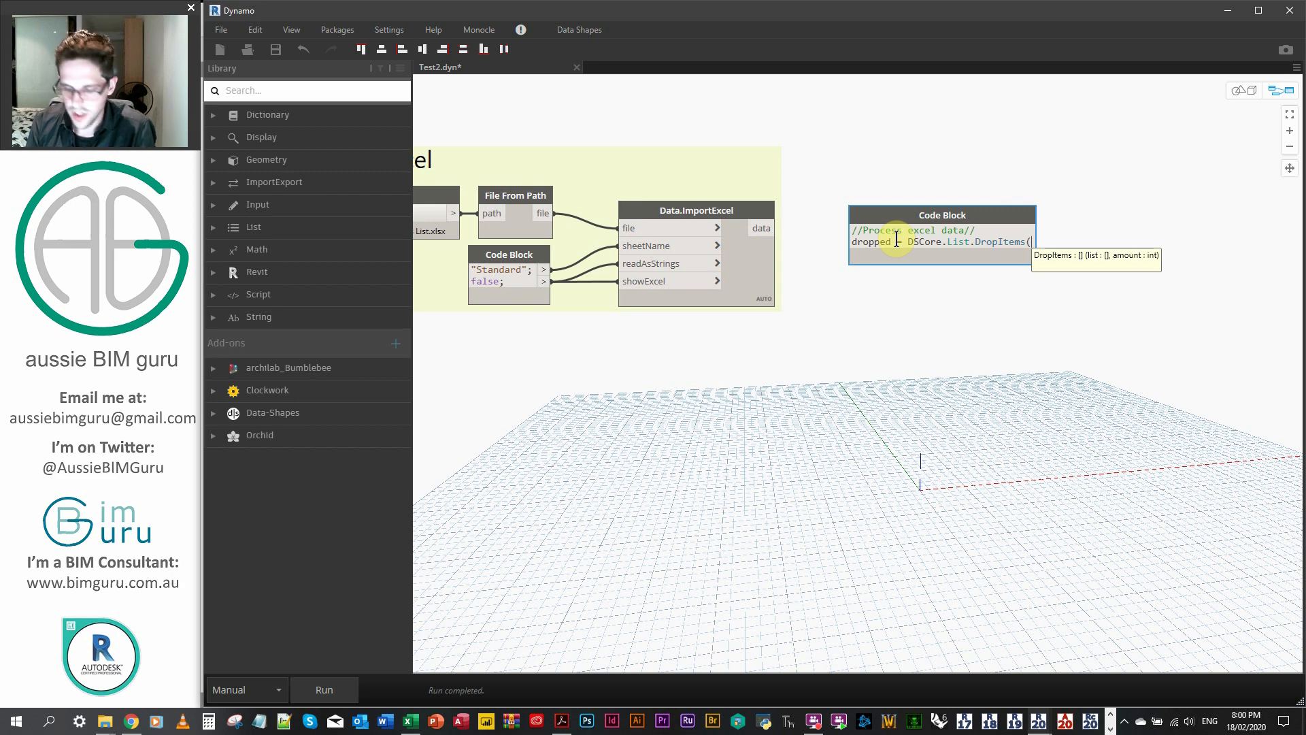
pyautogui.write('data, 1);')
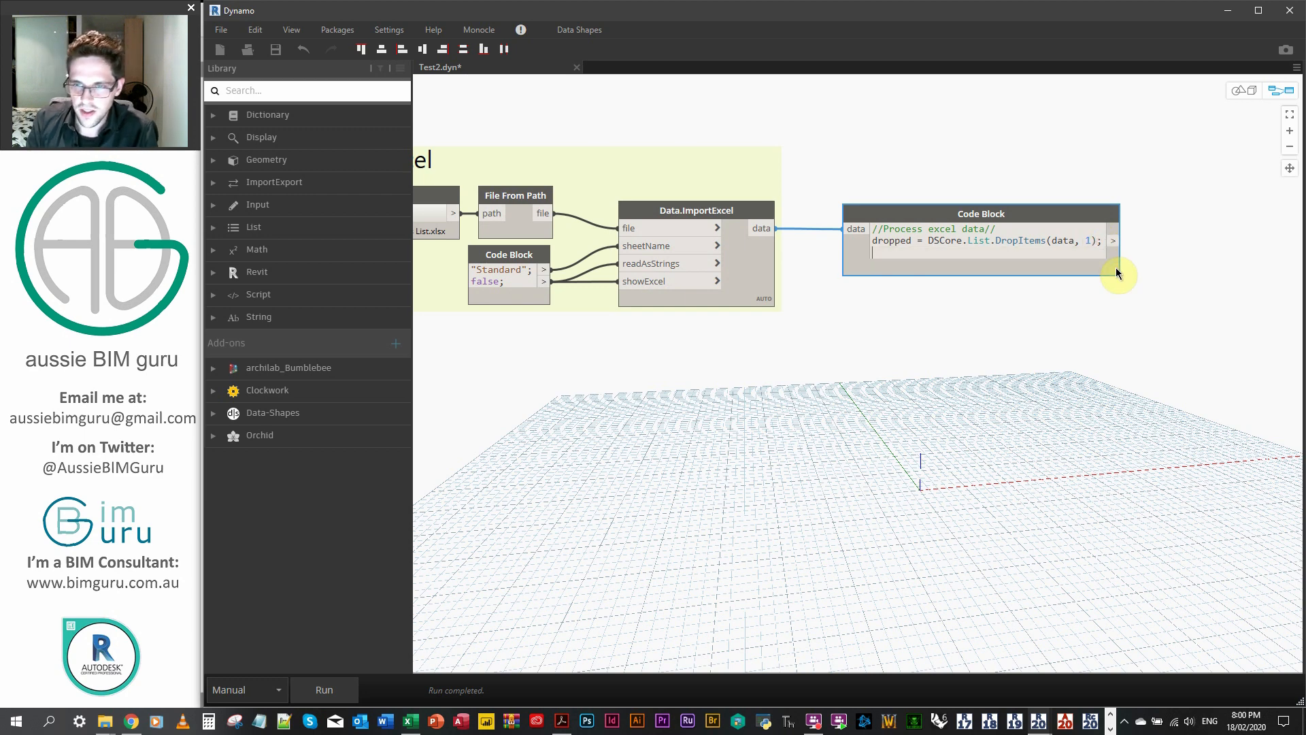
pyautogui.write('data_t  =')
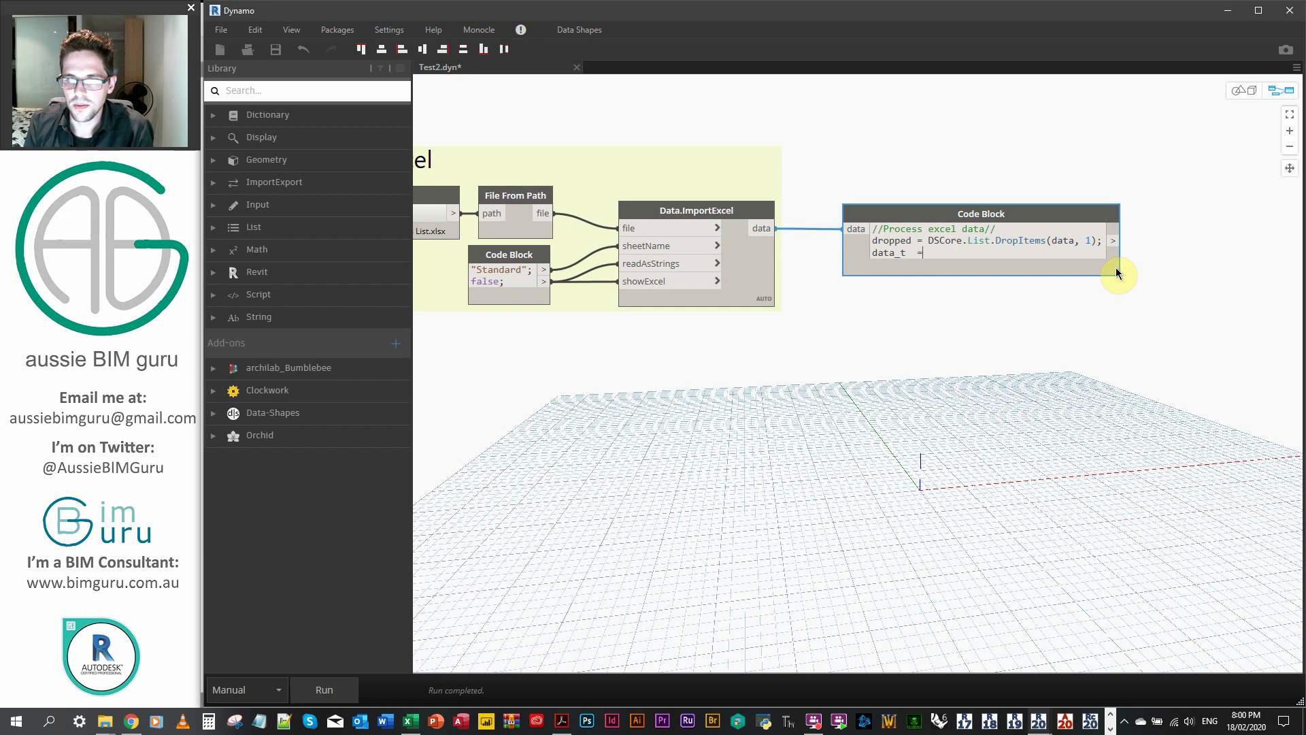
# Add data_t = DSCore.List.Transpose(dropped); using the Transpose autocomplete, and start a //Value comment.
pyautogui.write('DSCore.DateTime.')
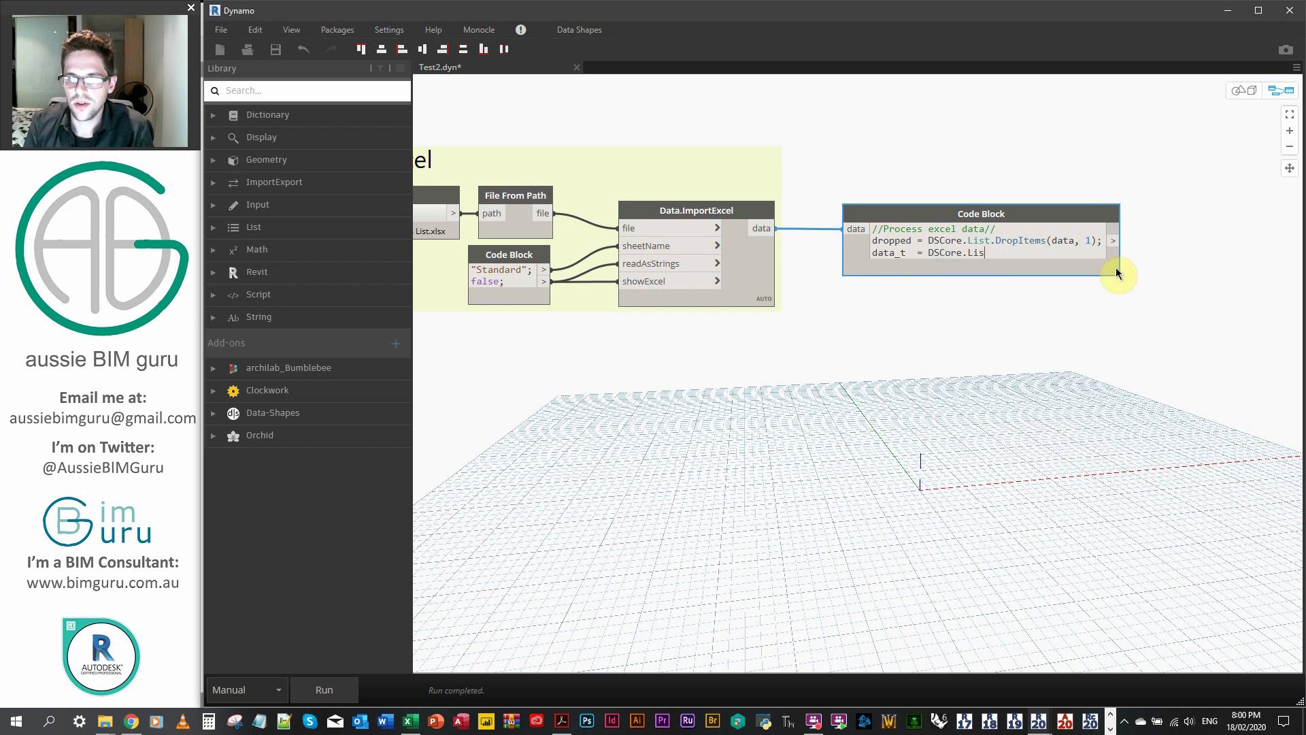
pyautogui.write('Tr')
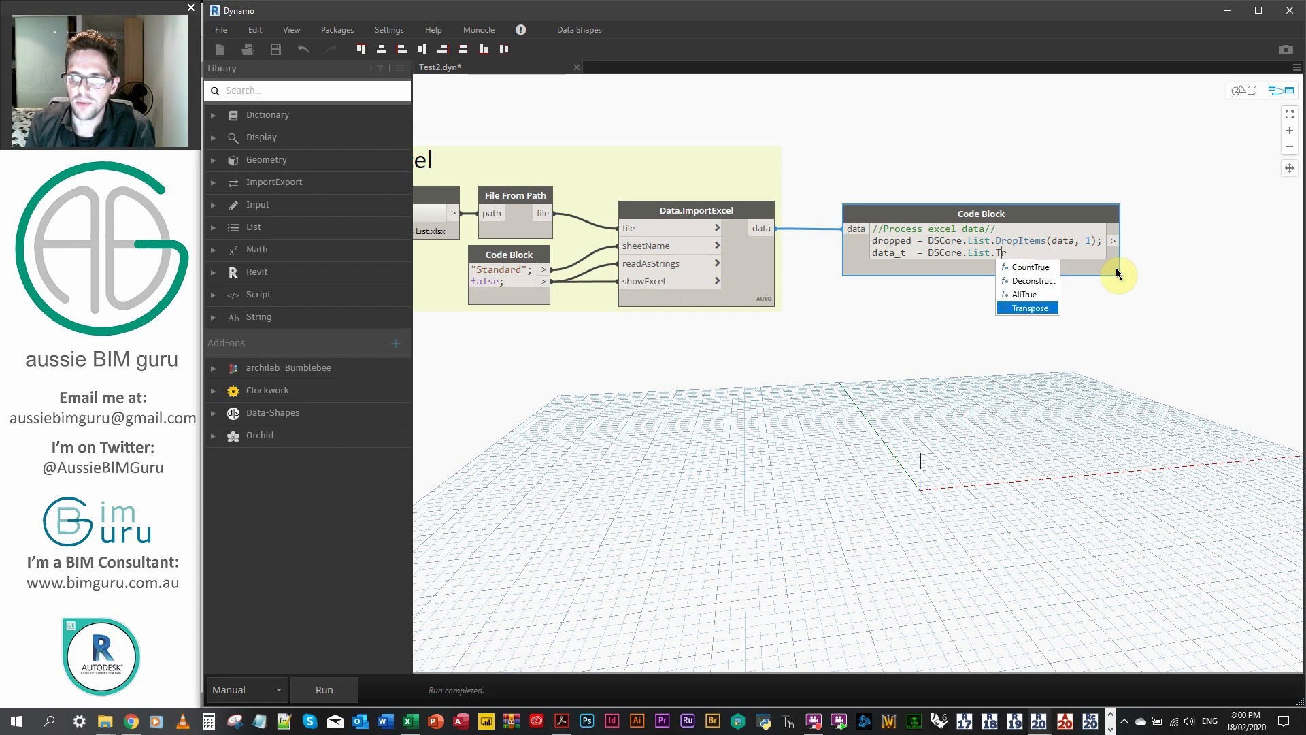
pyautogui.click(1028, 308)
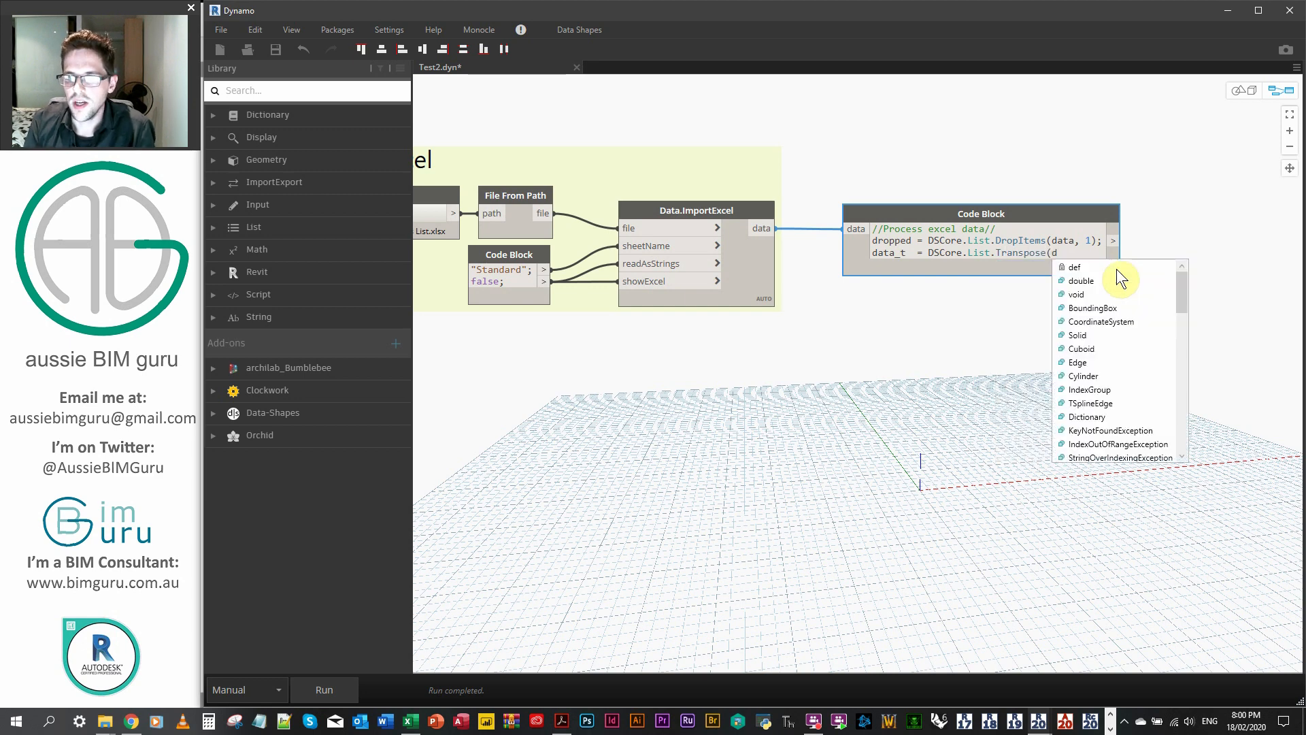
pyautogui.write('dropped);')
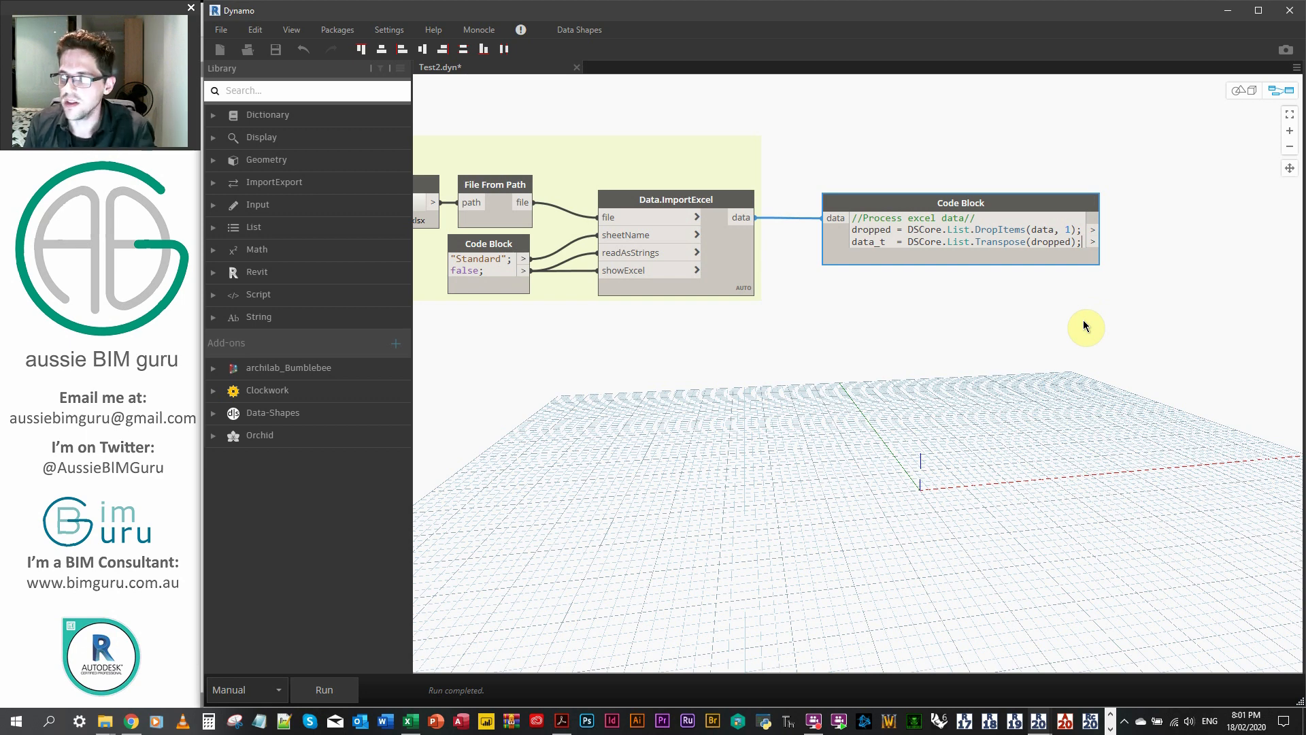
pyautogui.write('//Values for SP node//')
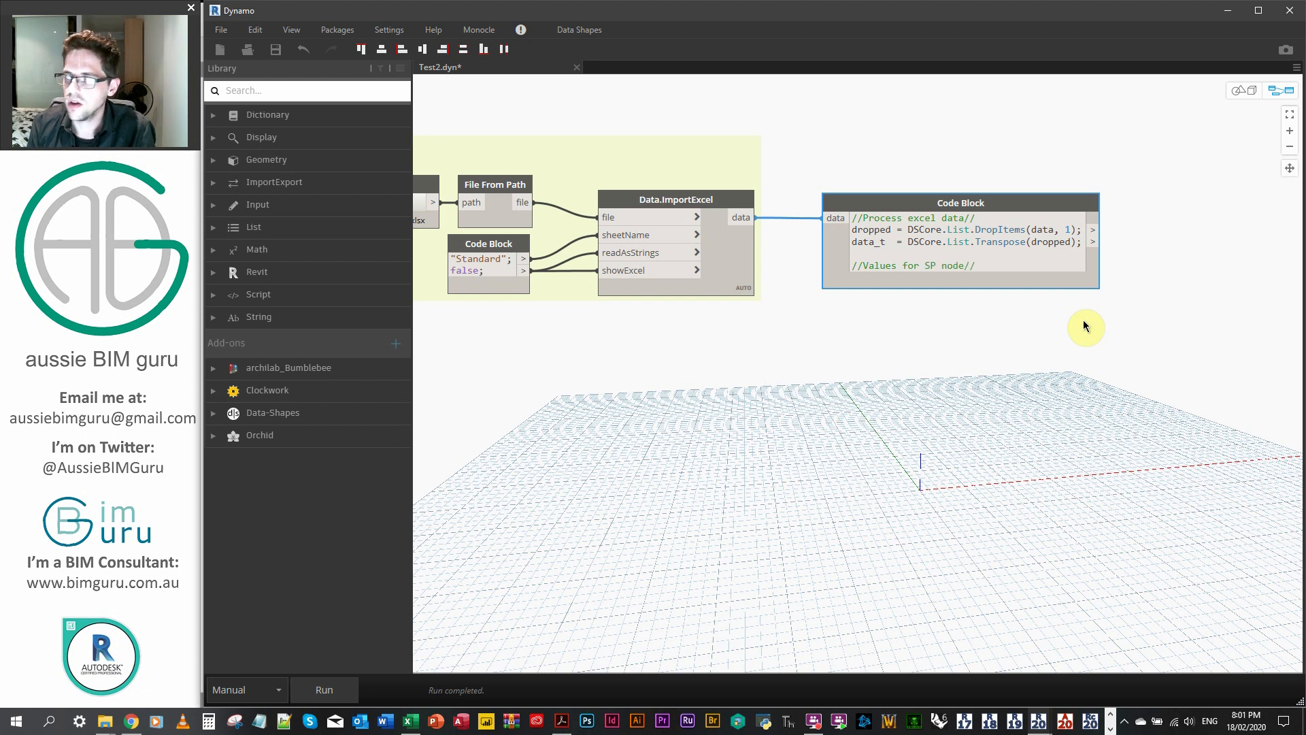
# Assign sp_names = data_t[0]; and run the graph to check the new output.
pyautogui.write('sp_names =')
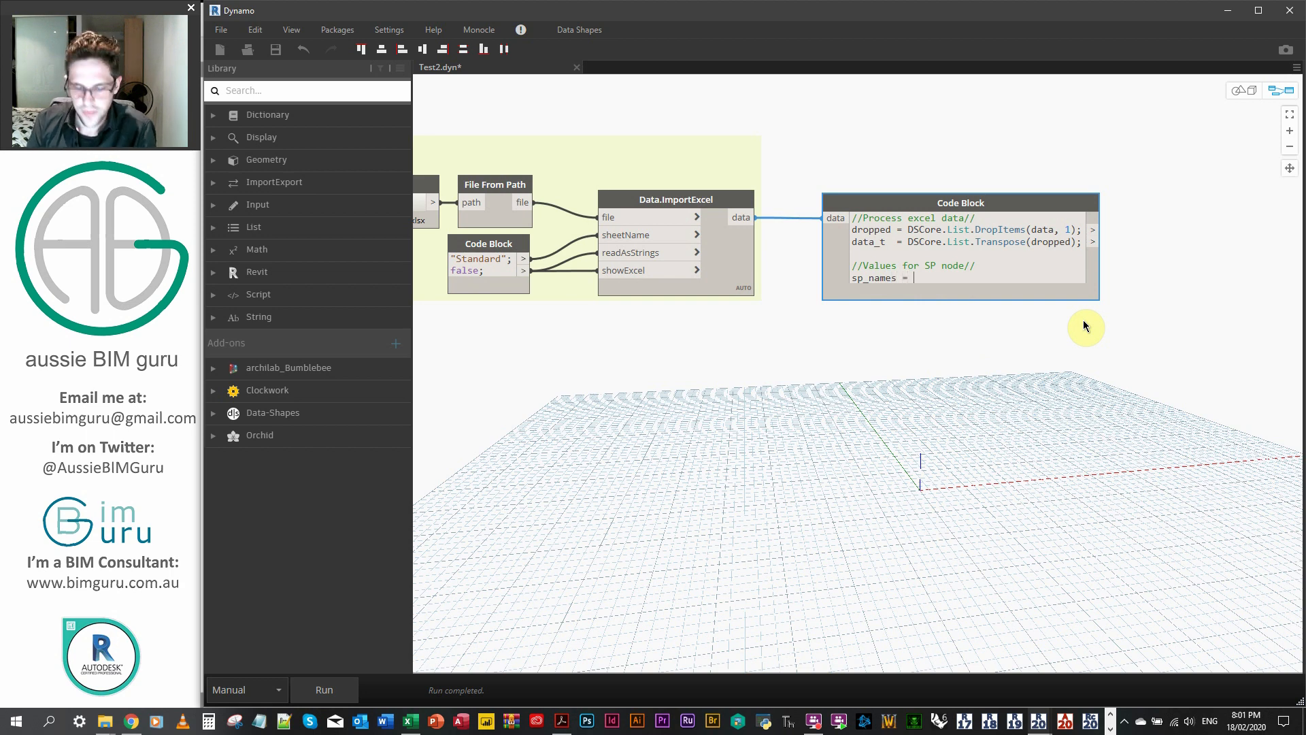
pyautogui.write('data_t')
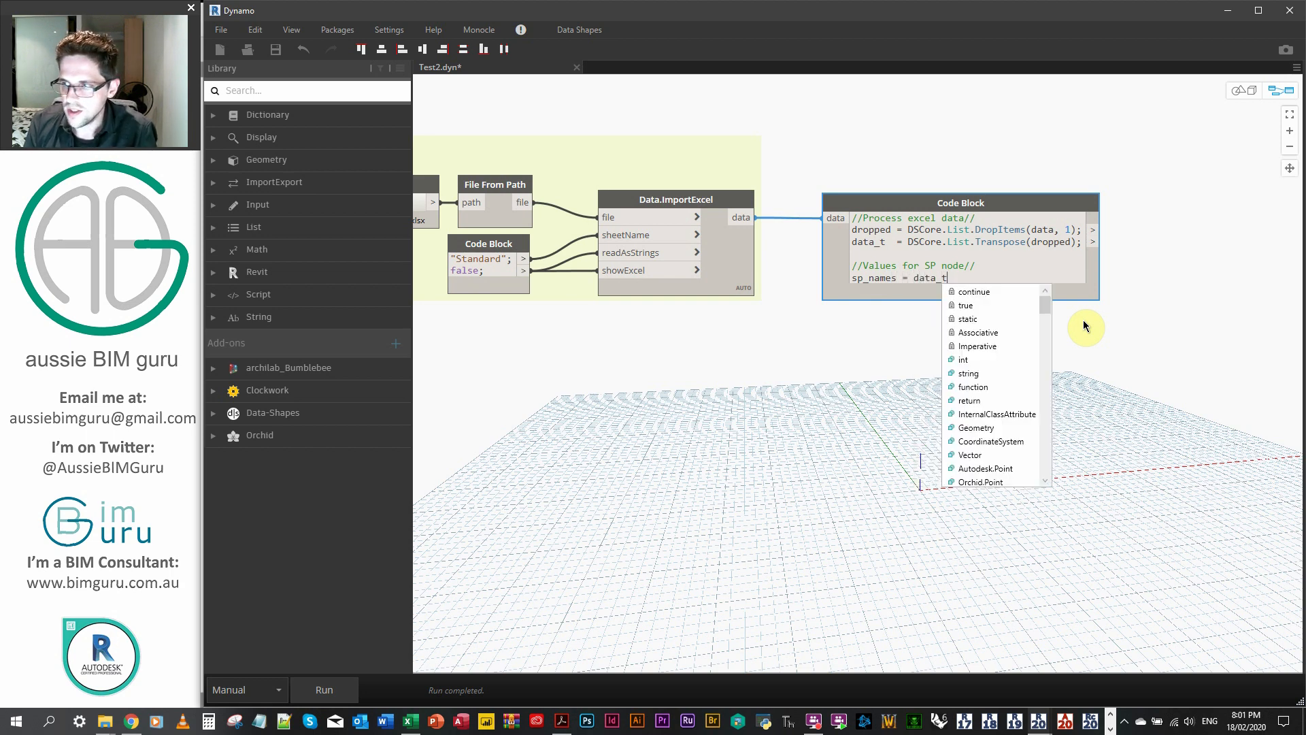
pyautogui.write('[0]')
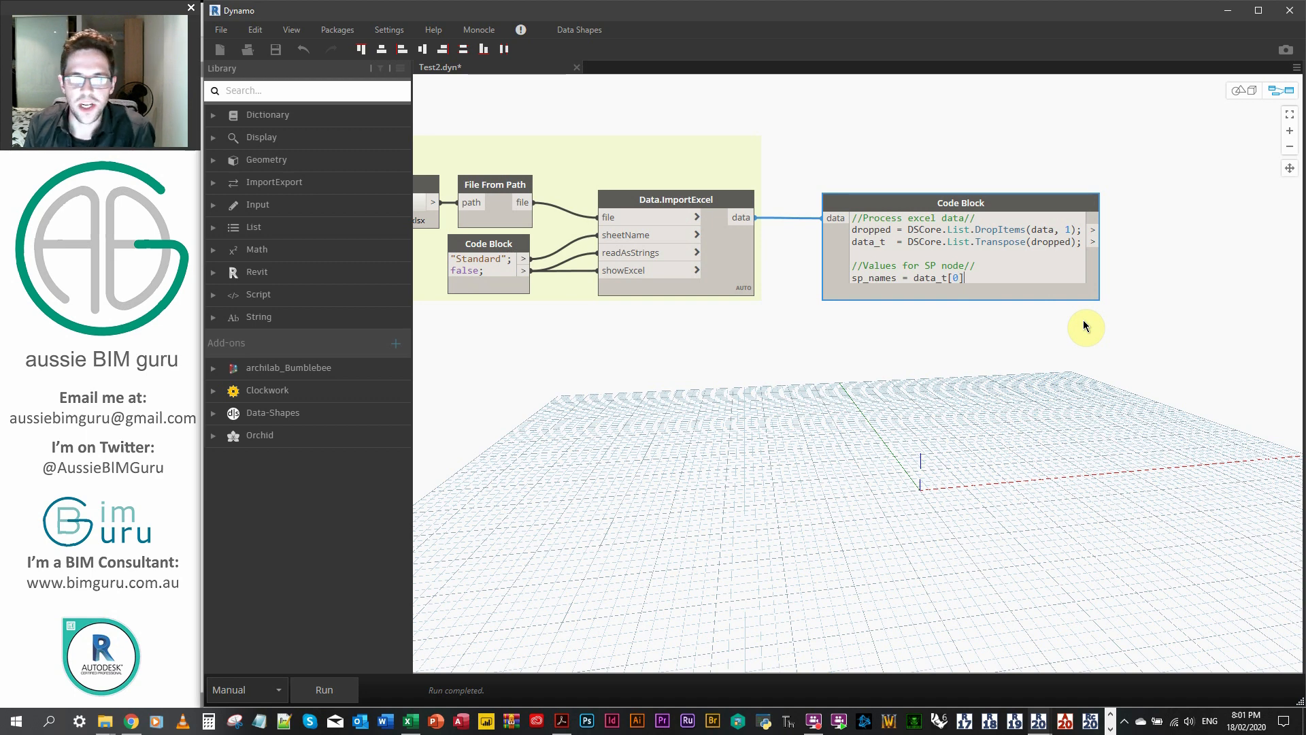
pyautogui.click(324, 688)
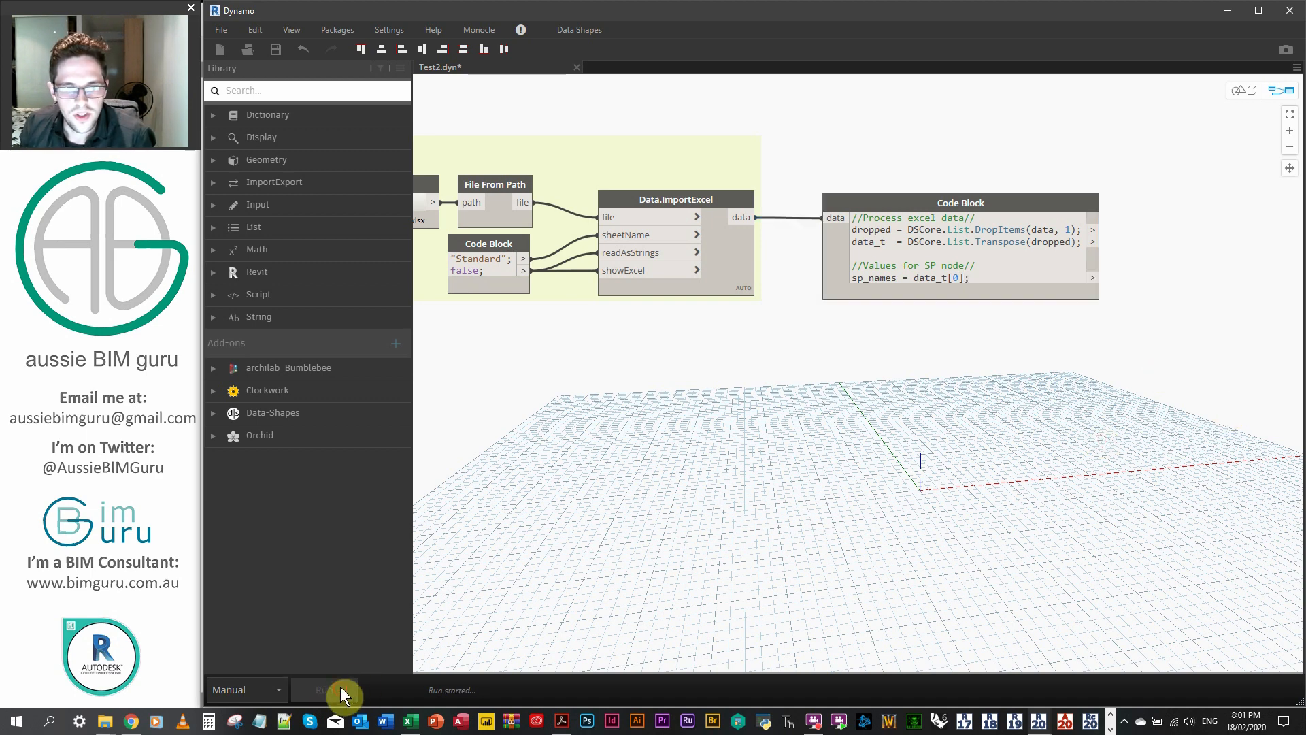
pyautogui.click(323, 690)
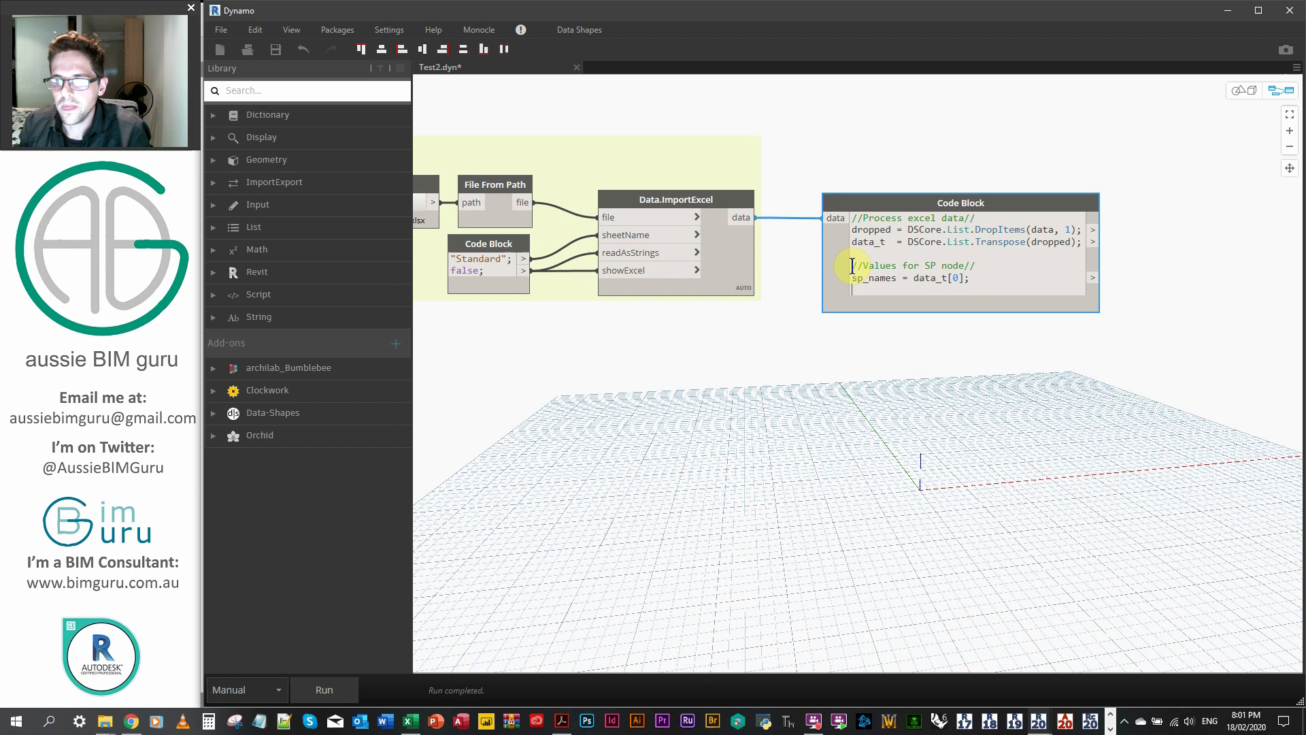
# Add sp_grps = data_t[1]; and a p_types line, renaming the duplicated variable.
pyautogui.write('sp_grps  = data_t[1];')
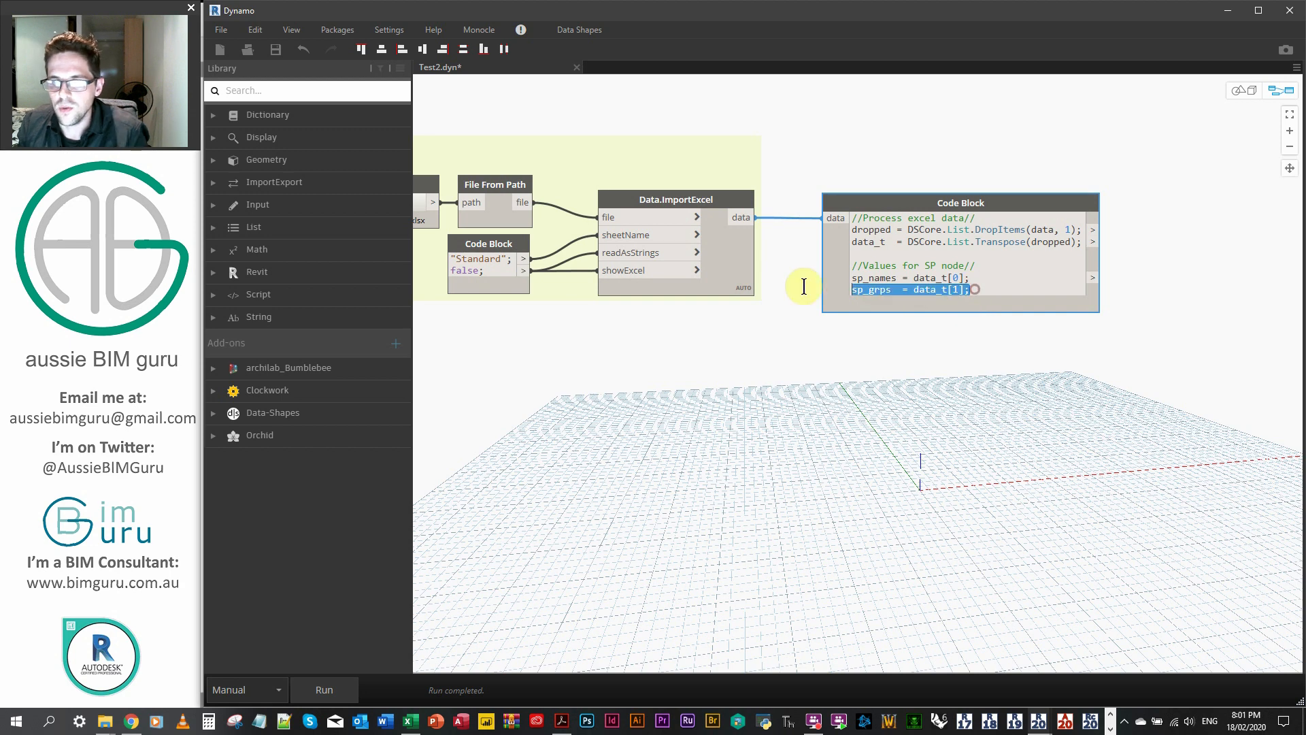
pyautogui.click(910, 304)
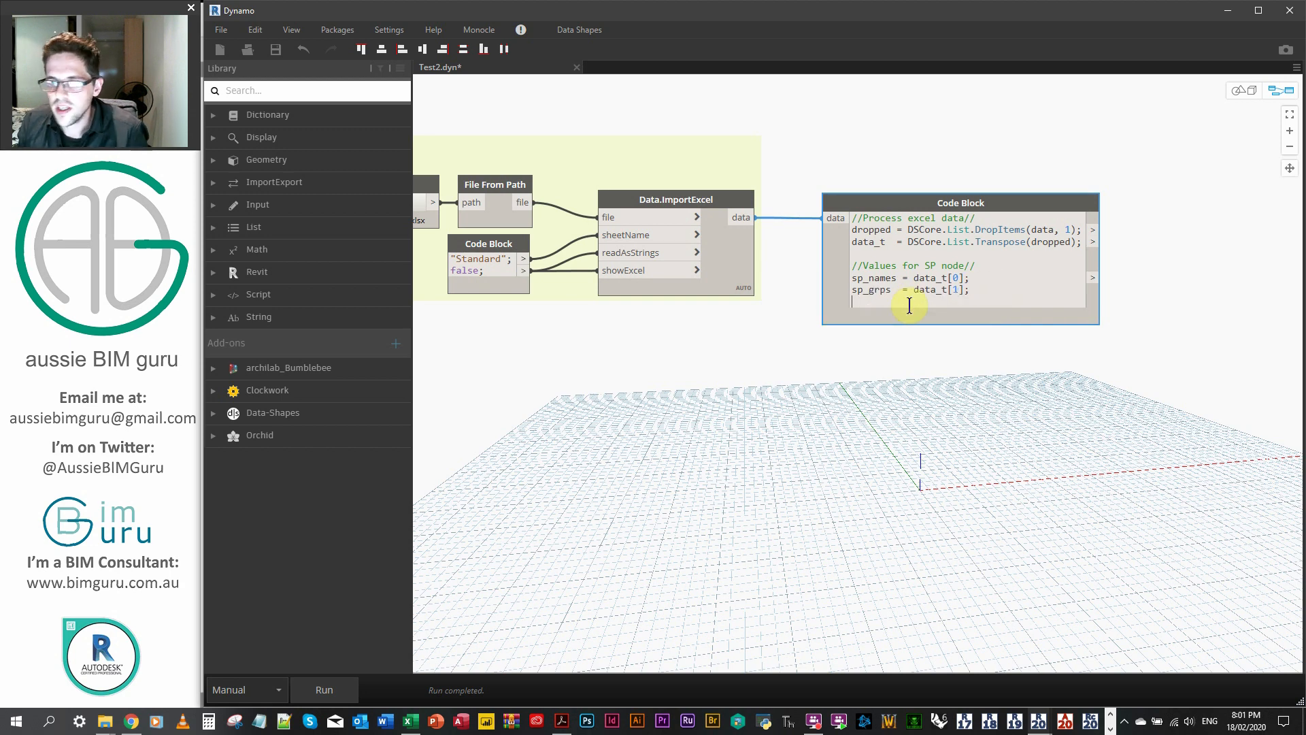
pyautogui.write('p  = data_t[1];')
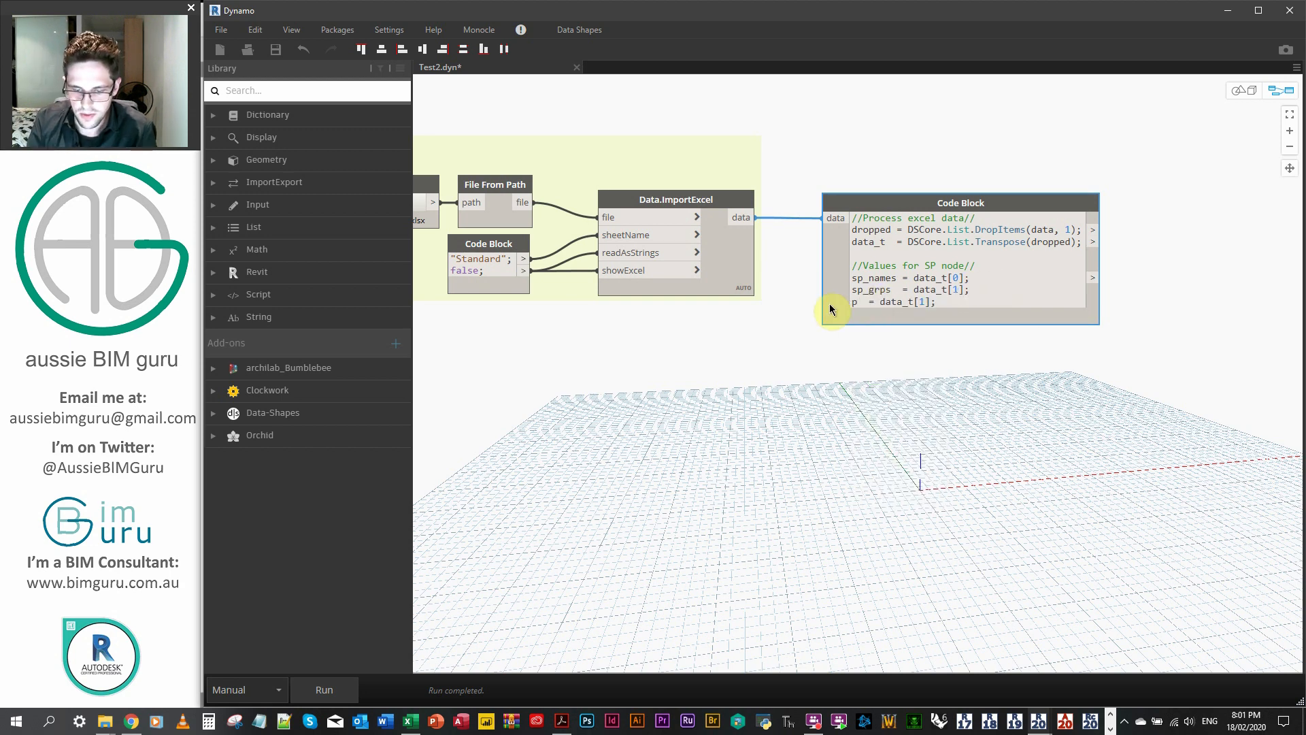
pyautogui.write('_types')
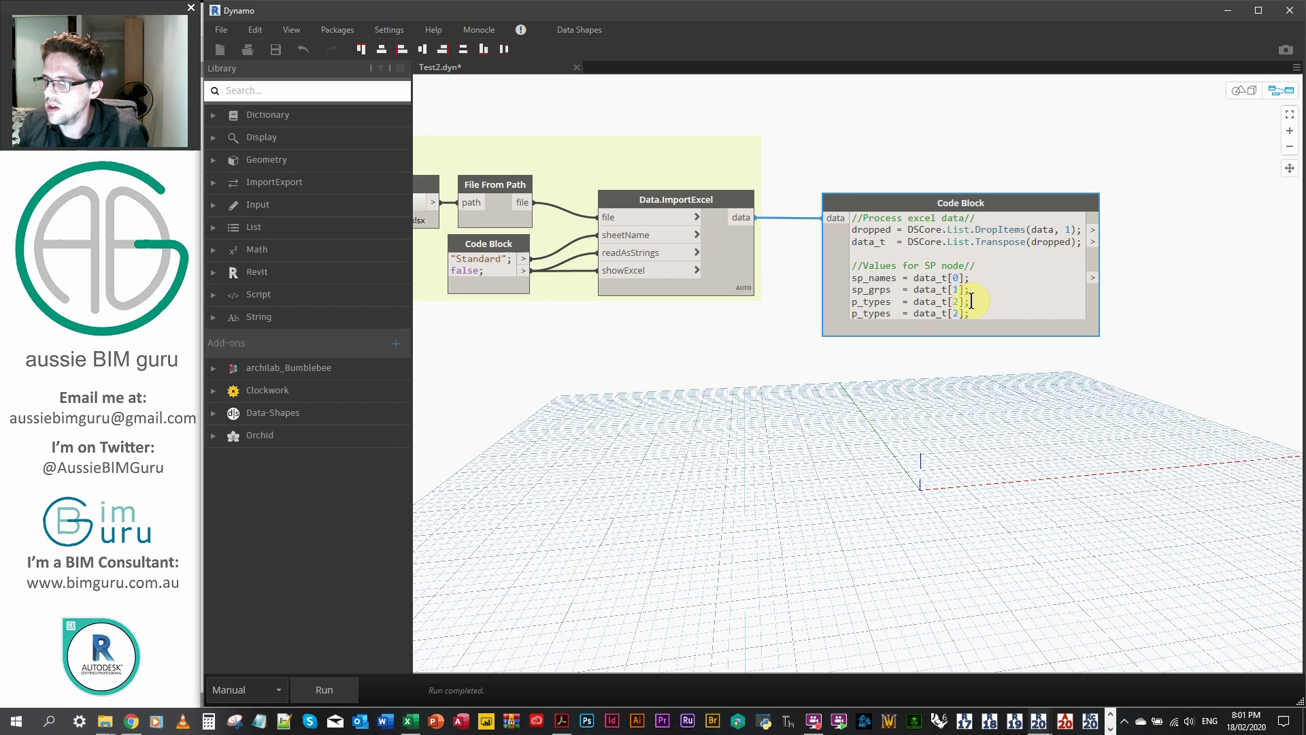
pyautogui.doubleClick(872, 313)
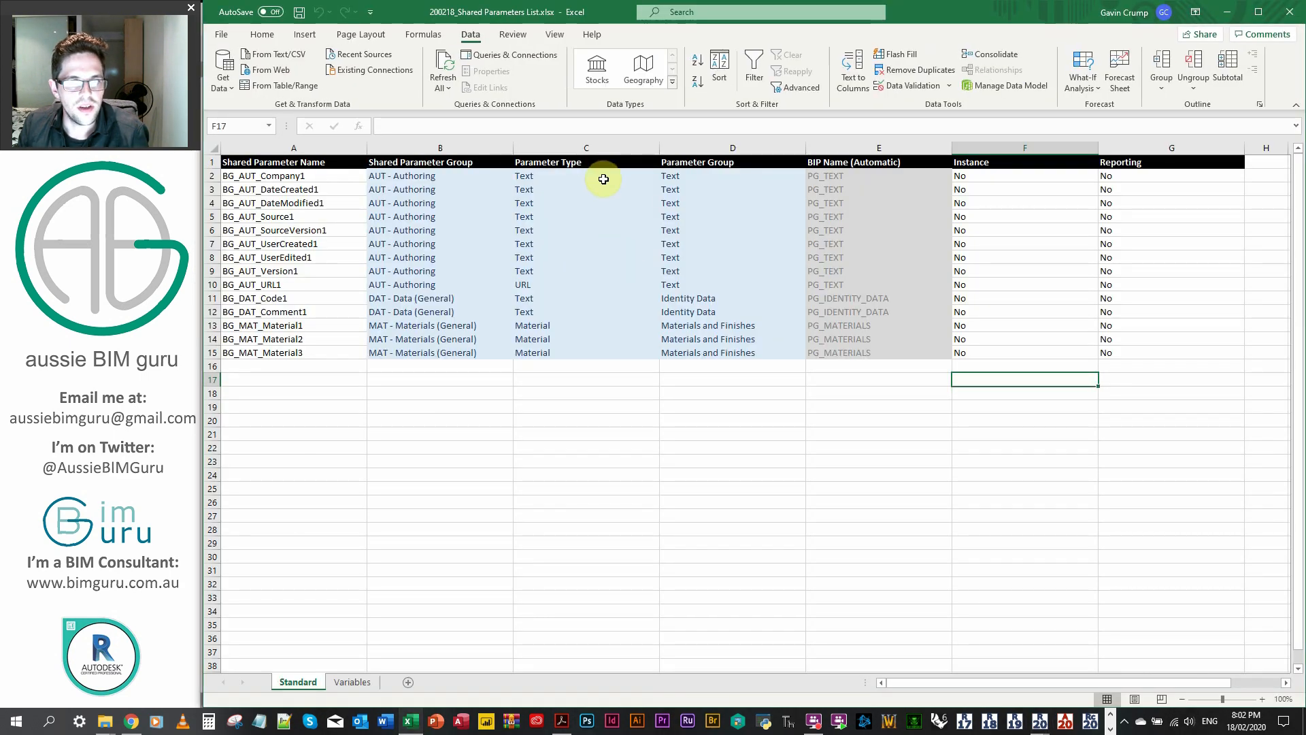
# Review the Parameter Group values in column D of the Standard sheet.
pyautogui.click(732, 175)
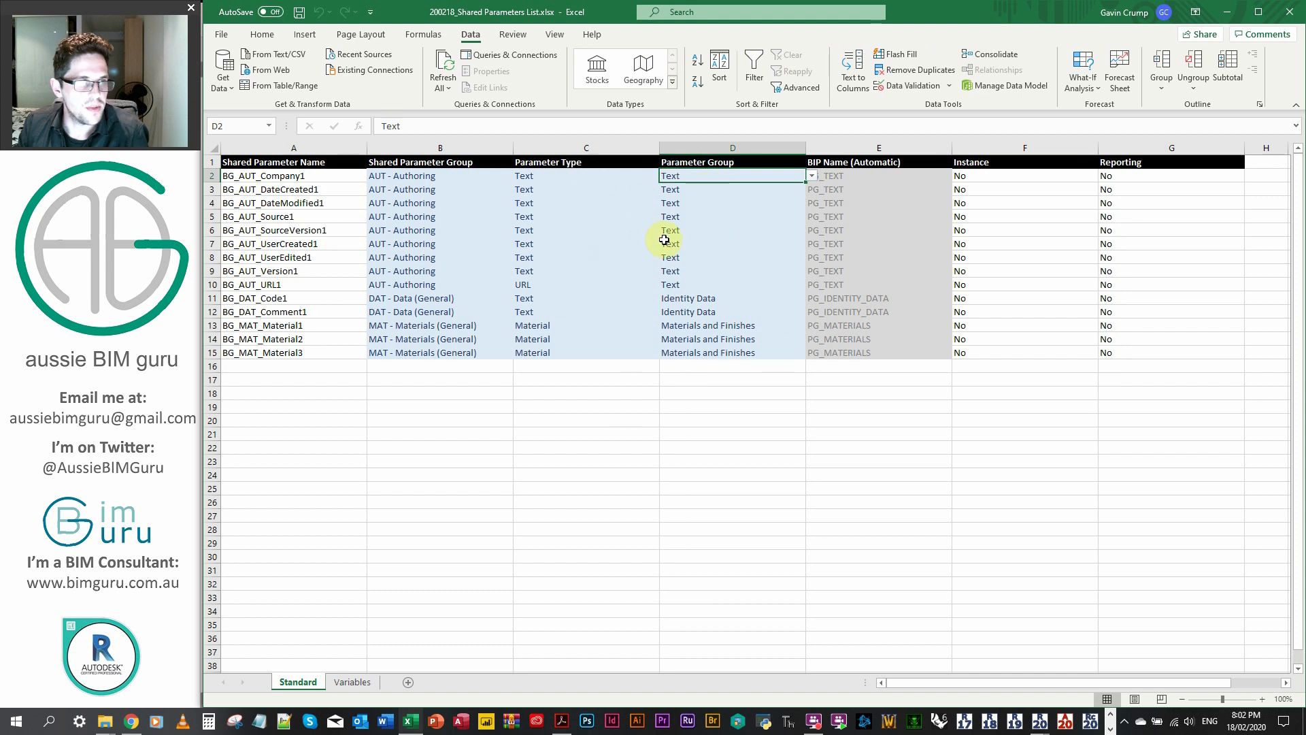
pyautogui.moveTo(708, 175); pyautogui.dragTo(709, 311)
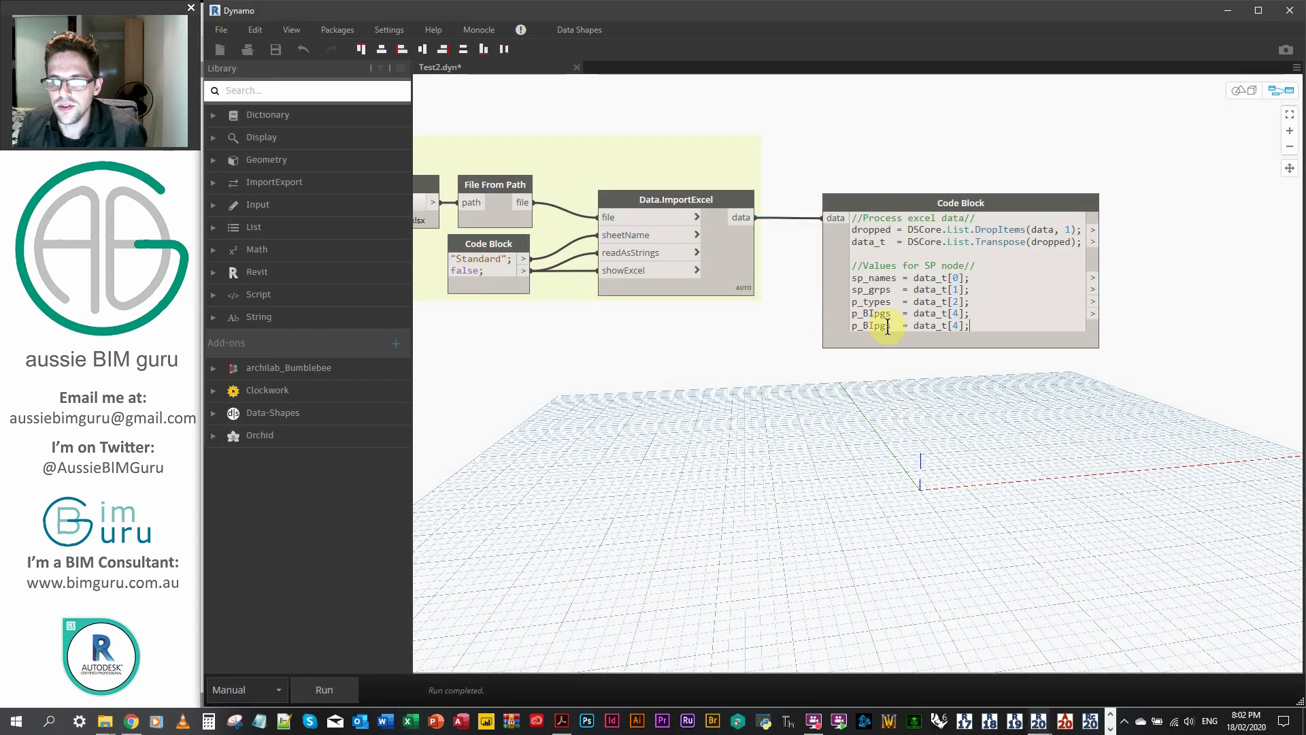
# Rename the duplicate line to p_inst and test its column against "Yes".
pyautogui.doubleClick(870, 325)
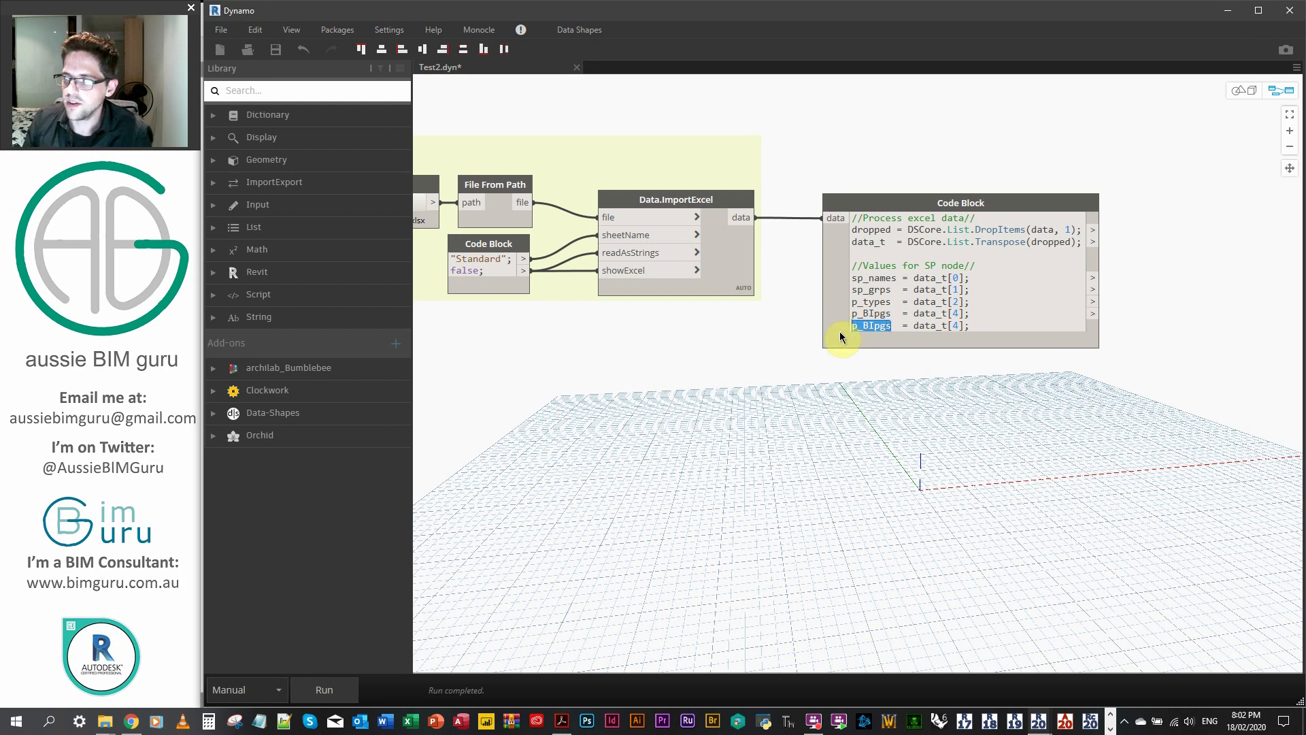
pyautogui.write('p_ins')
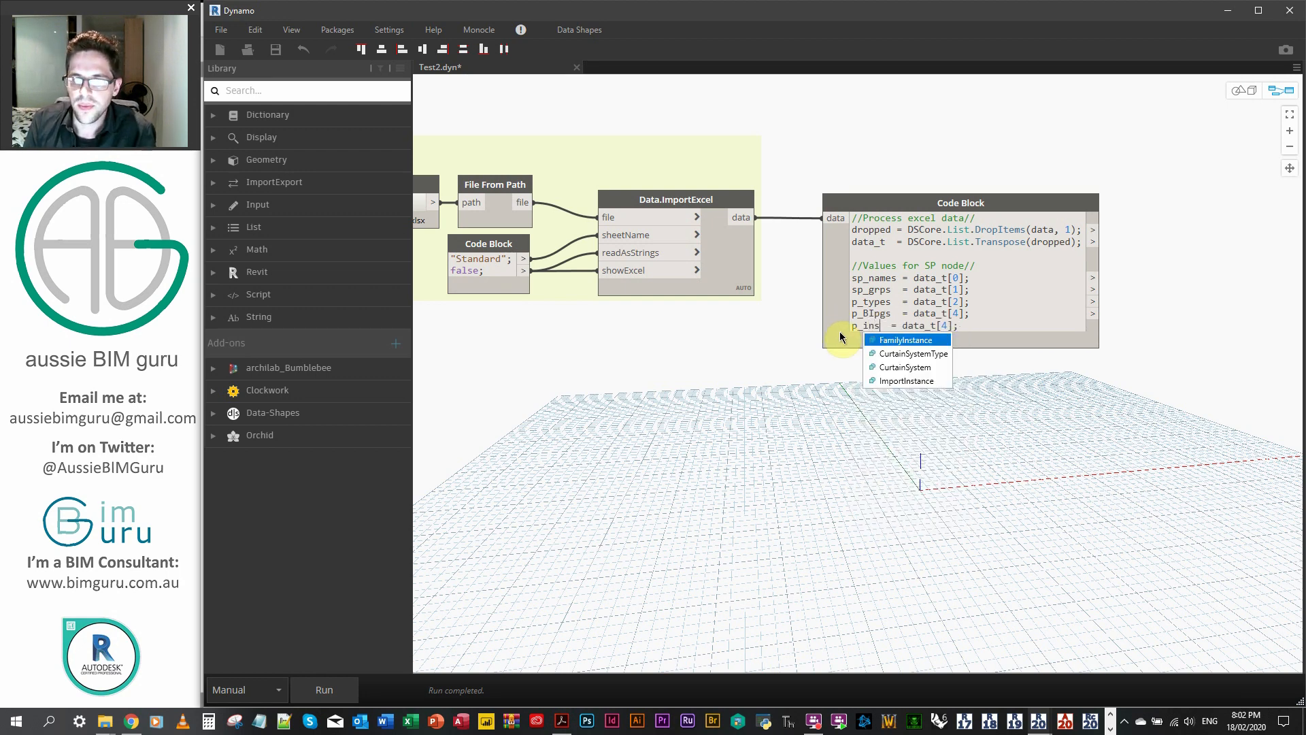
pyautogui.click(922, 325)
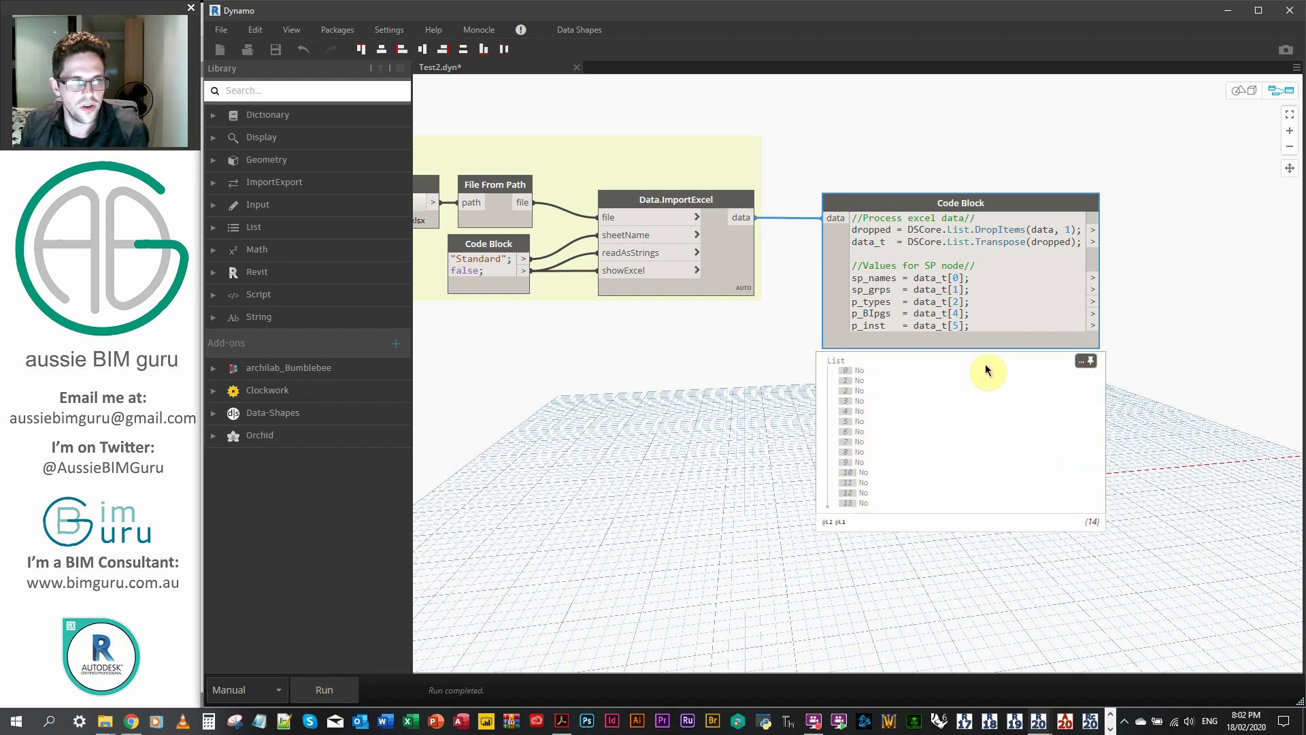
pyautogui.moveTo(1025, 365)
pyautogui.write(' == ')
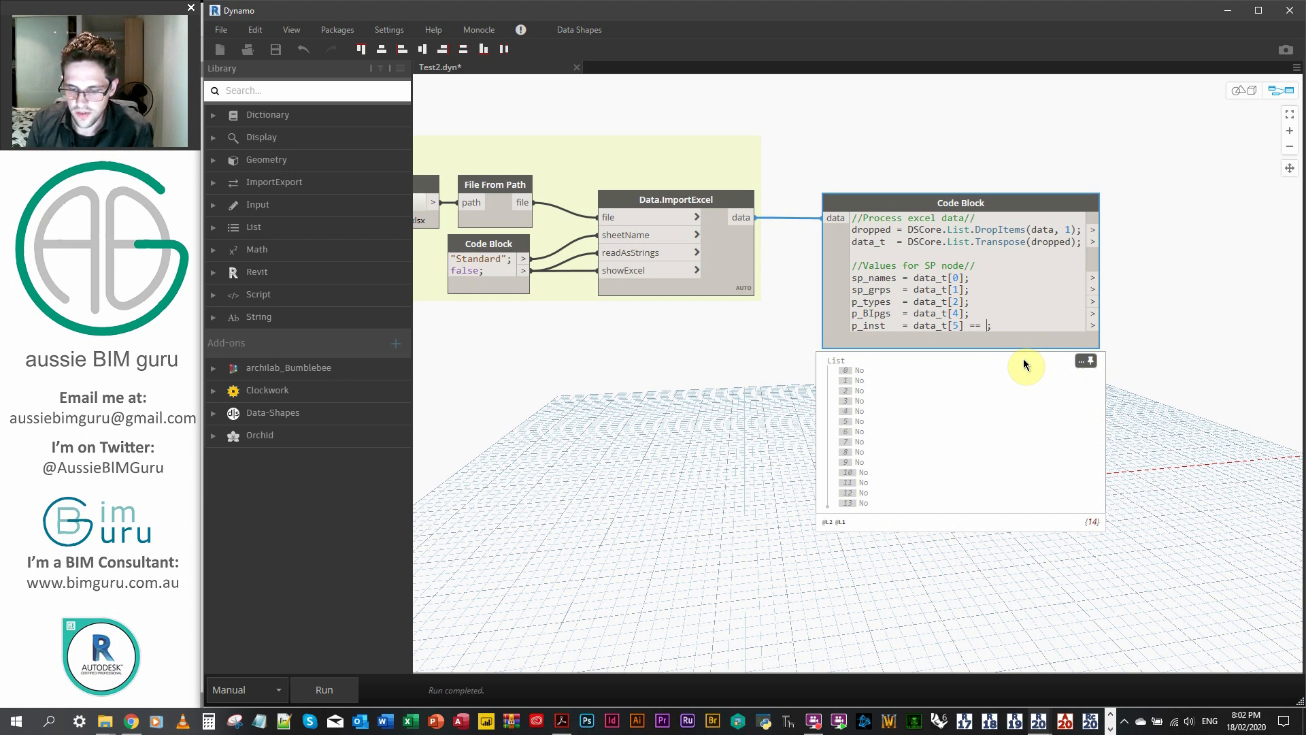
pyautogui.write('"Yes"')
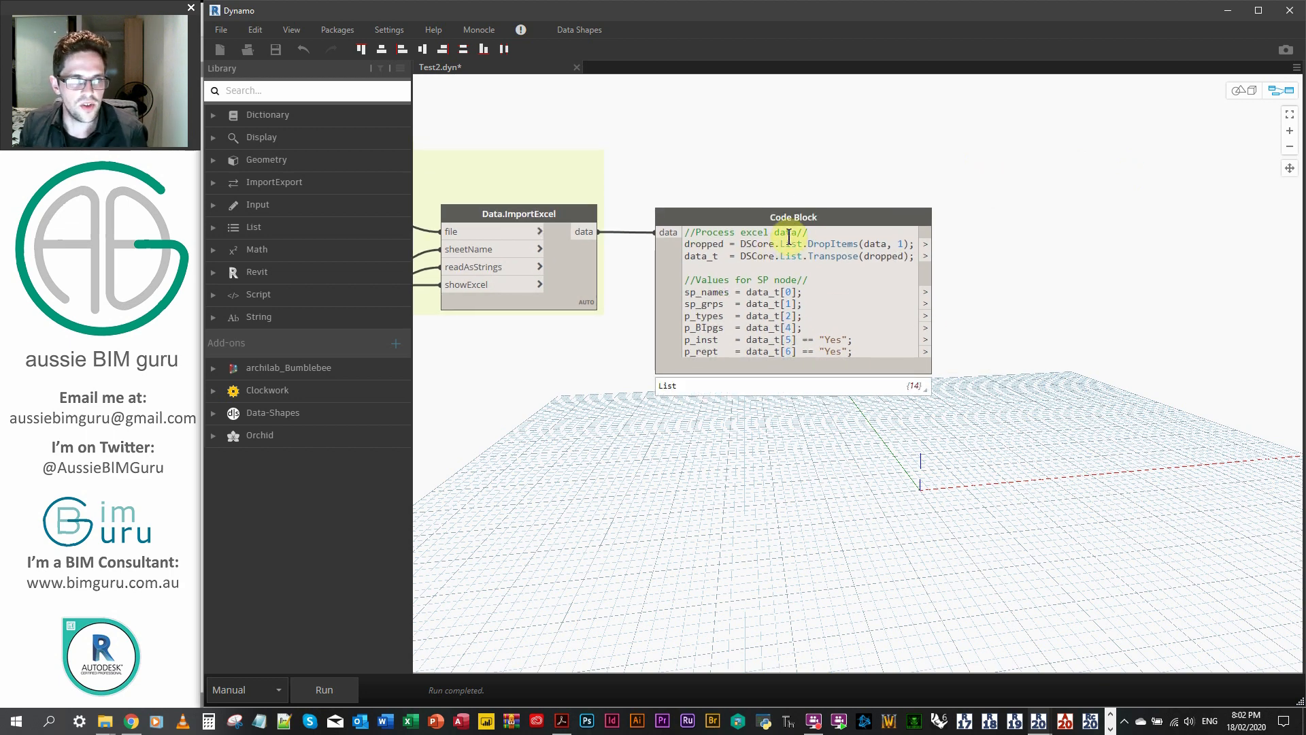
pyautogui.moveTo(925, 212)
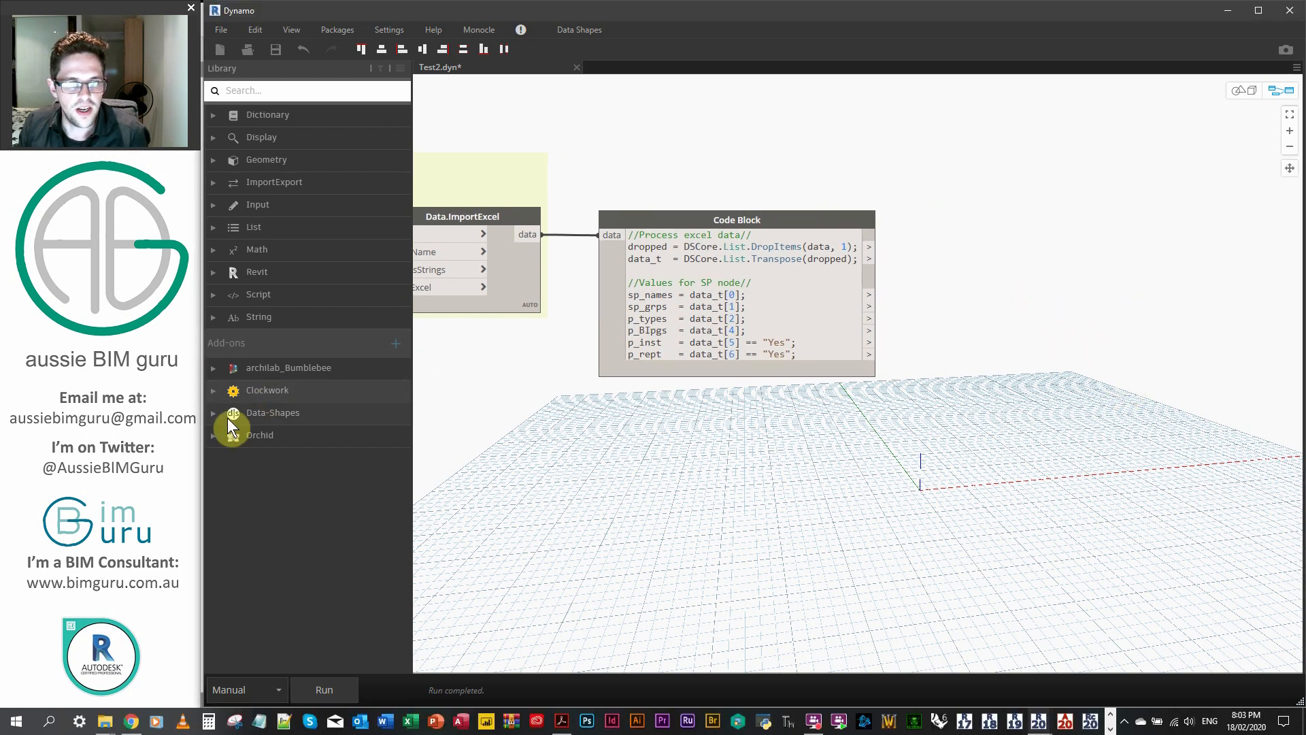
# Place Orchid's AddSharedParameter and Document.Current, wiring the document into the family document input.
pyautogui.click(258, 434)
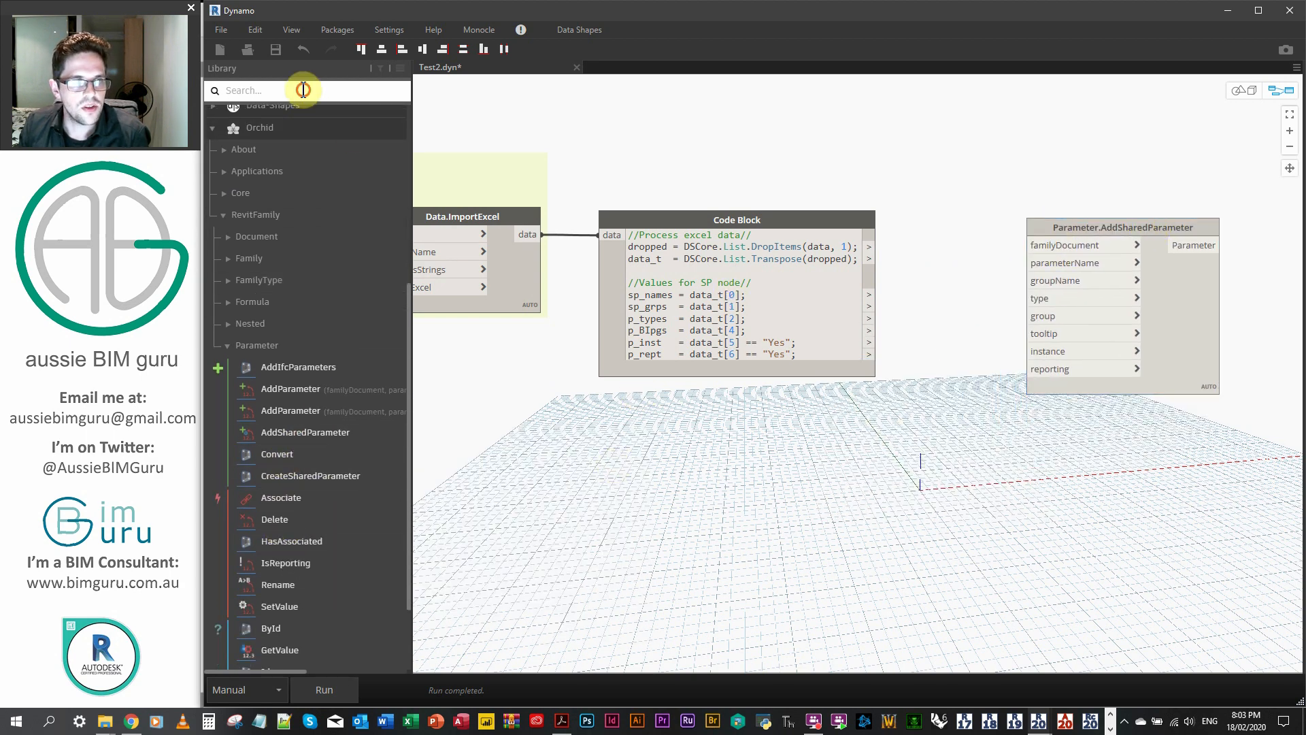
pyautogui.write('current')
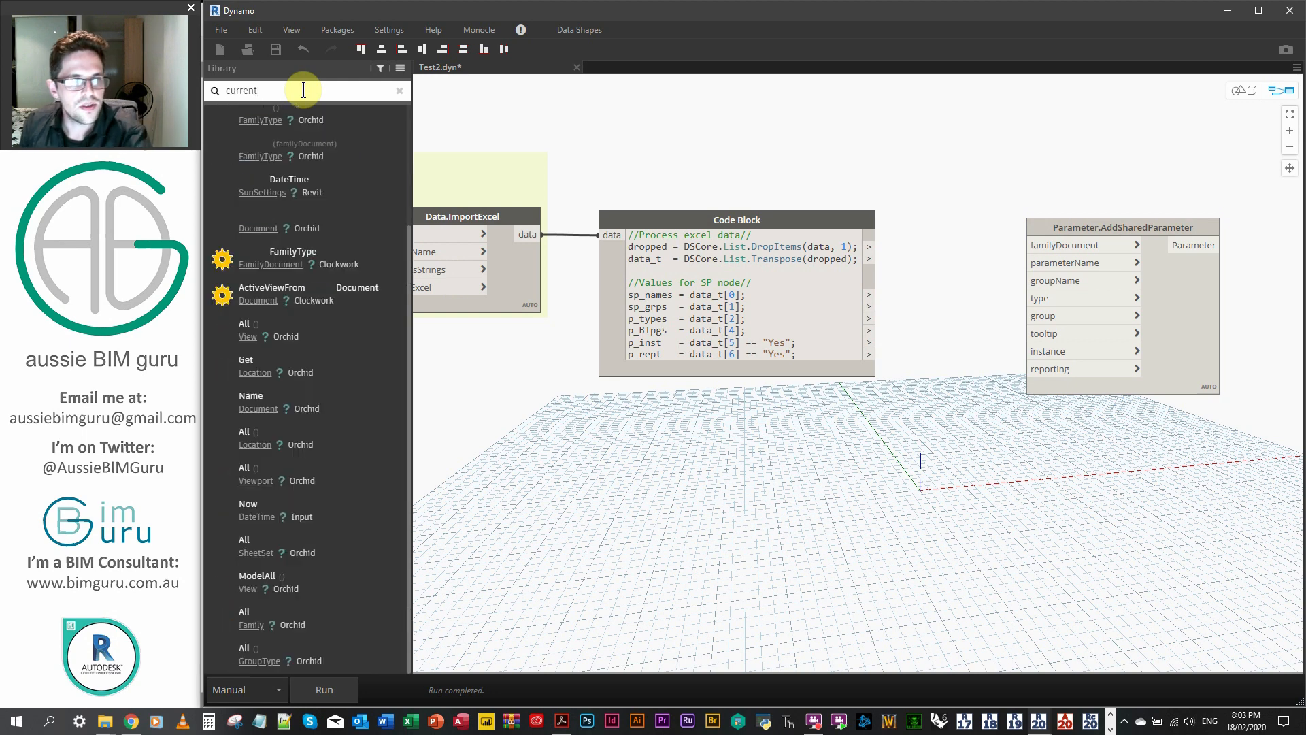
pyautogui.write('current')
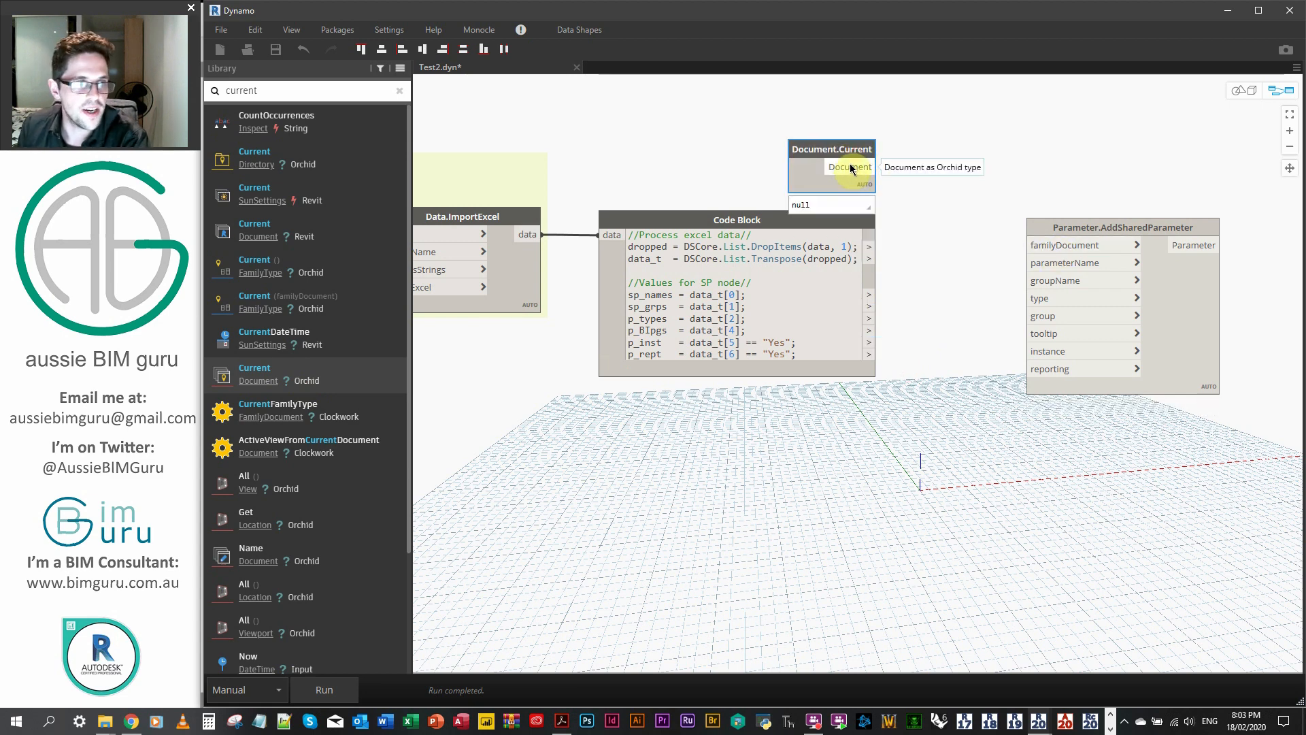
pyautogui.moveTo(869, 165); pyautogui.dragTo(1043, 237)
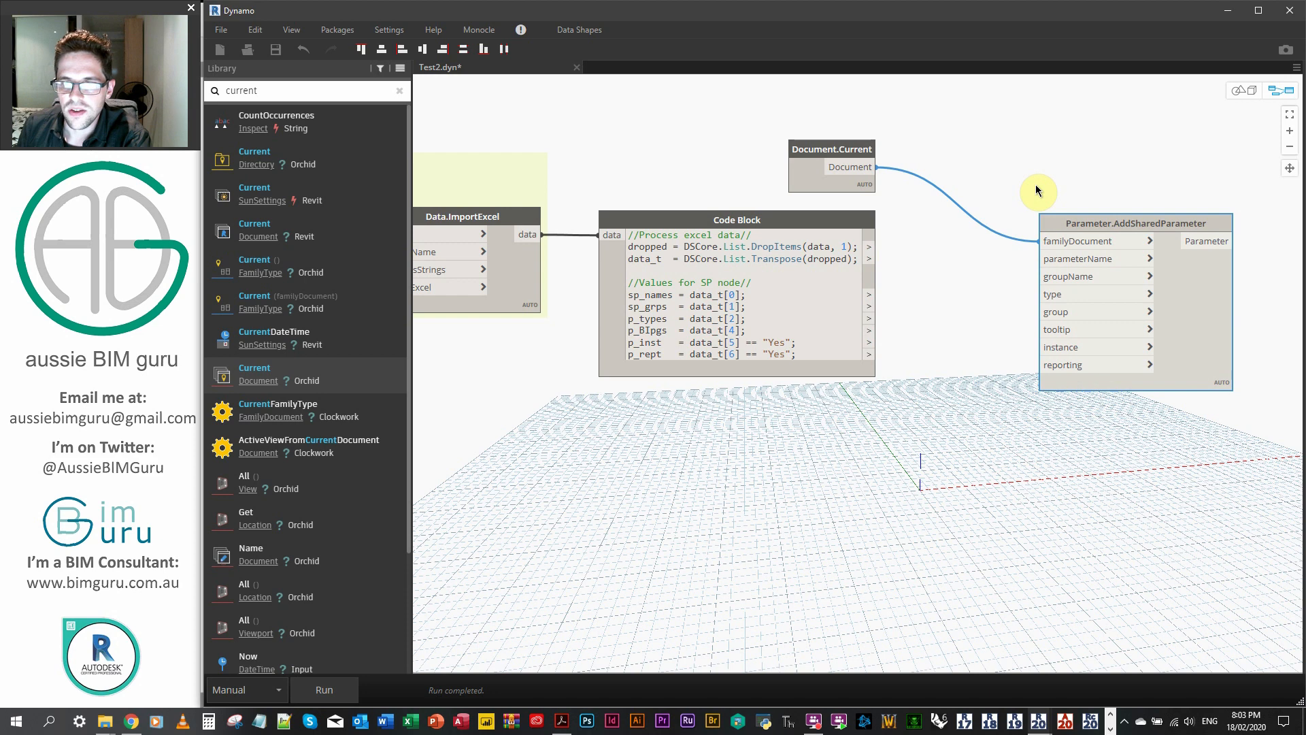
pyautogui.moveTo(1044, 191)
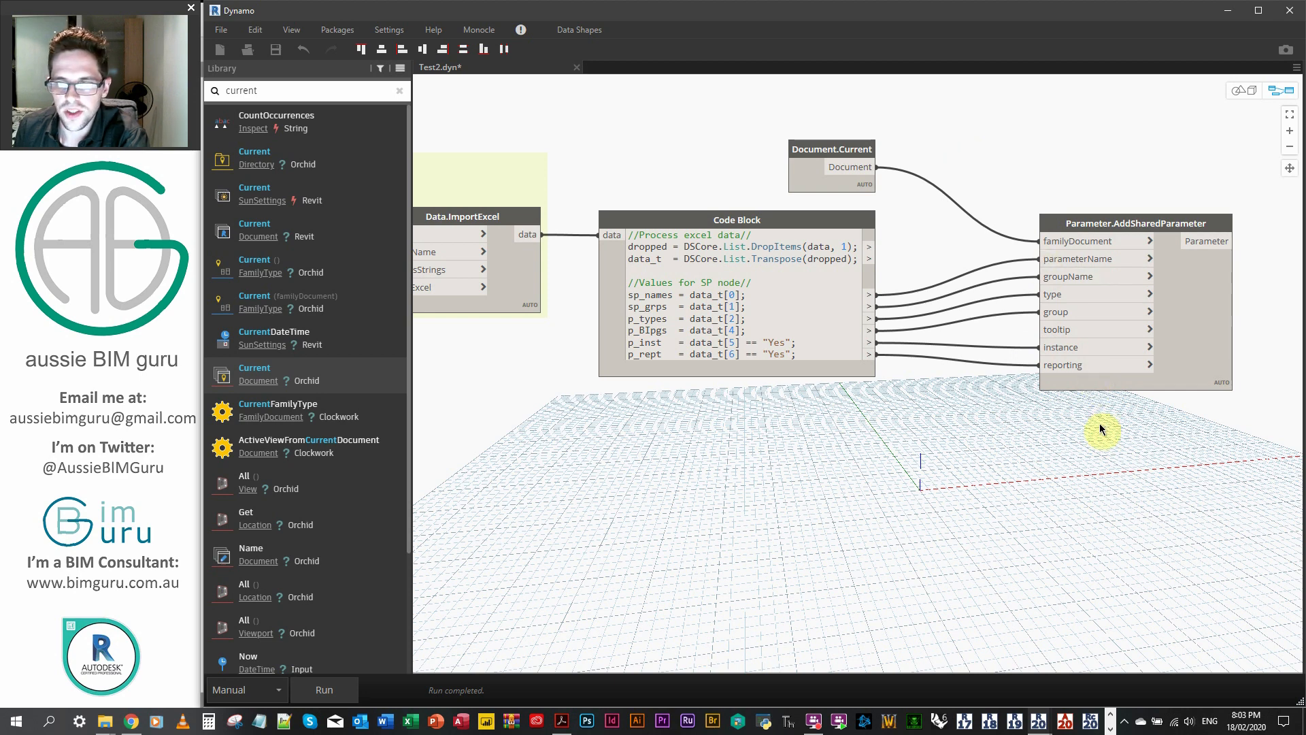
# Create a group from the selected nodes and title it 'Add parameters'.
pyautogui.rightClick(830, 166)
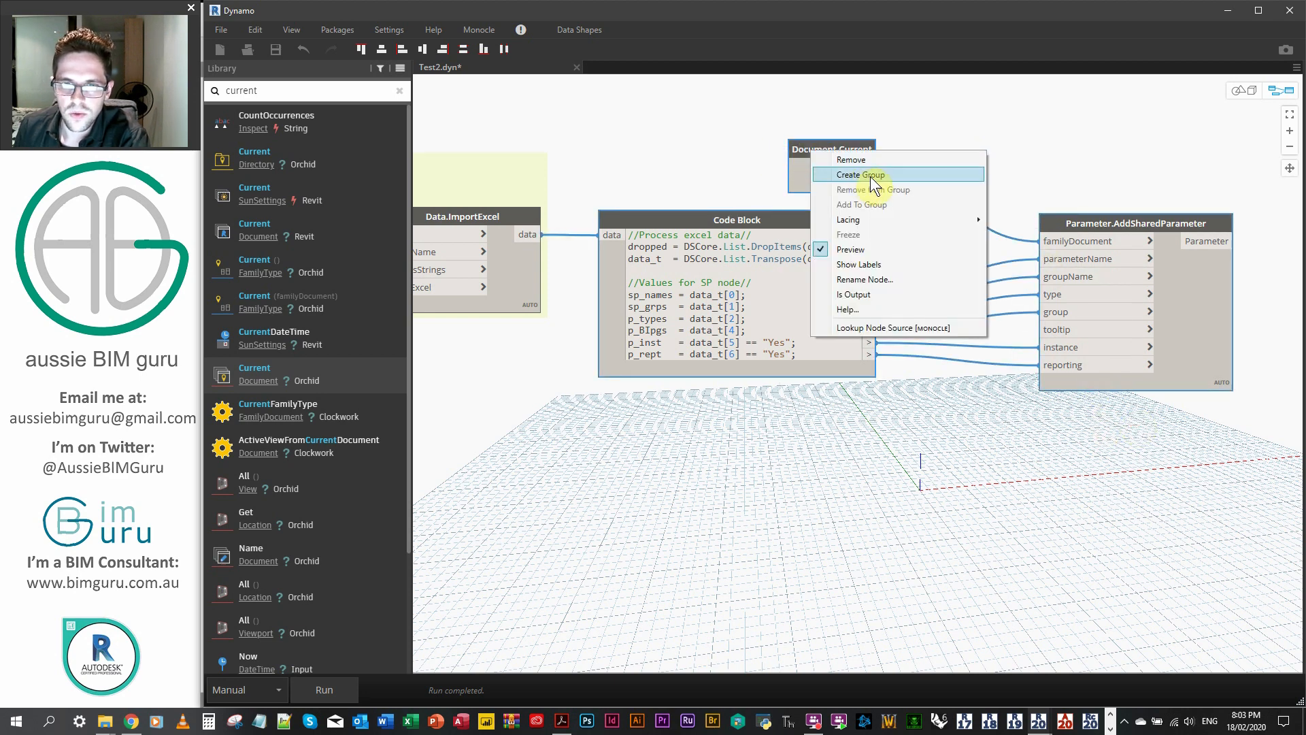
pyautogui.click(858, 174)
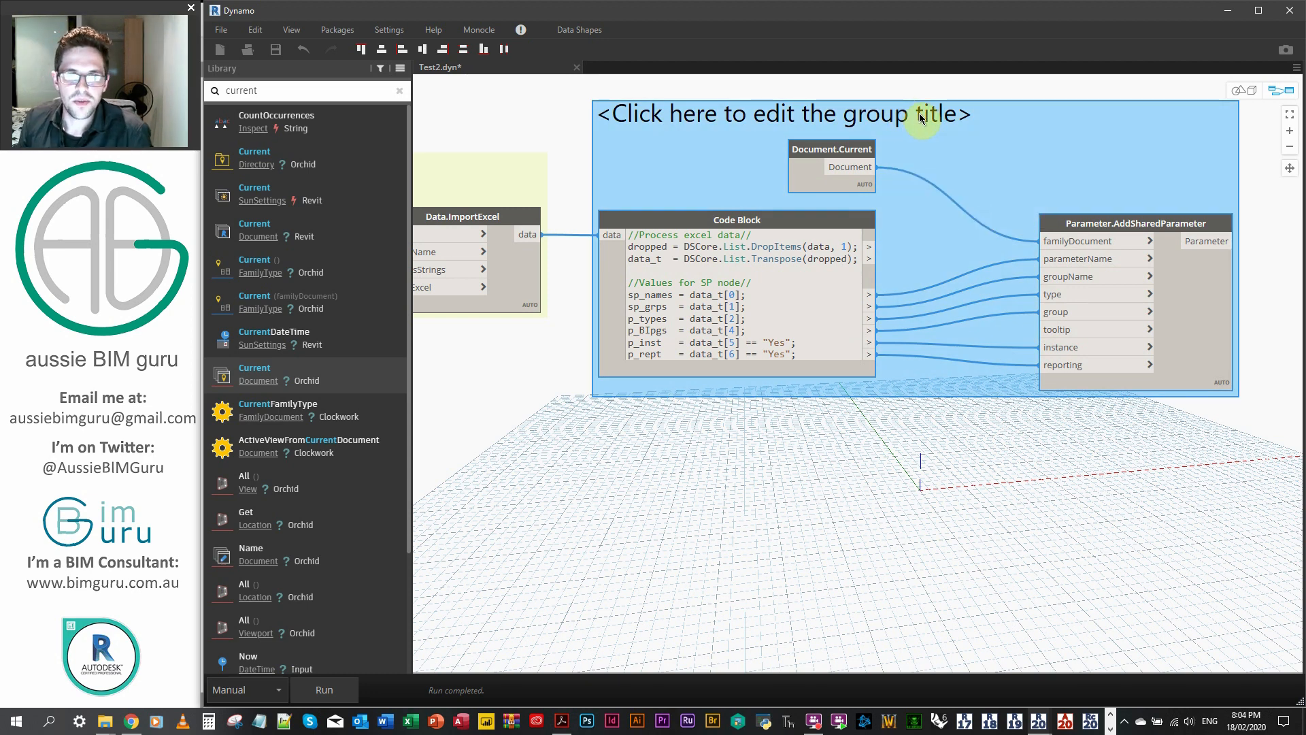
pyautogui.click(783, 114)
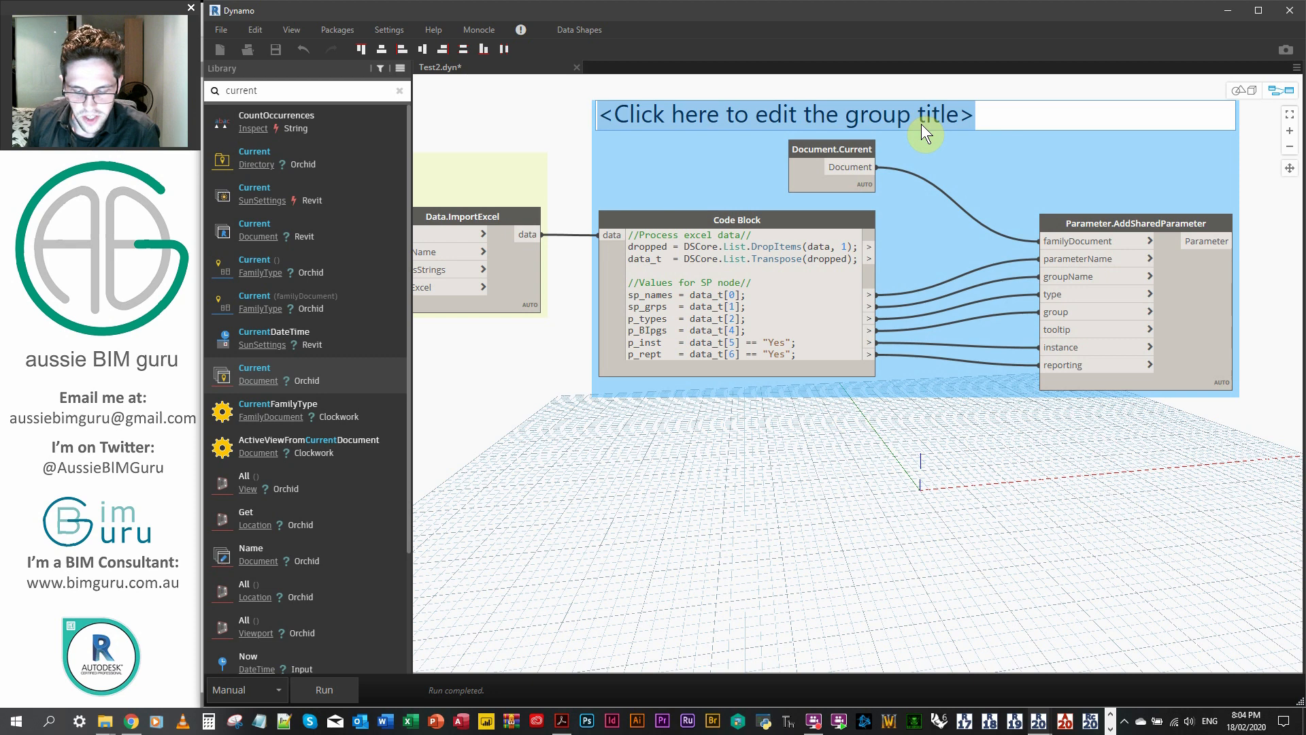
pyautogui.write('Add')
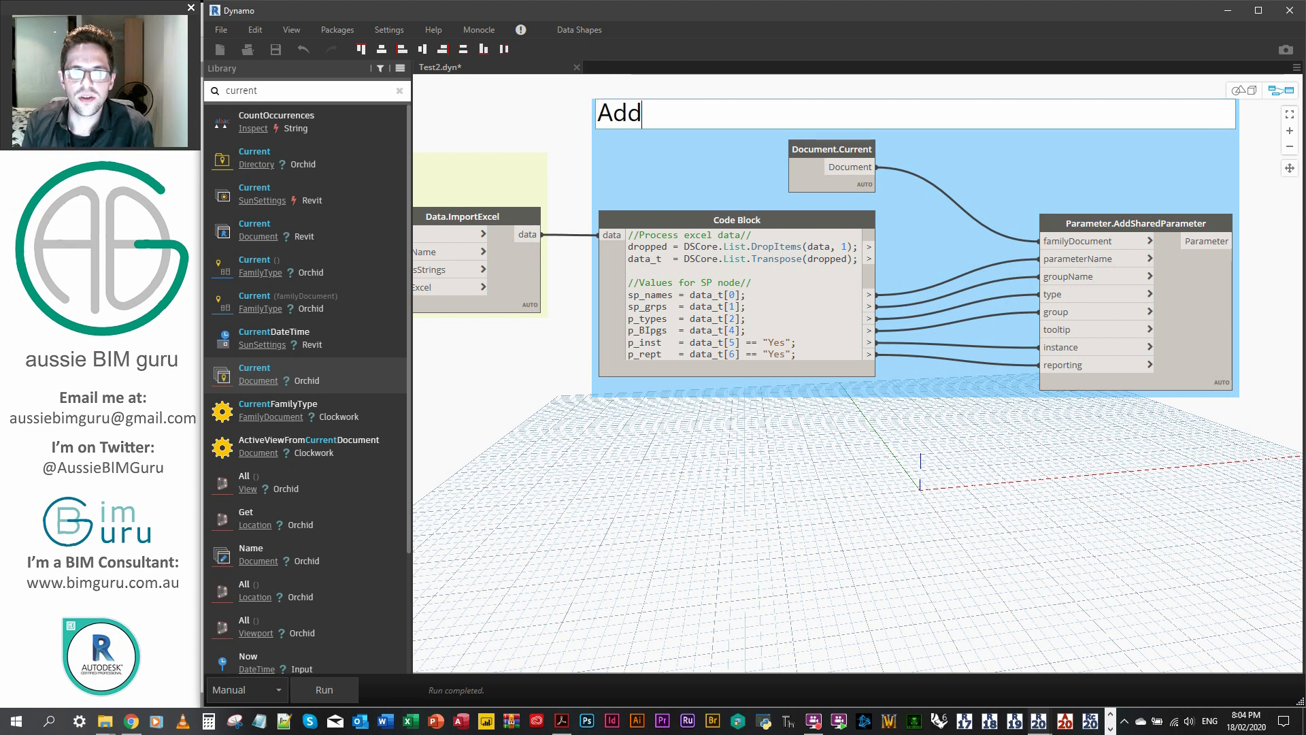
pyautogui.write('parameters')
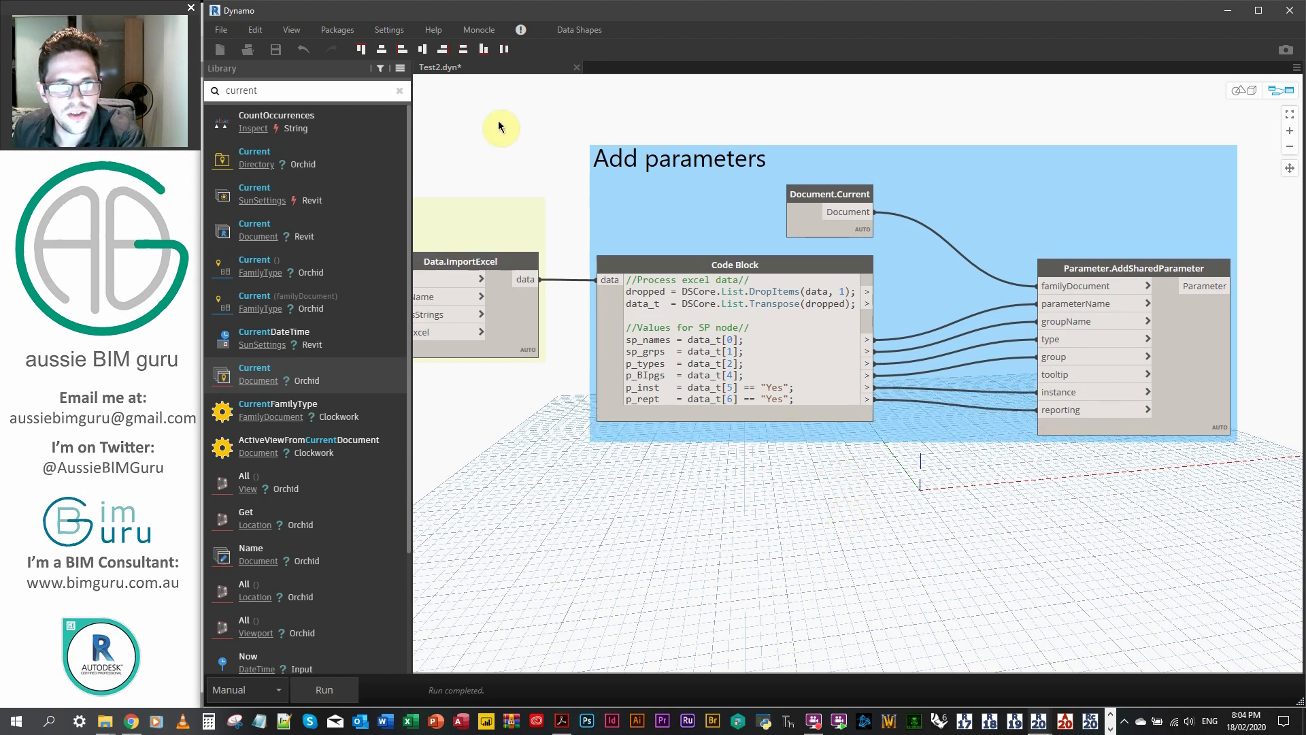
# Use Monocle's package usage report to annotate the Orchid custom nodes, then close it.
pyautogui.click(477, 28)
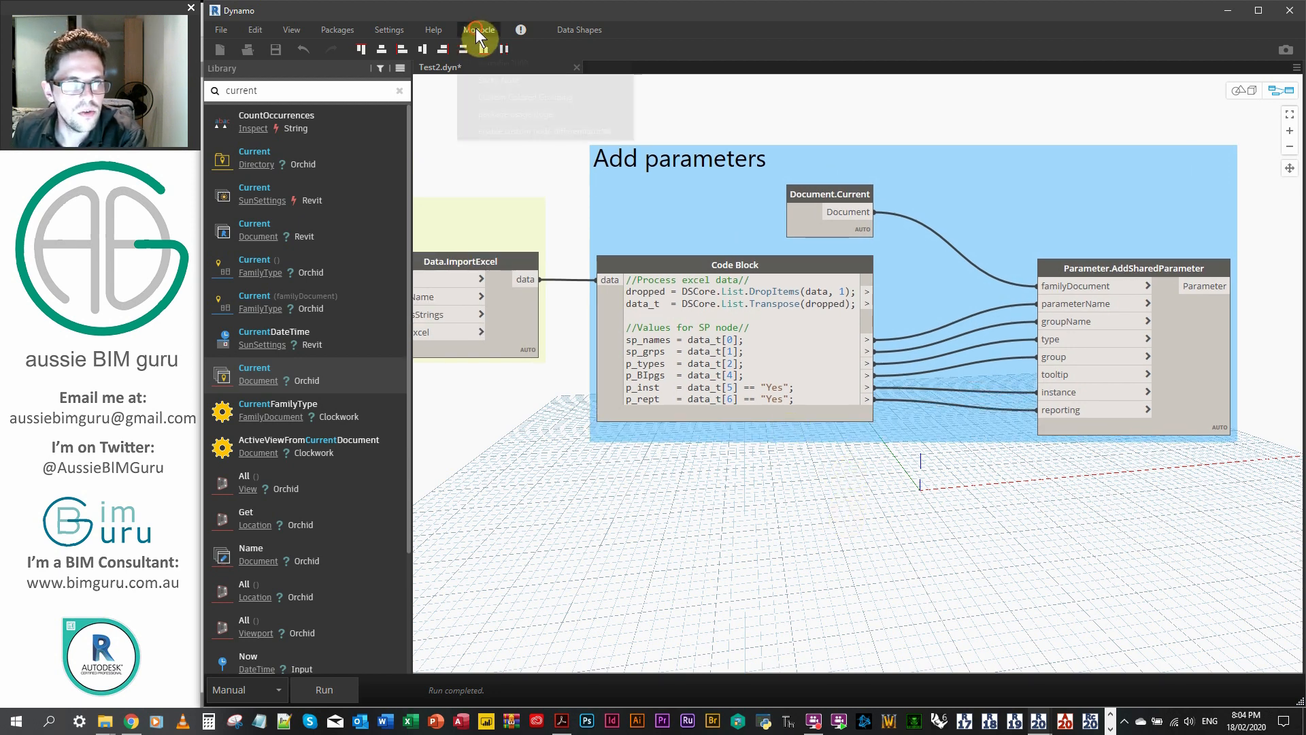
pyautogui.click(478, 29)
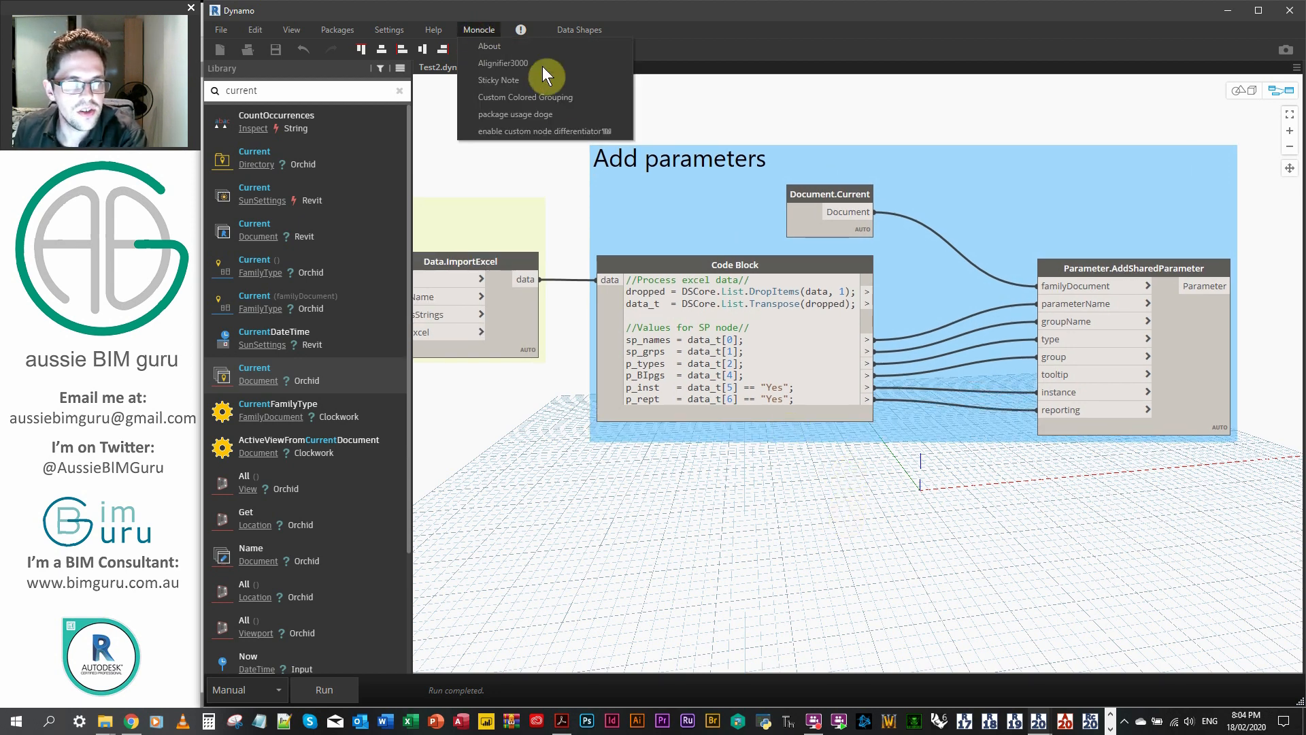
pyautogui.moveTo(541, 117)
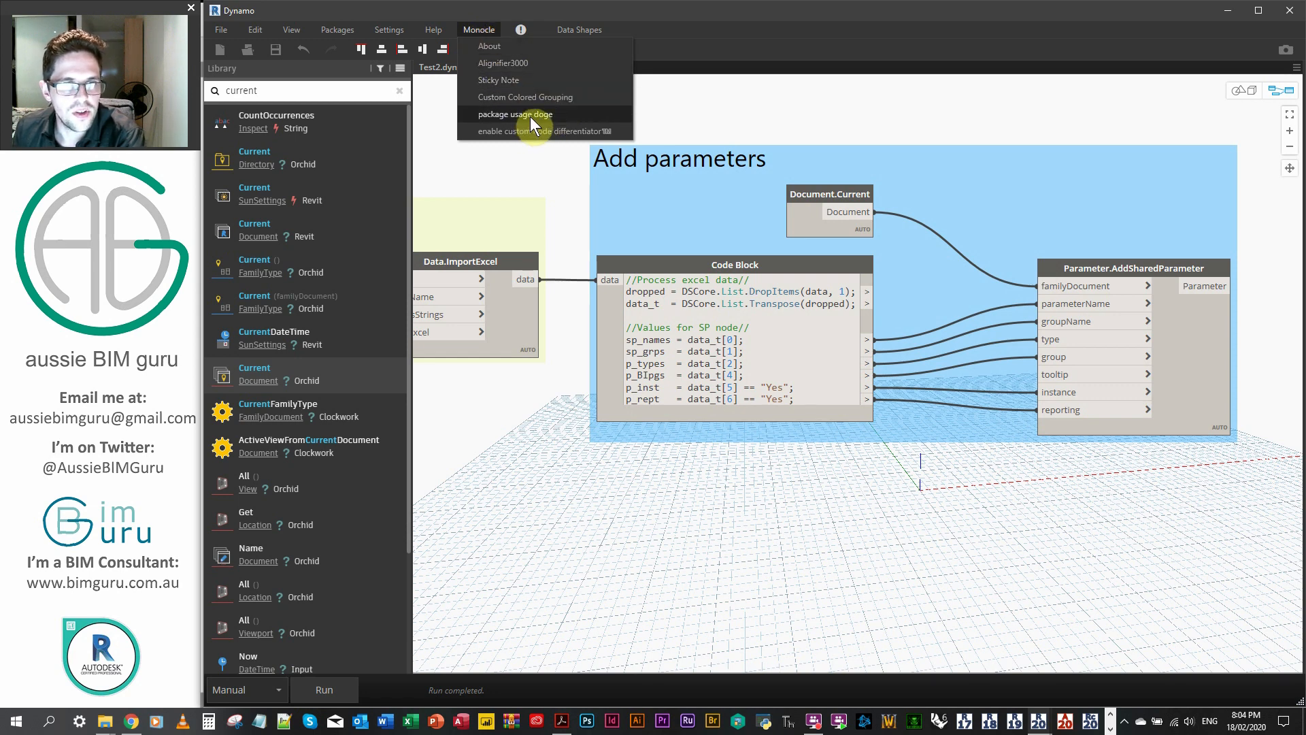
pyautogui.click(513, 115)
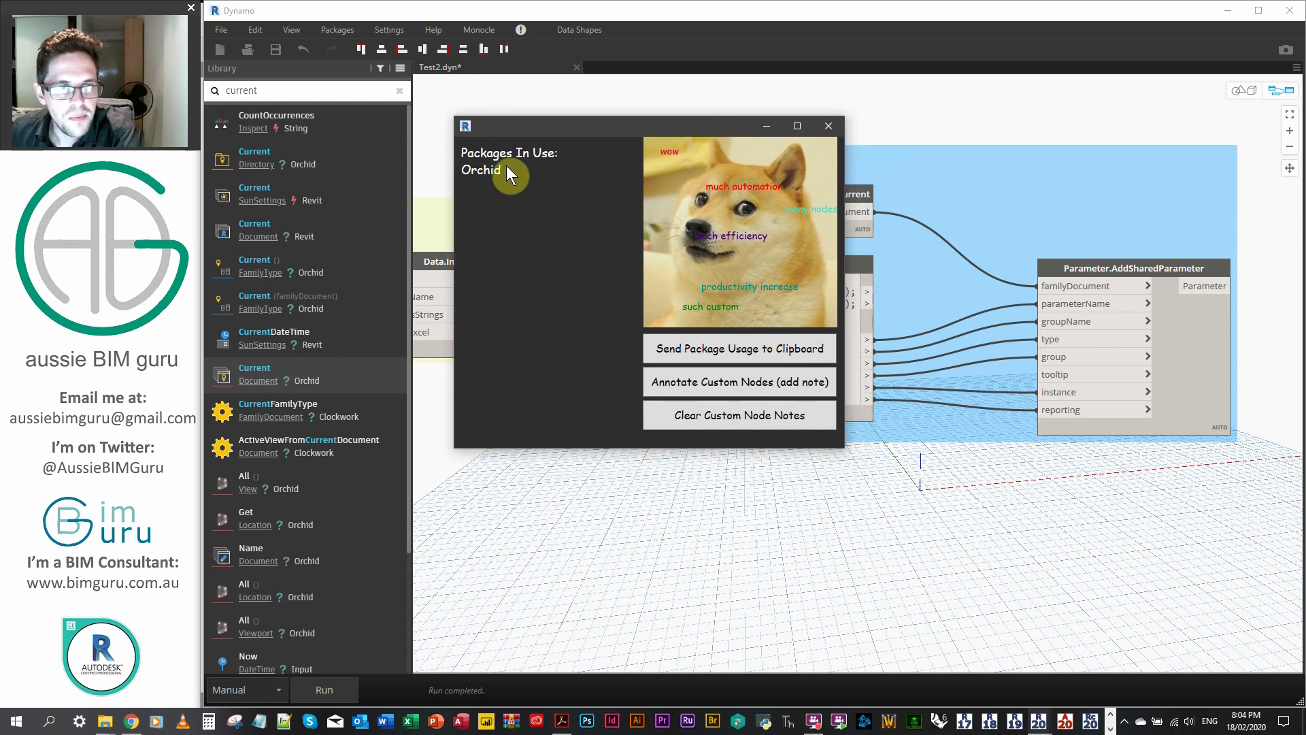
pyautogui.moveTo(504, 177)
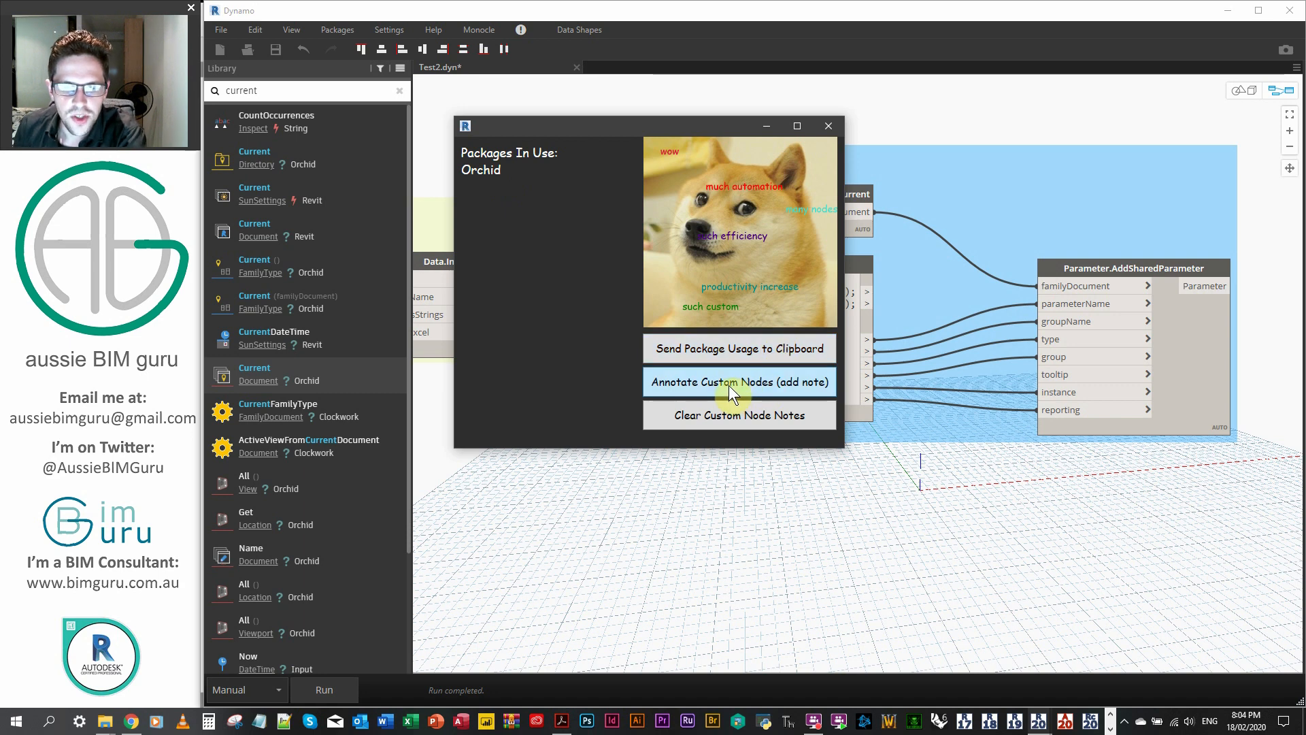
pyautogui.click(737, 381)
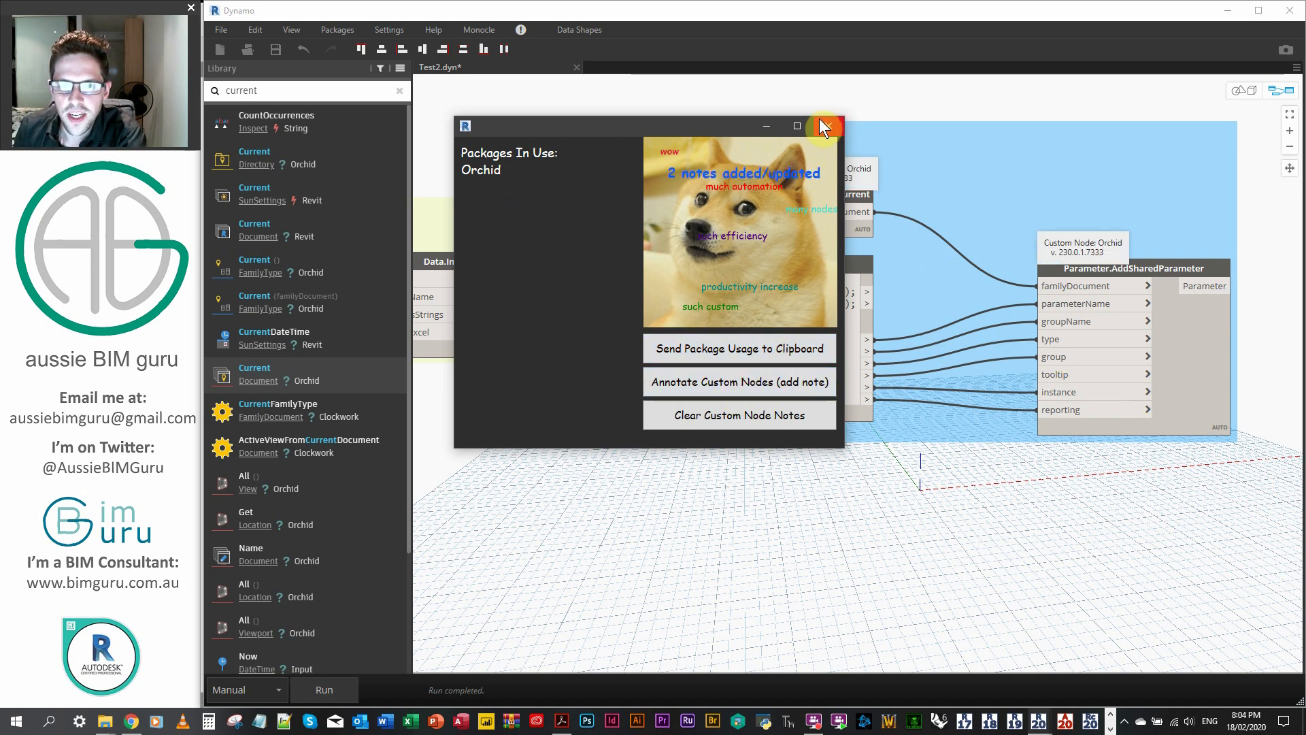
pyautogui.click(824, 125)
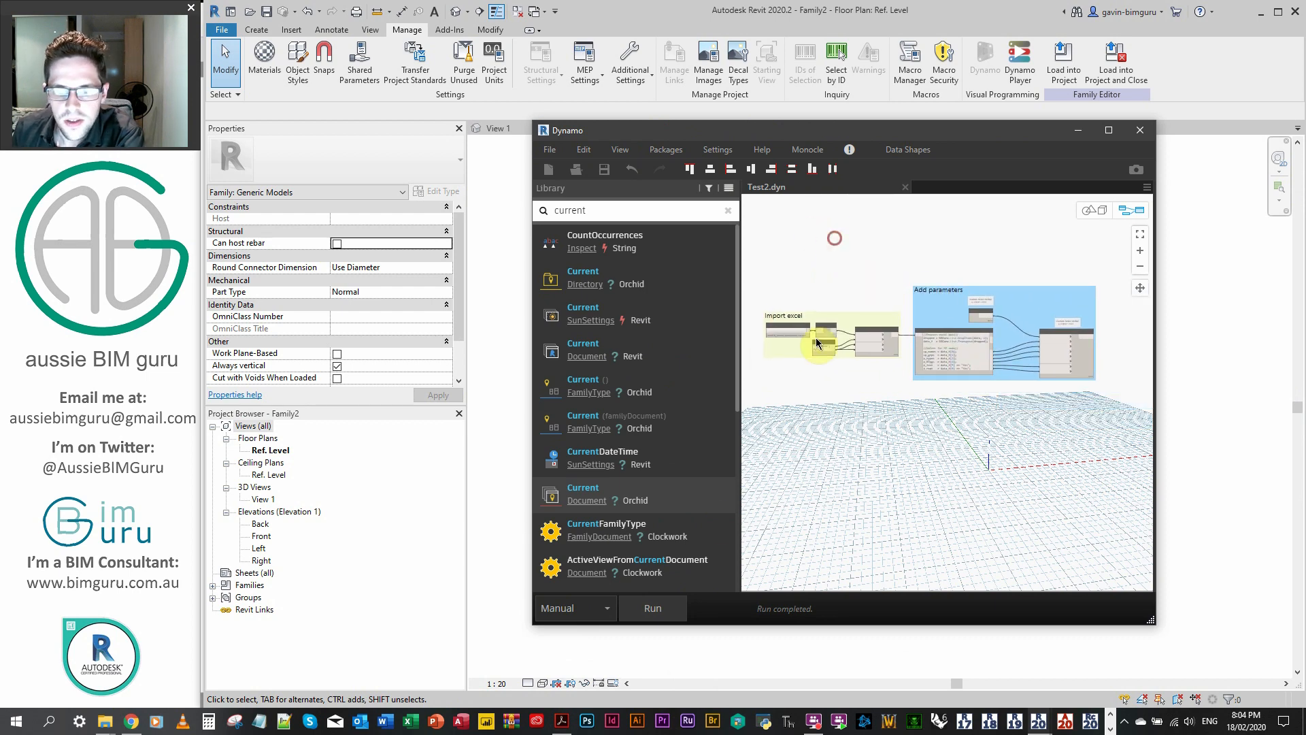
# Run the graph on the family and bring up its Family Types parameter list.
pyautogui.click(652, 607)
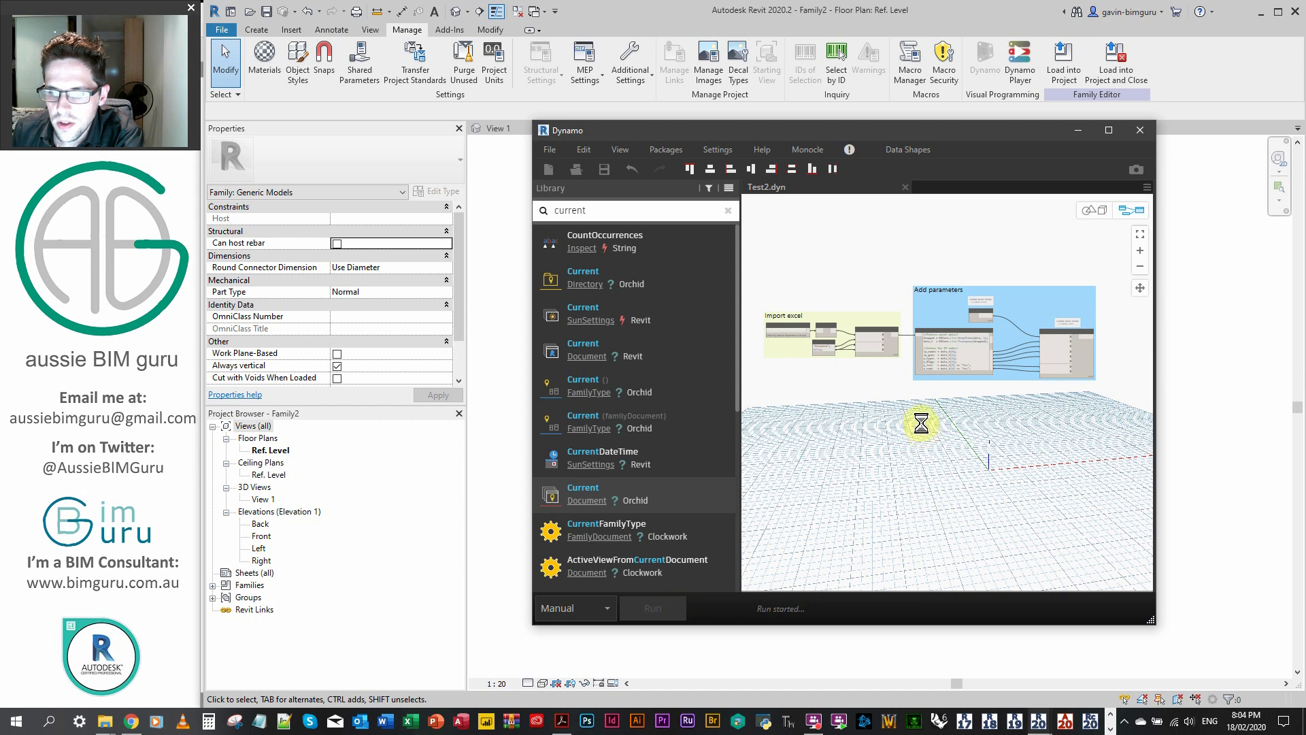
pyautogui.click(652, 607)
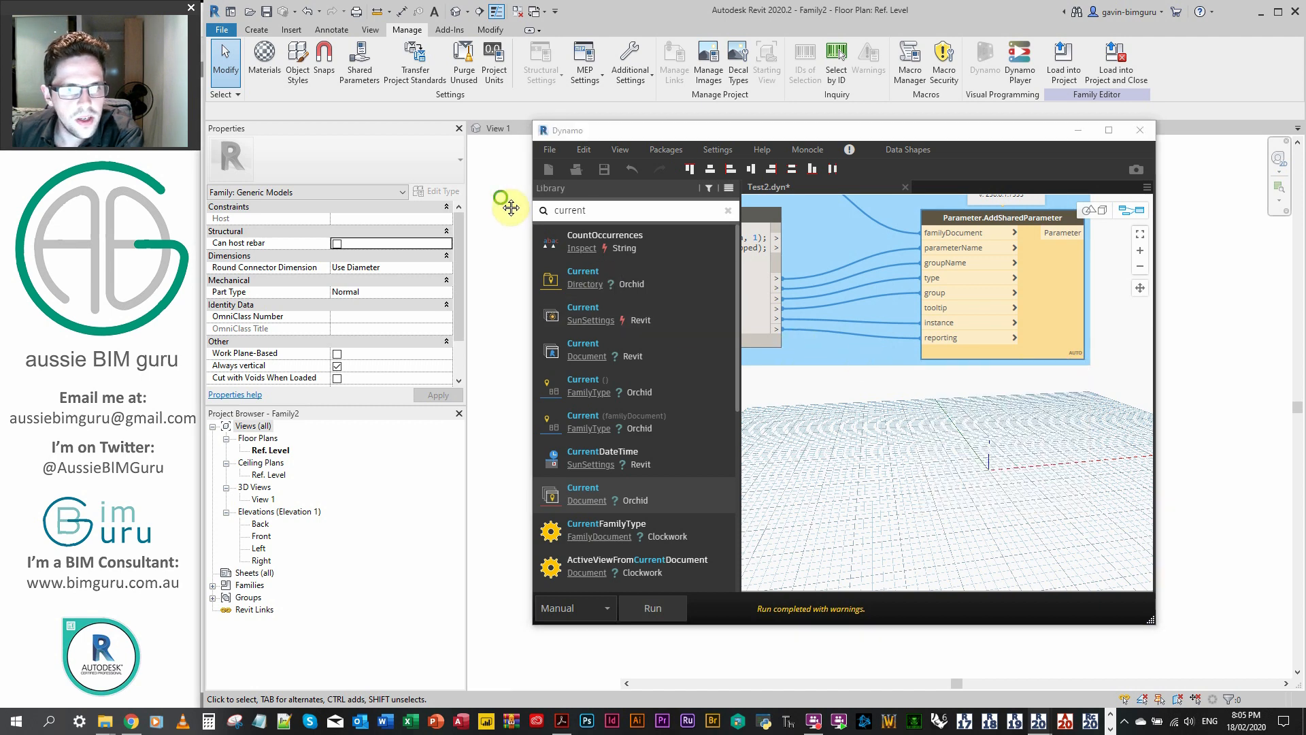
pyautogui.click(256, 28)
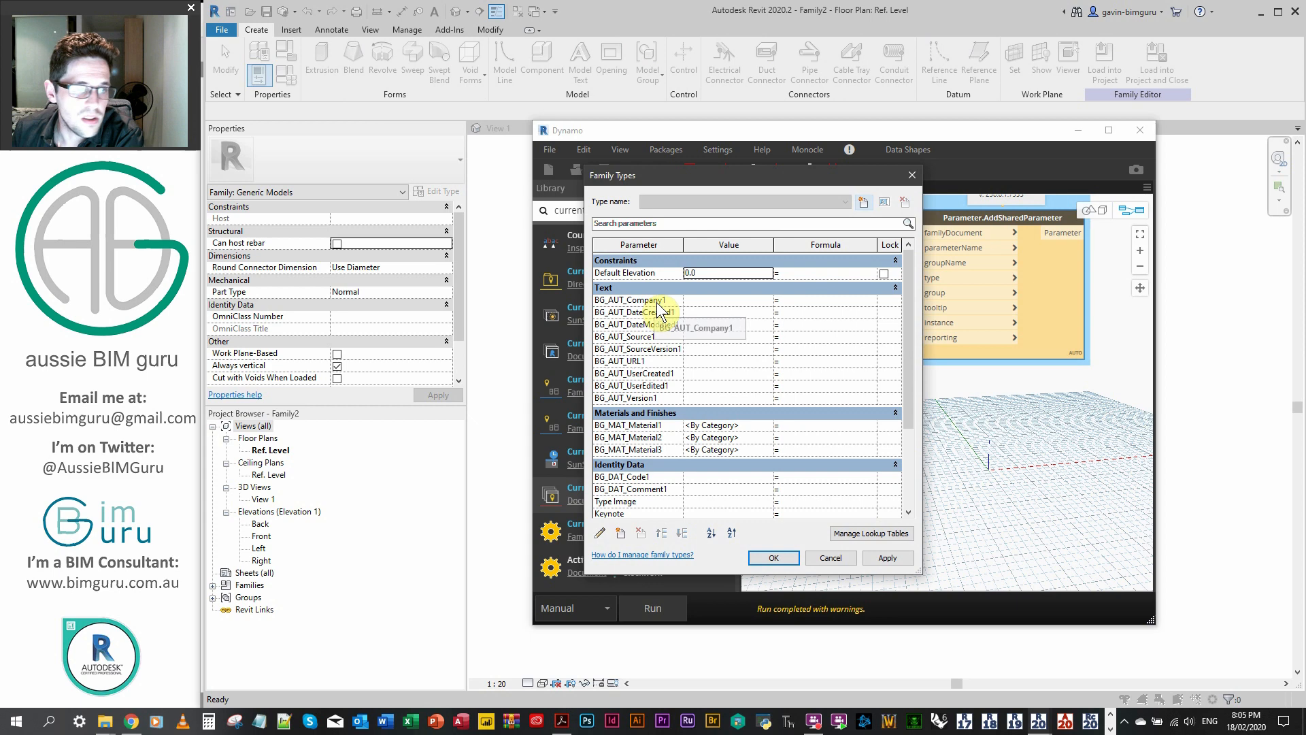
# Inspect BG_AUT_URL1's properties, then scroll to and inspect BG_DAT_Code1.
pyautogui.click(638, 323)
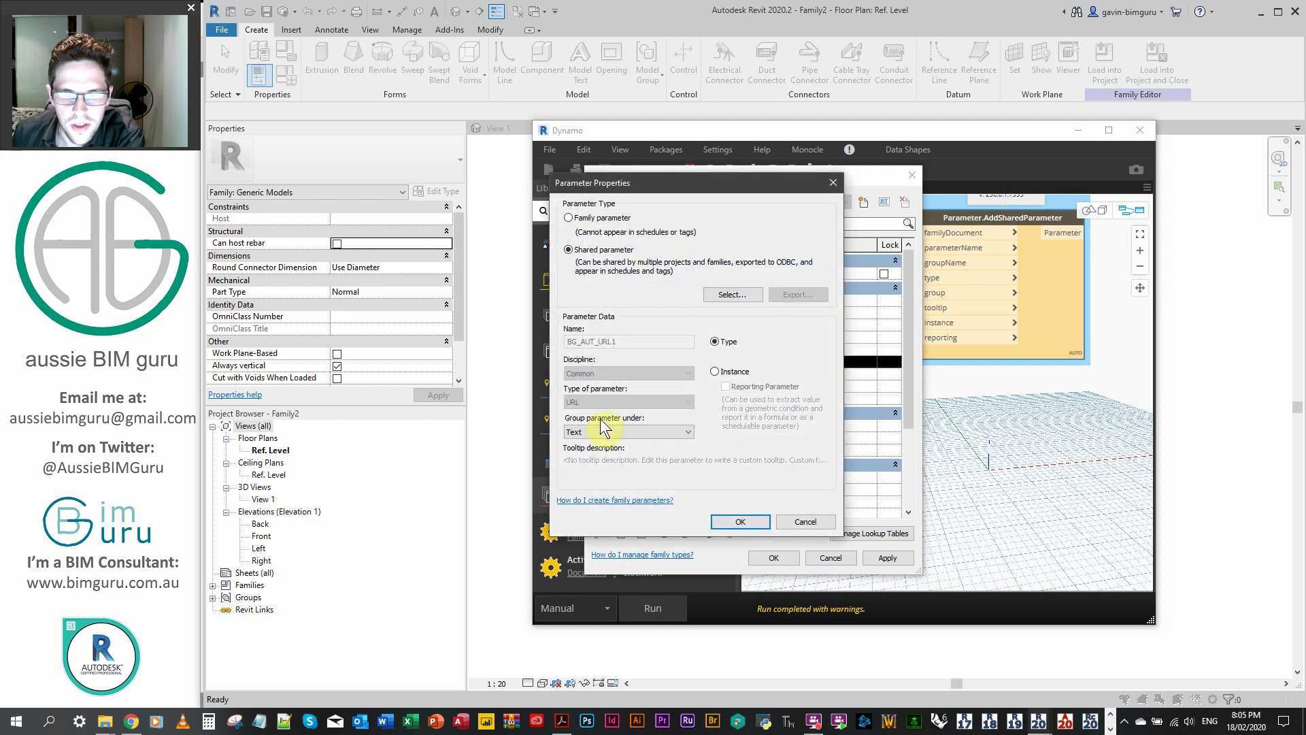
pyautogui.click(739, 521)
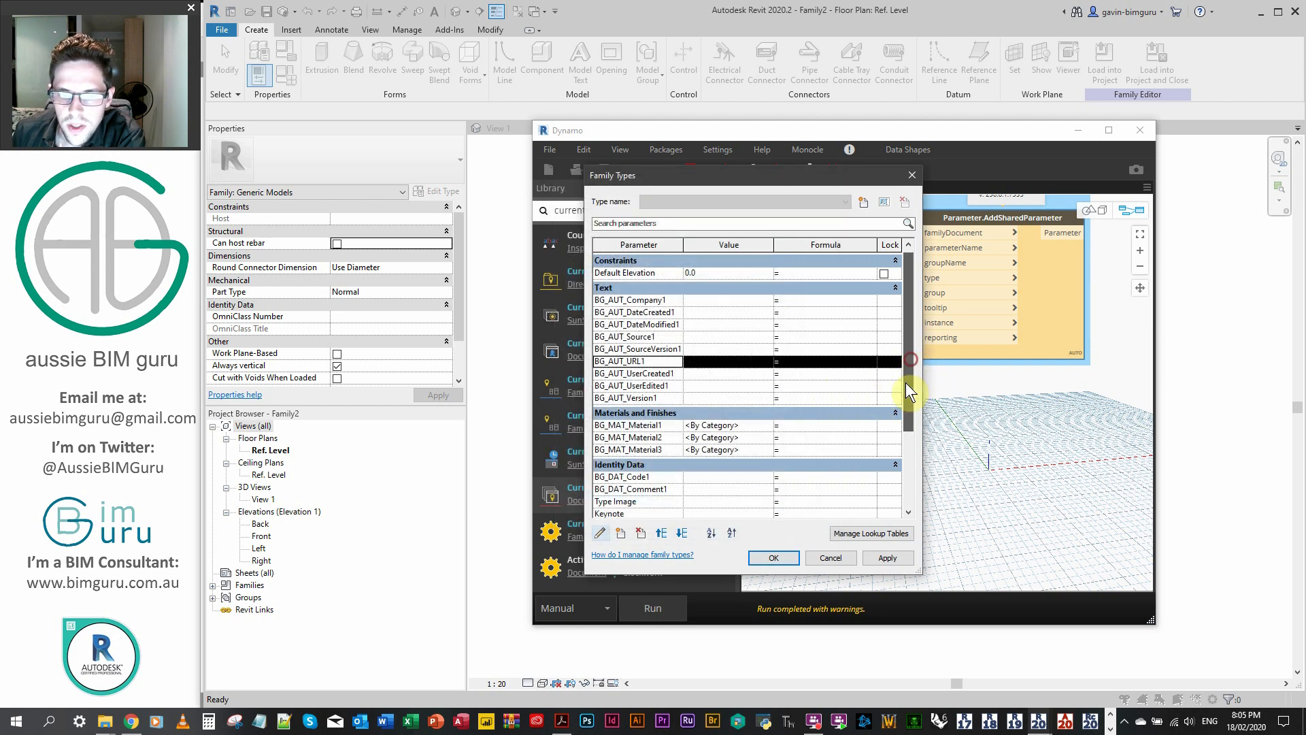
pyautogui.scroll(-3)
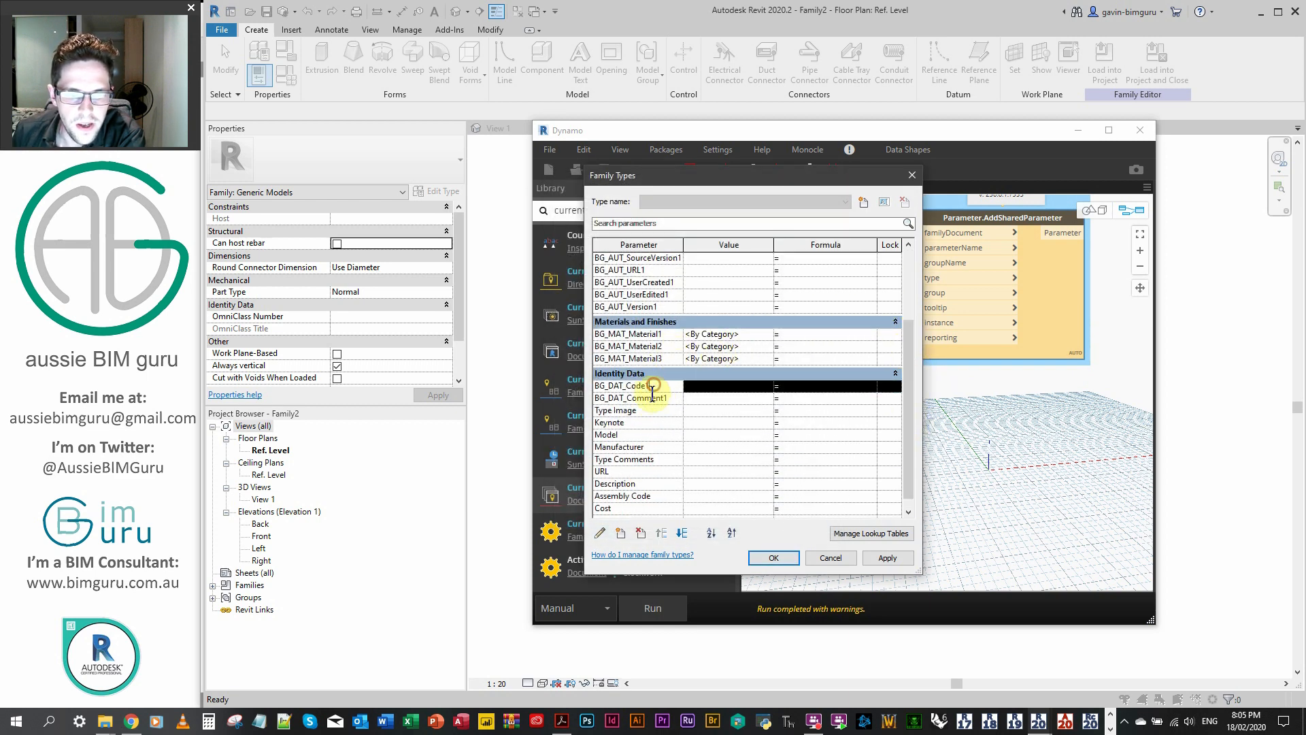
pyautogui.click(623, 385)
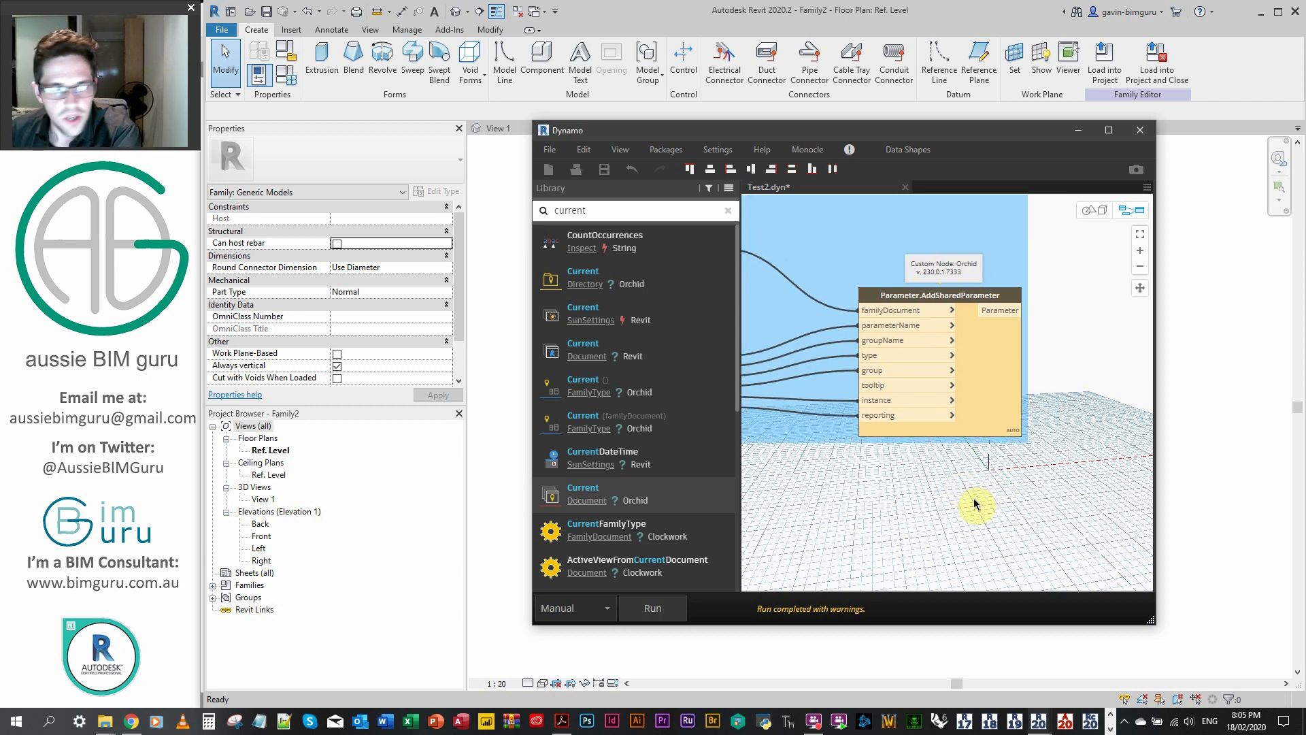
pyautogui.moveTo(978, 498)
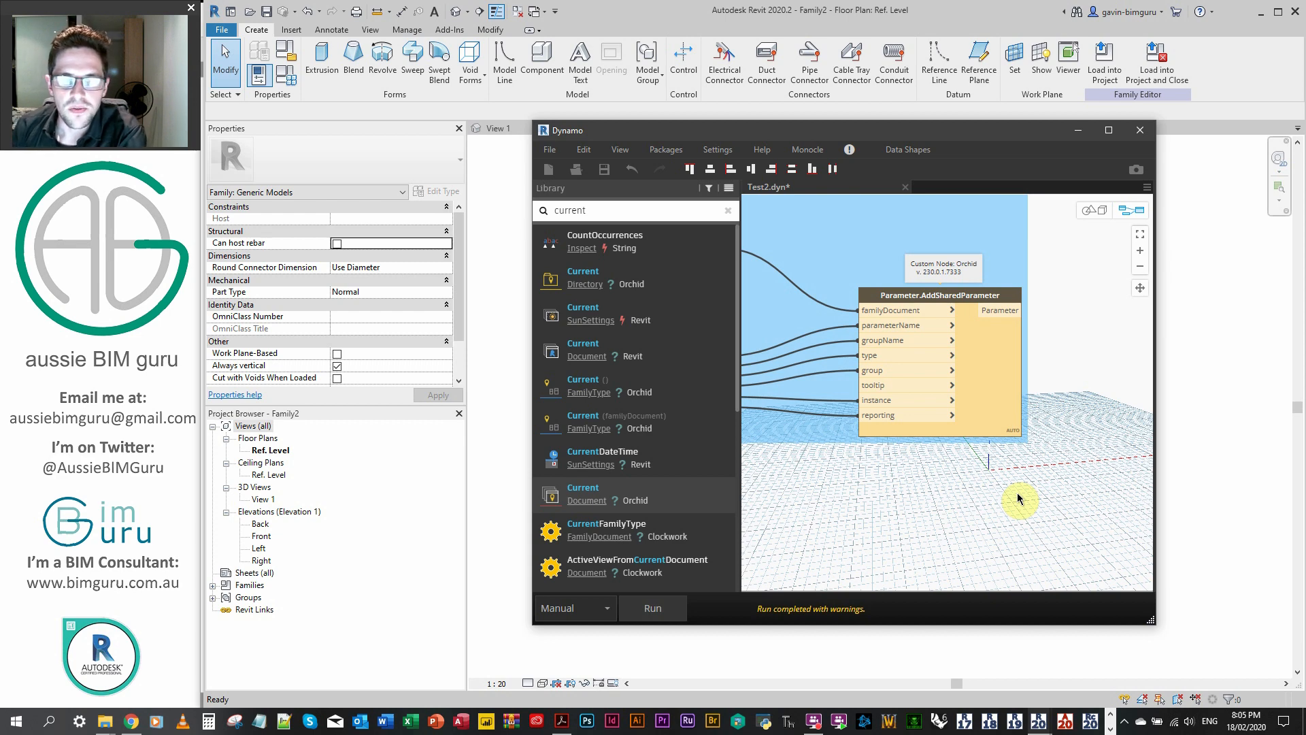
pyautogui.moveTo(996, 510)
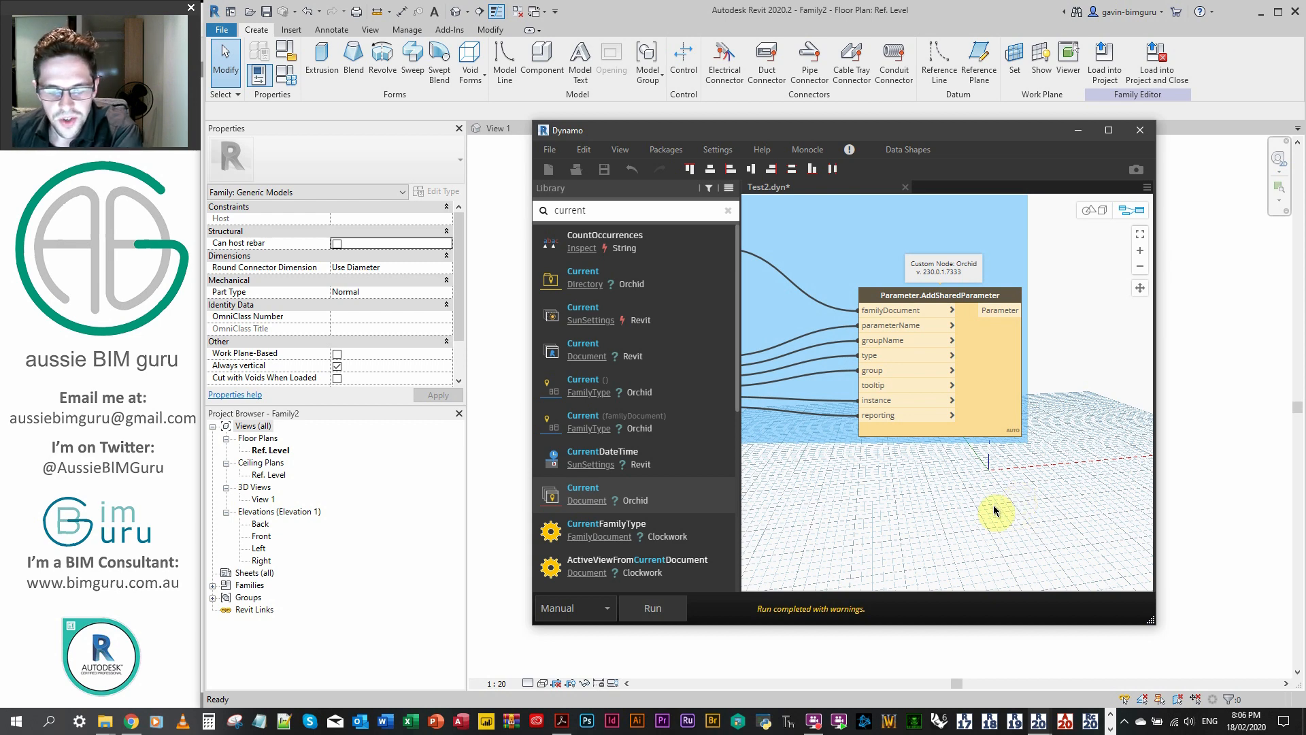
pyautogui.click(558, 721)
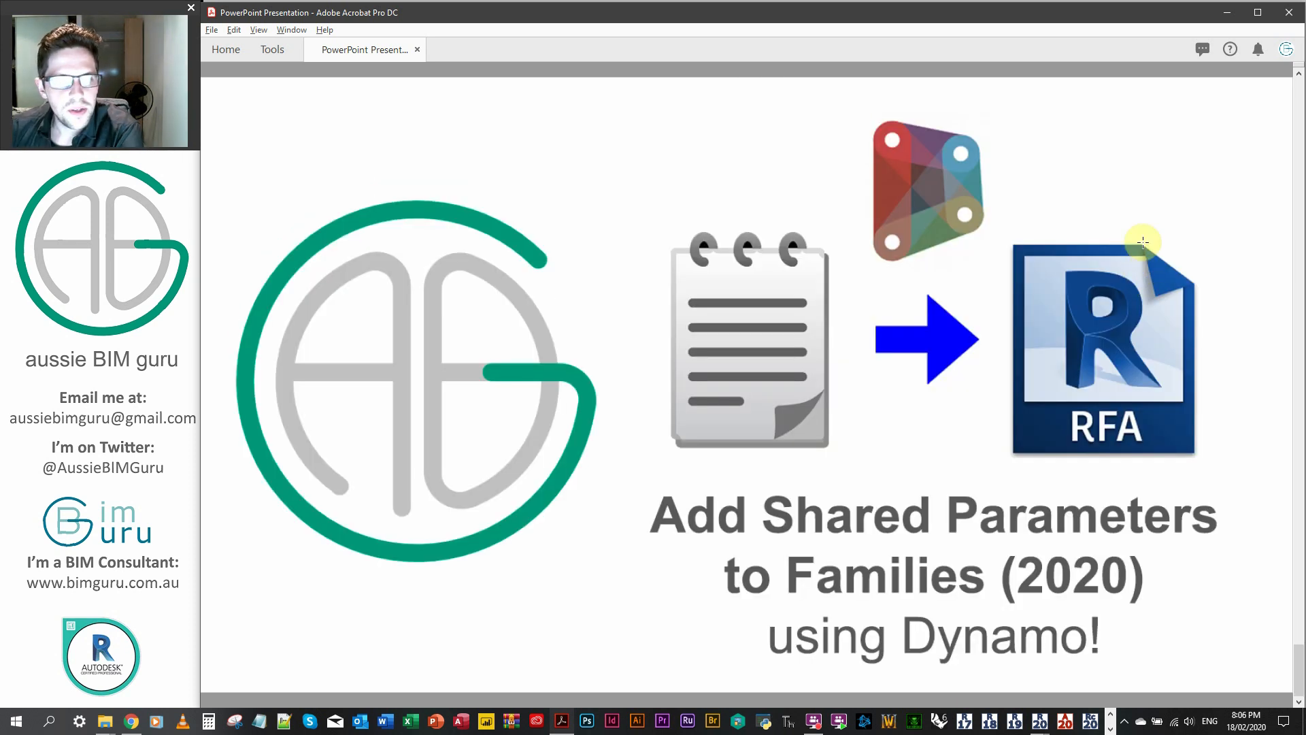
pyautogui.moveTo(1144, 242)
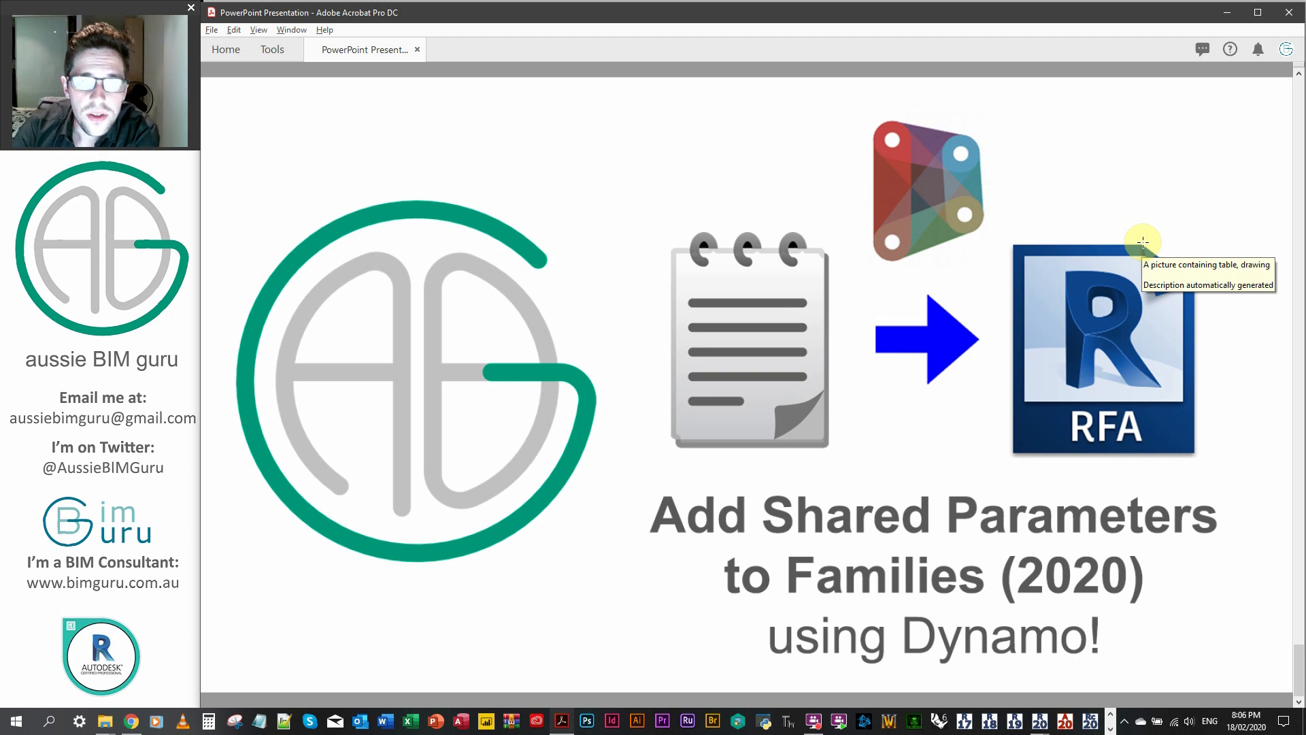